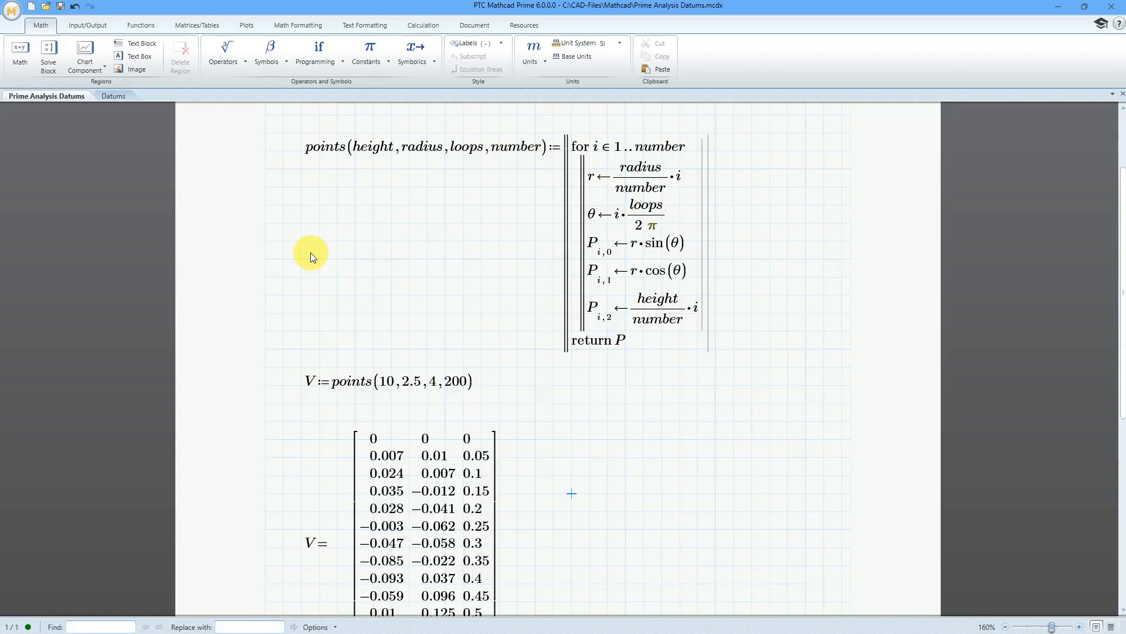
pyautogui.moveTo(328, 259)
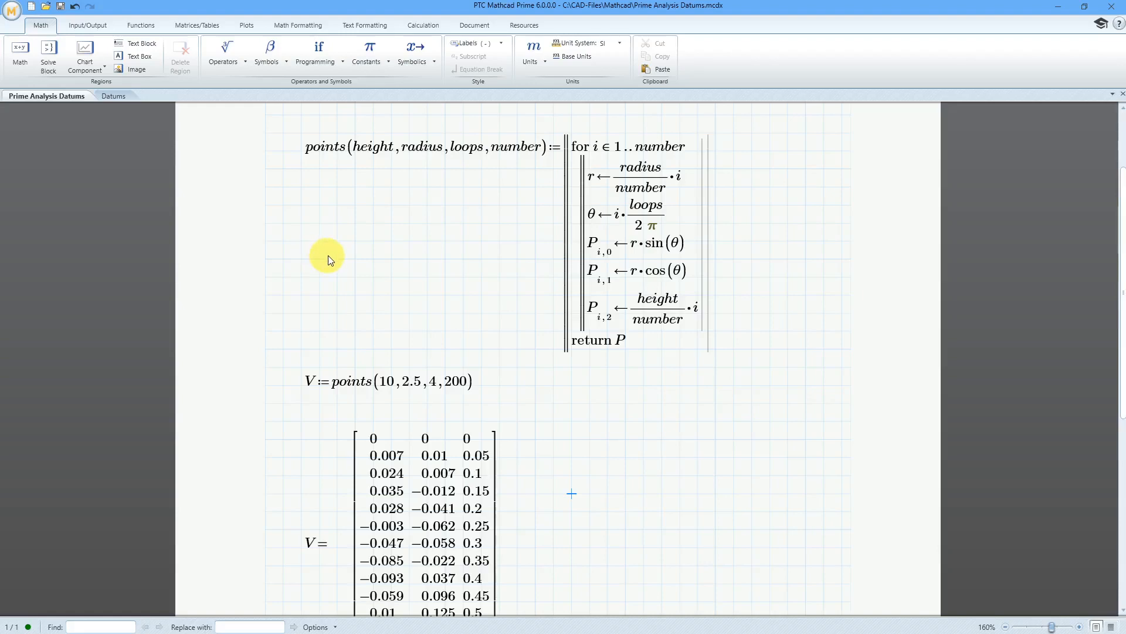
pyautogui.moveTo(413, 221)
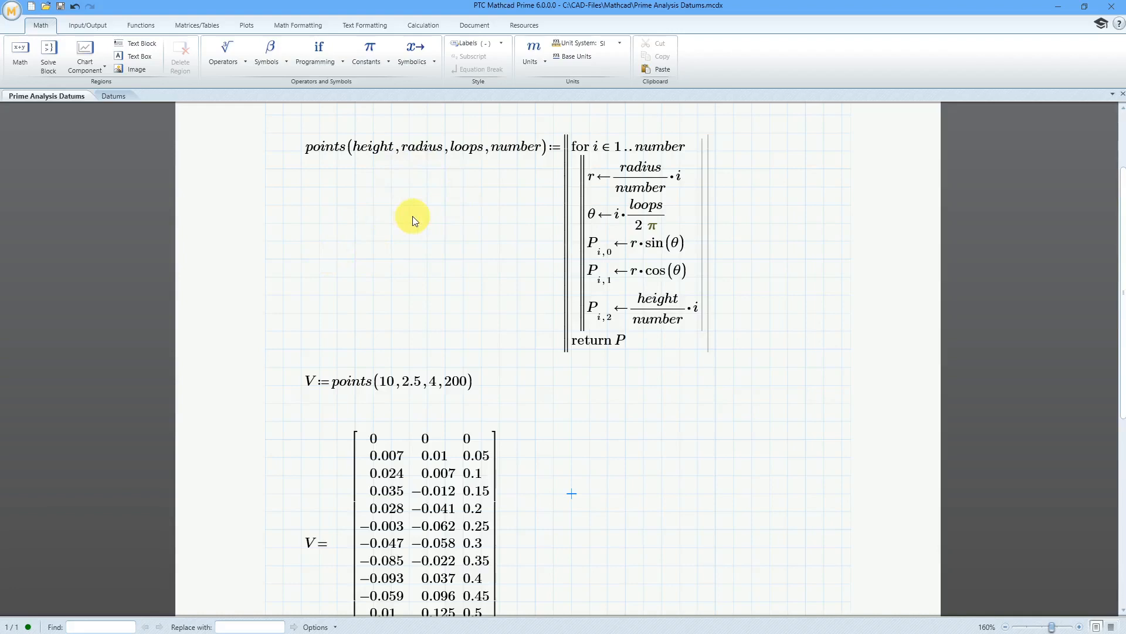
pyautogui.moveTo(514, 160)
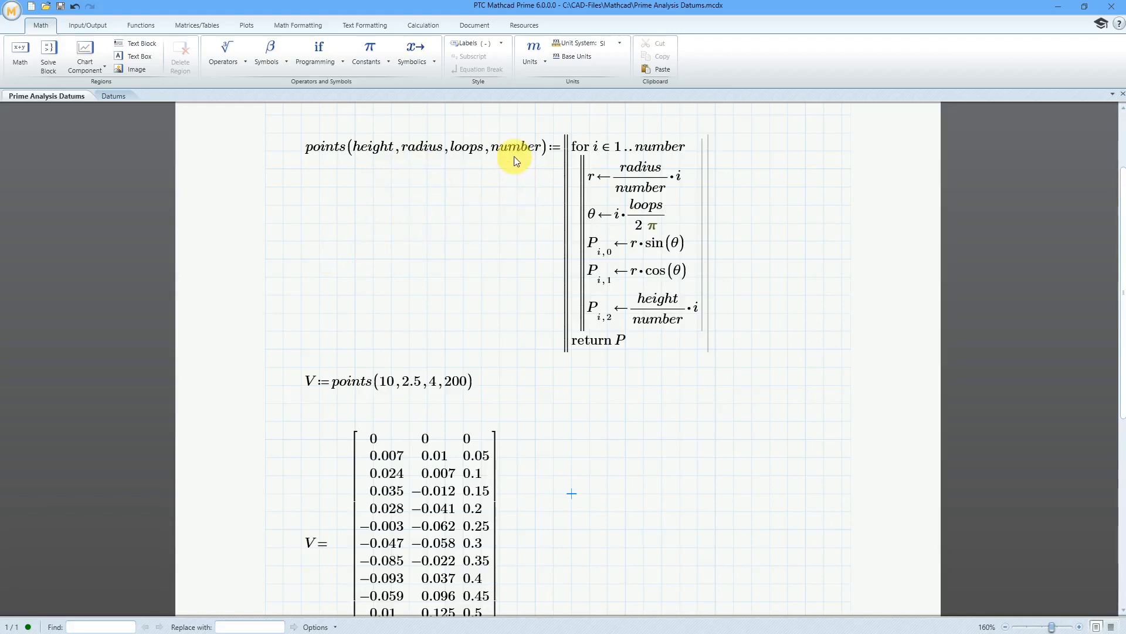
pyautogui.moveTo(371, 146)
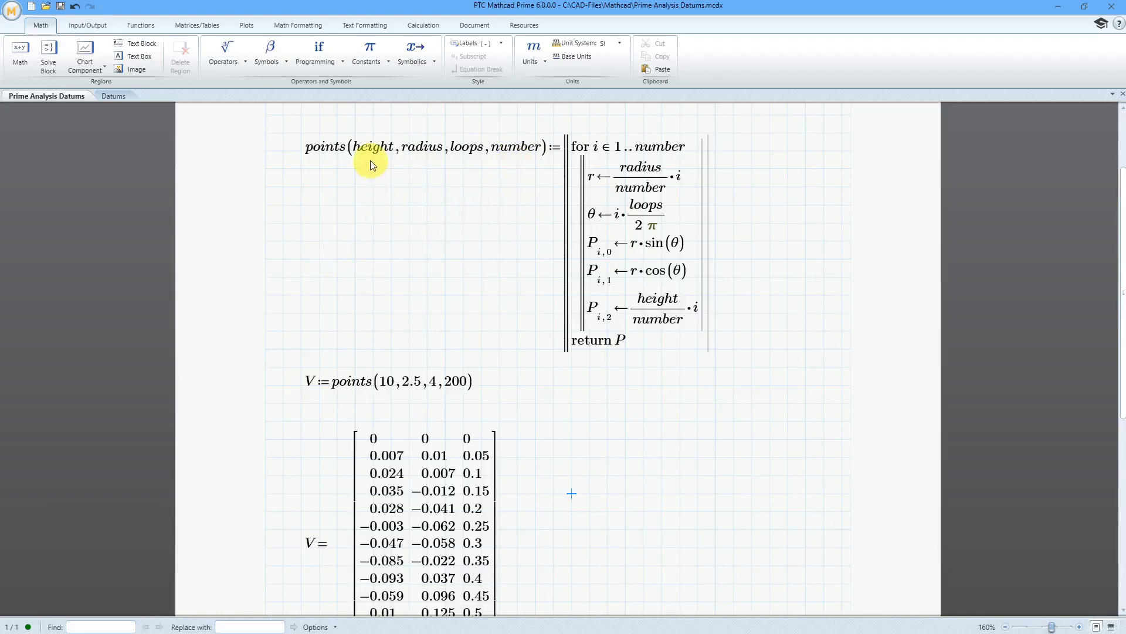
pyautogui.moveTo(393, 253)
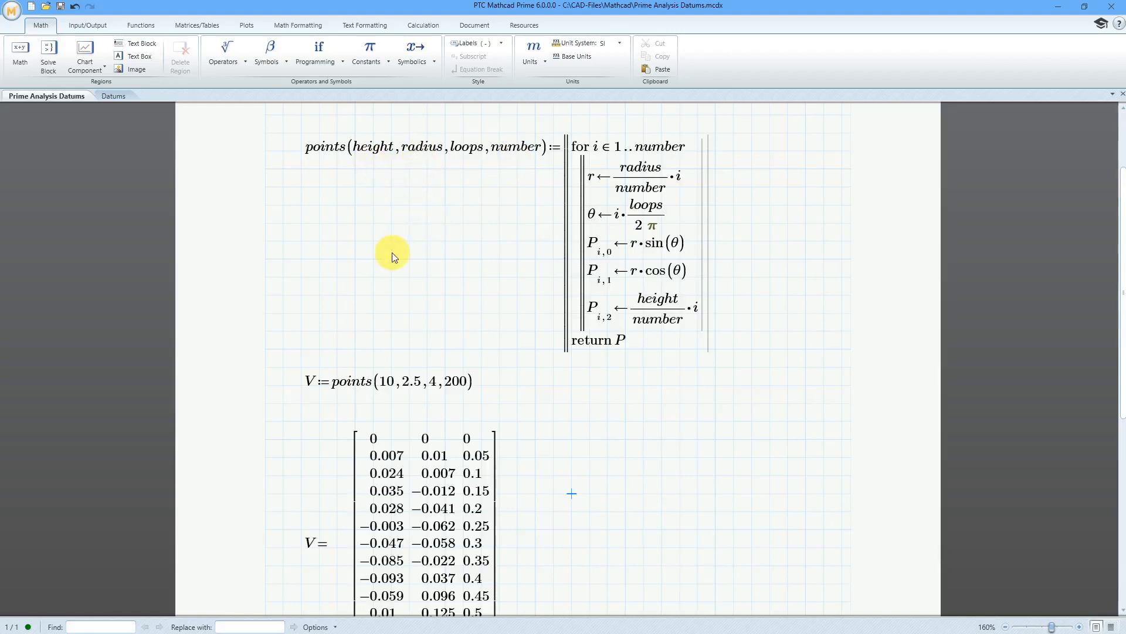
pyautogui.moveTo(395, 190)
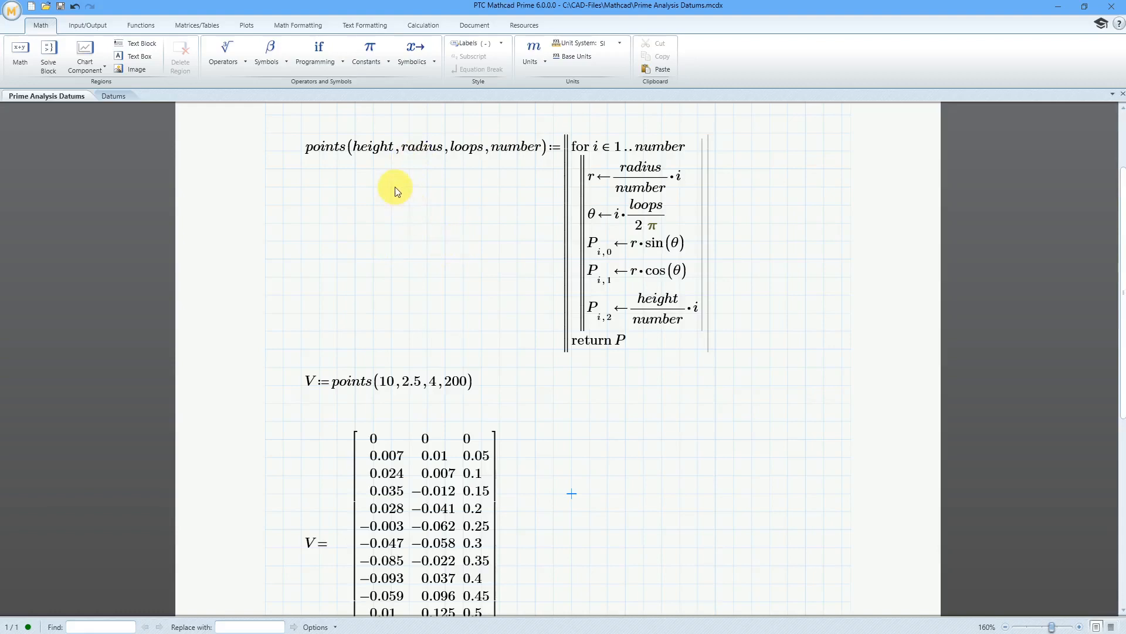
pyautogui.moveTo(483, 164)
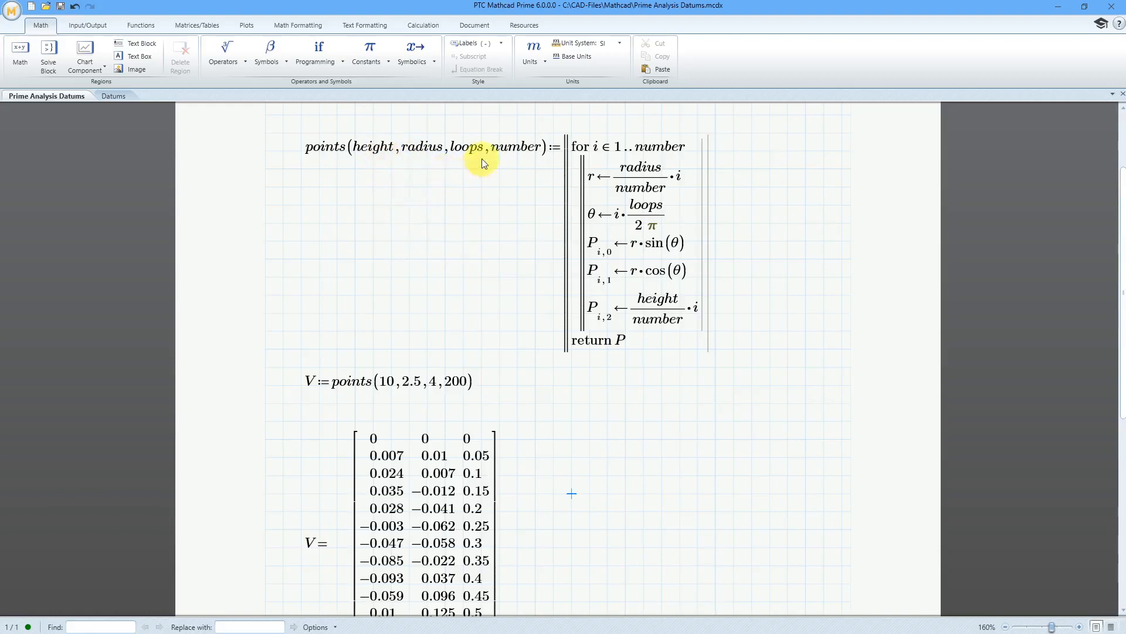
pyautogui.moveTo(453, 275)
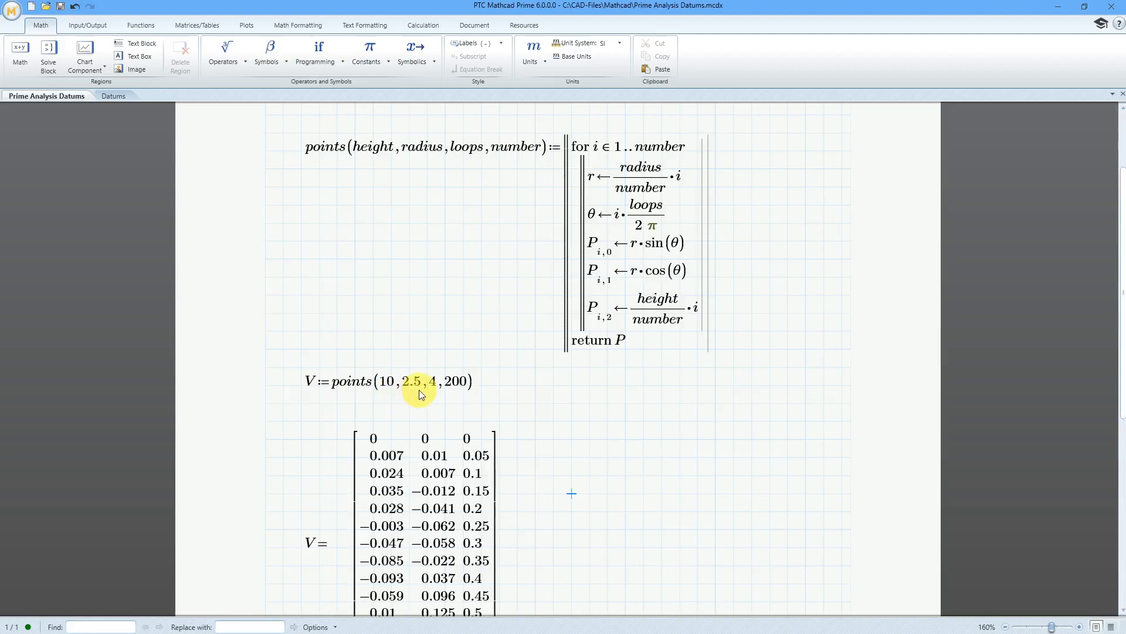
pyautogui.moveTo(439, 385)
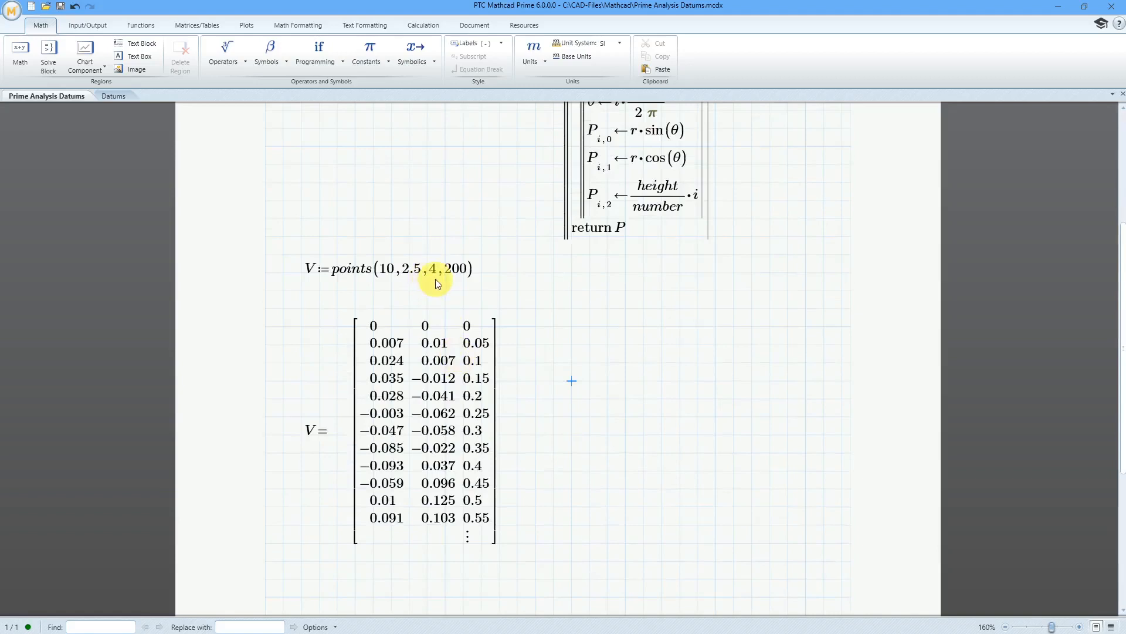
pyautogui.moveTo(444, 297)
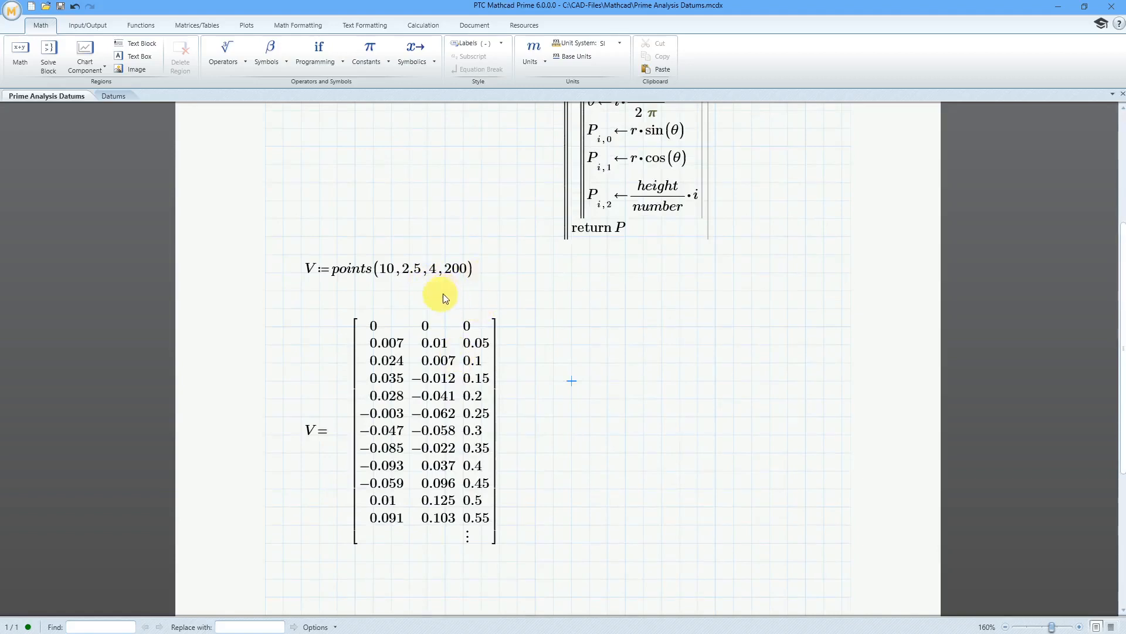
pyautogui.moveTo(464, 276)
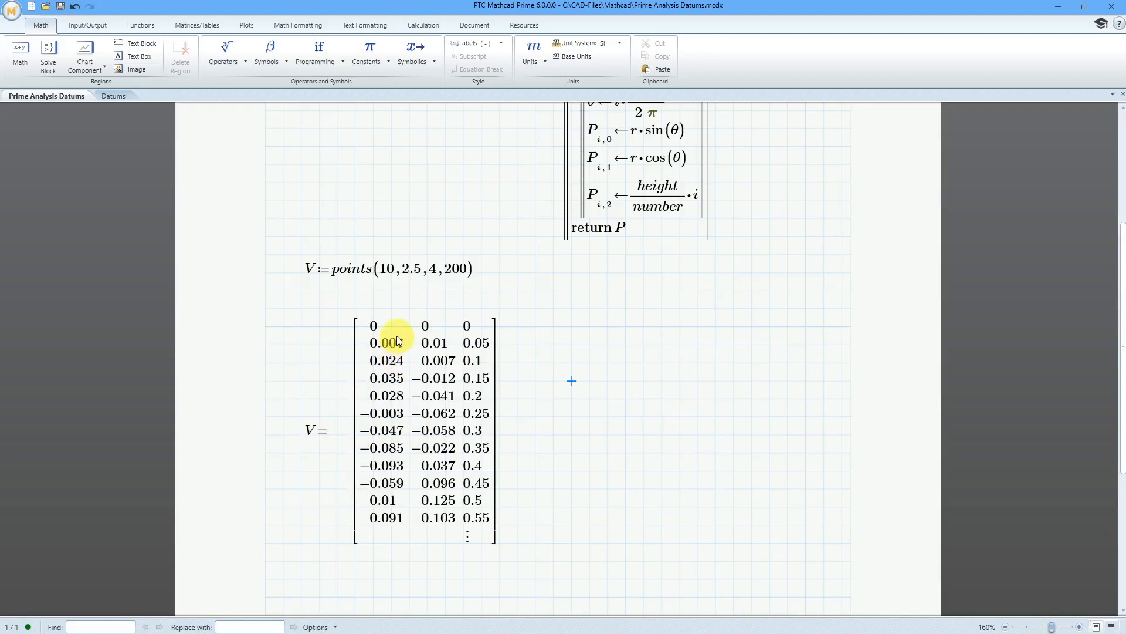
pyautogui.moveTo(465, 311)
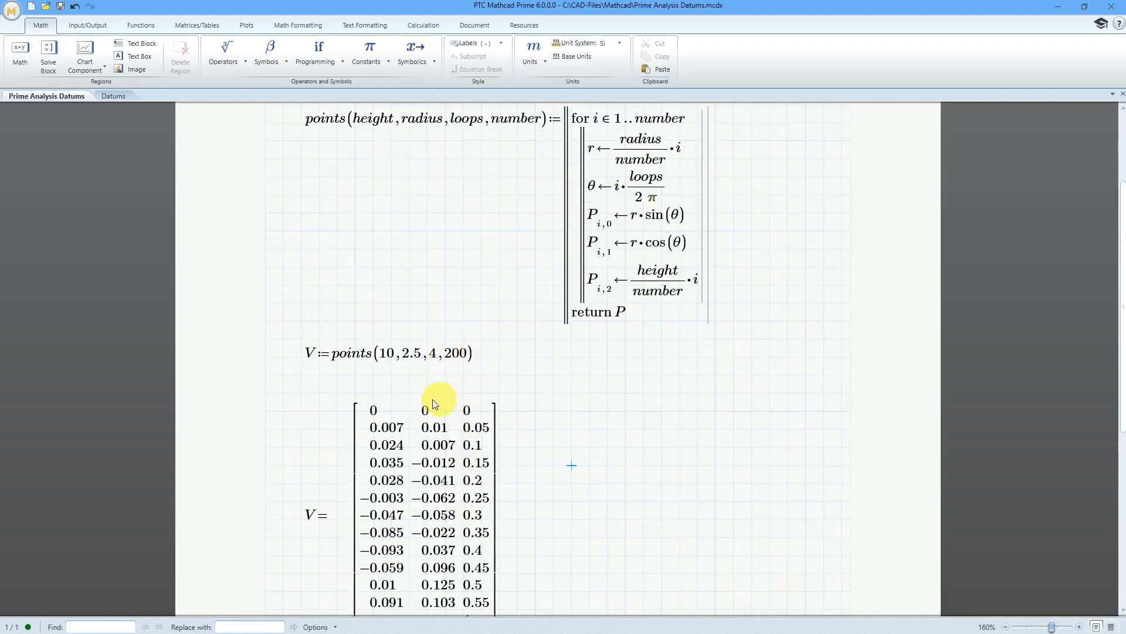
pyautogui.moveTo(422, 409)
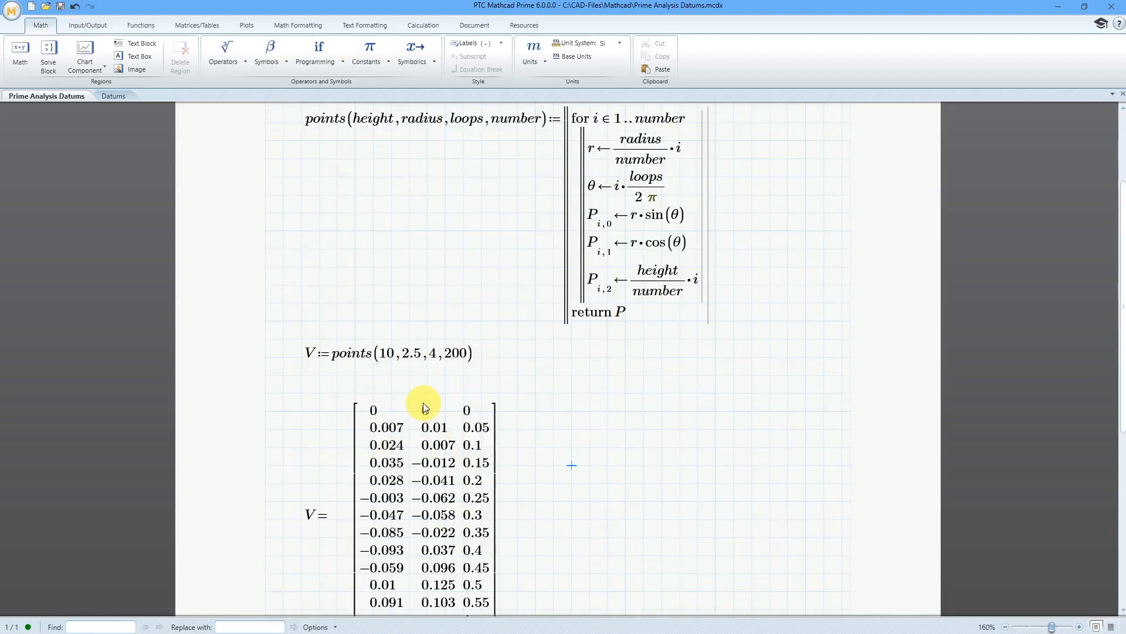
pyautogui.moveTo(574, 416)
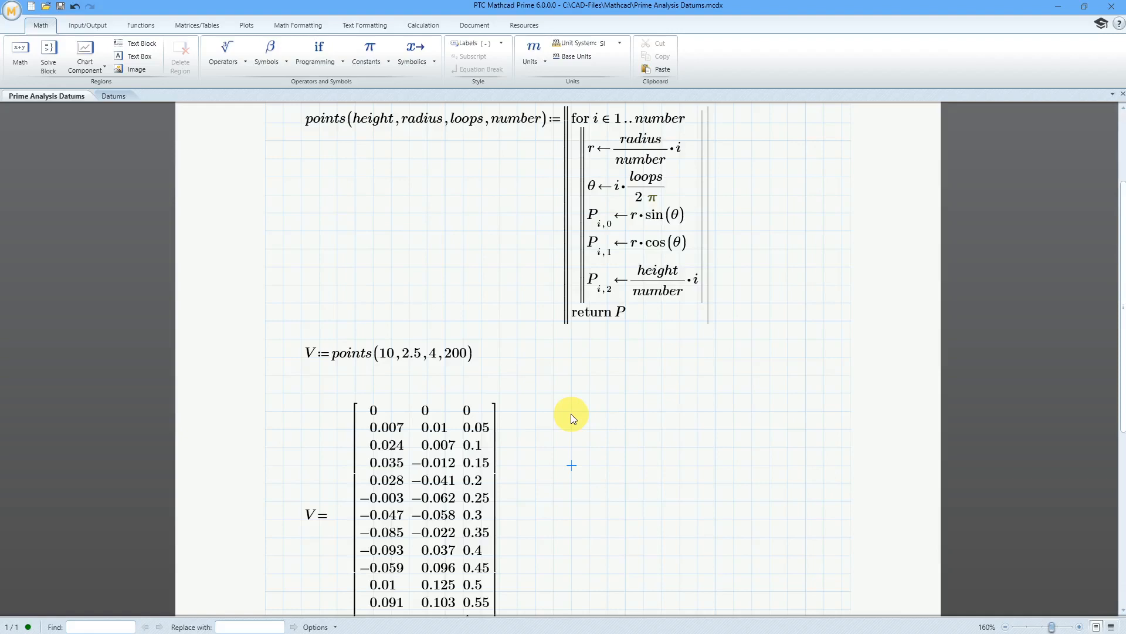
pyautogui.moveTo(570, 431)
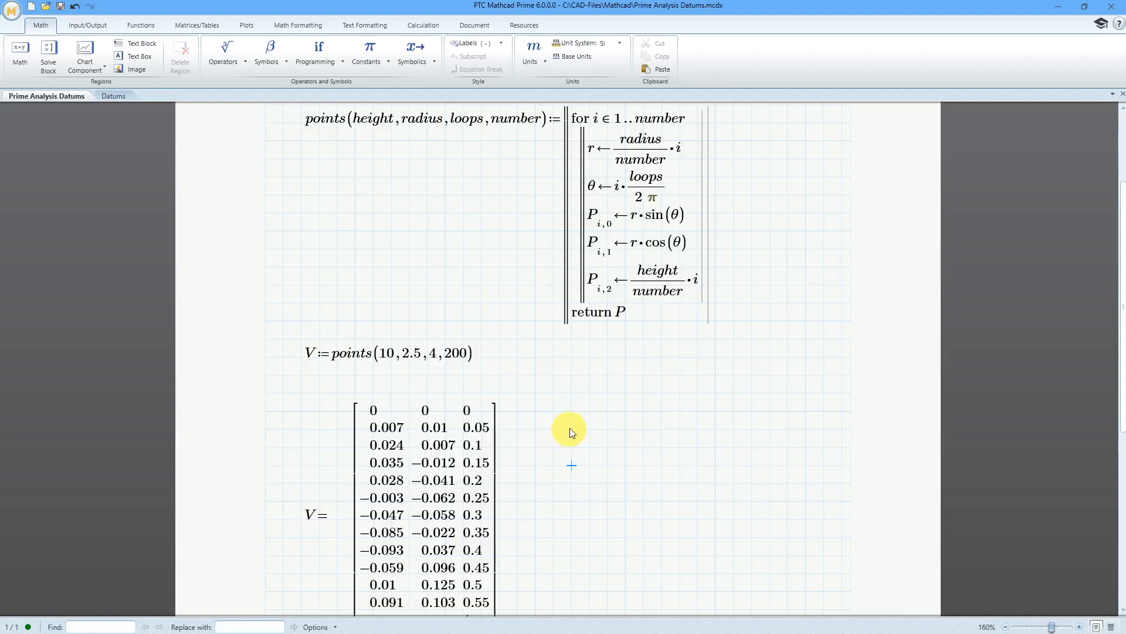
pyautogui.moveTo(537, 393)
pyautogui.write('O')
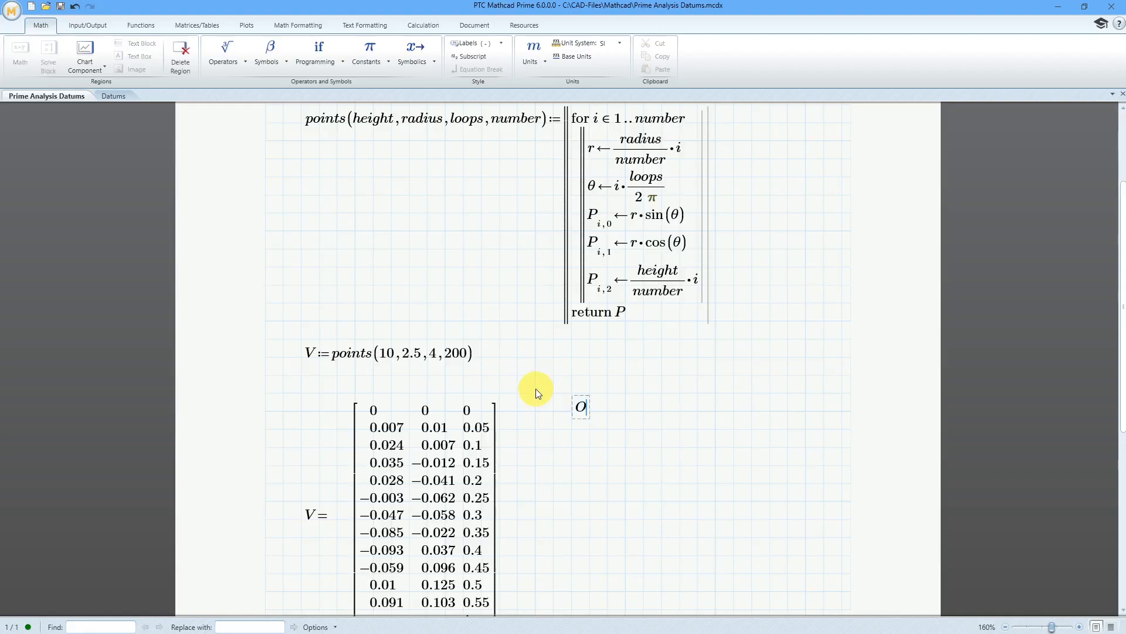
# - Define O beside V as an empty 3×3 matrix
pyautogui.write(':=')
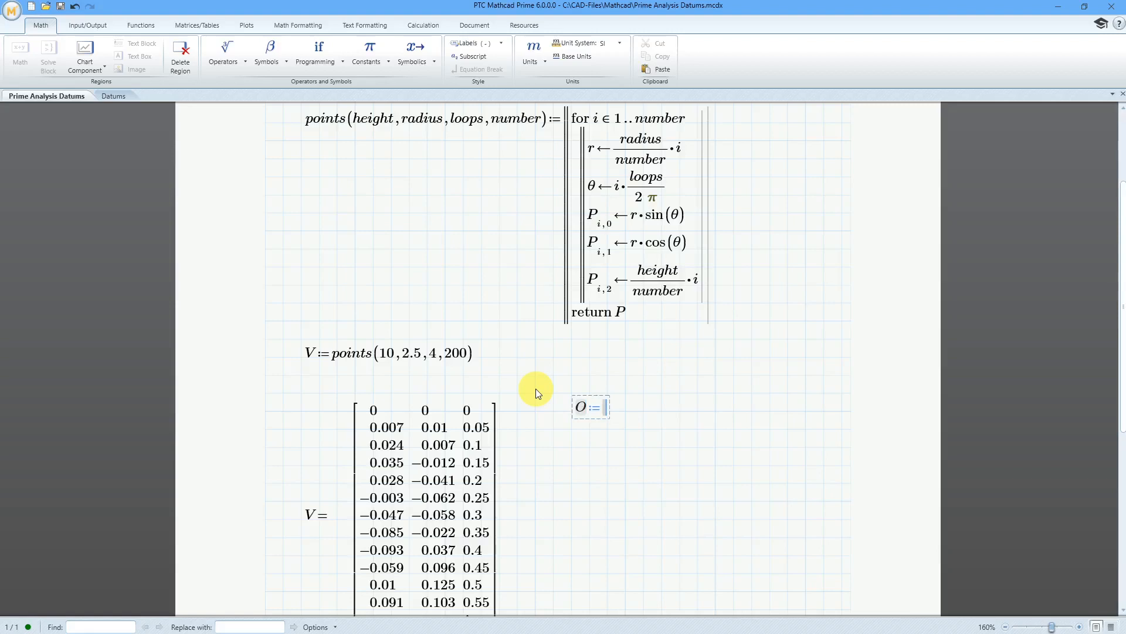
pyautogui.moveTo(305, 186)
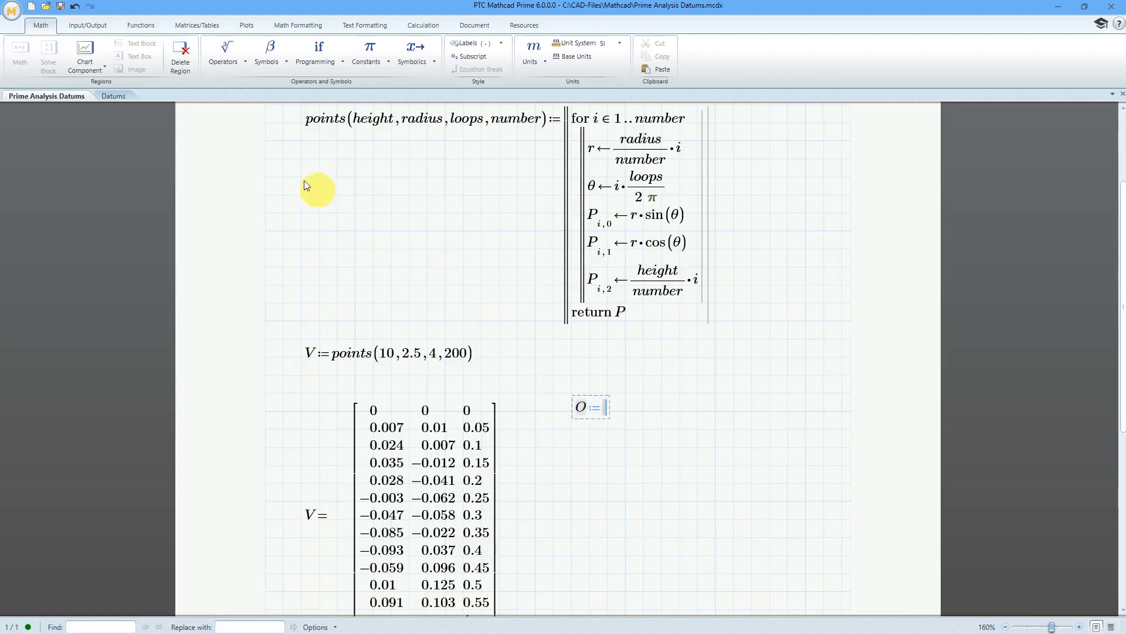
pyautogui.click(197, 25)
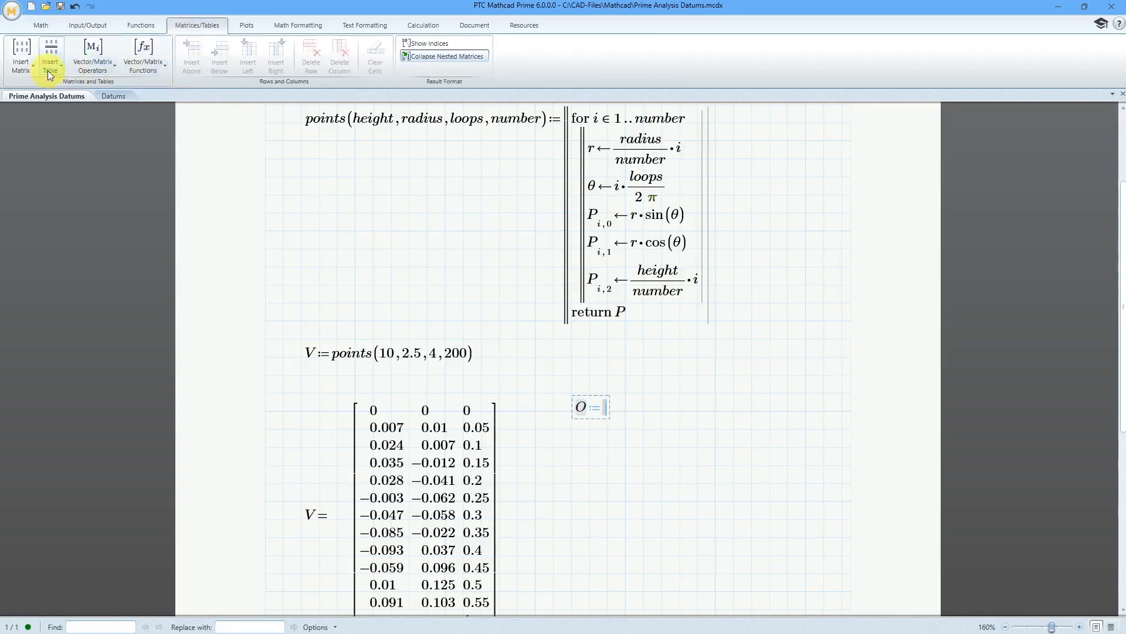
pyautogui.click(20, 56)
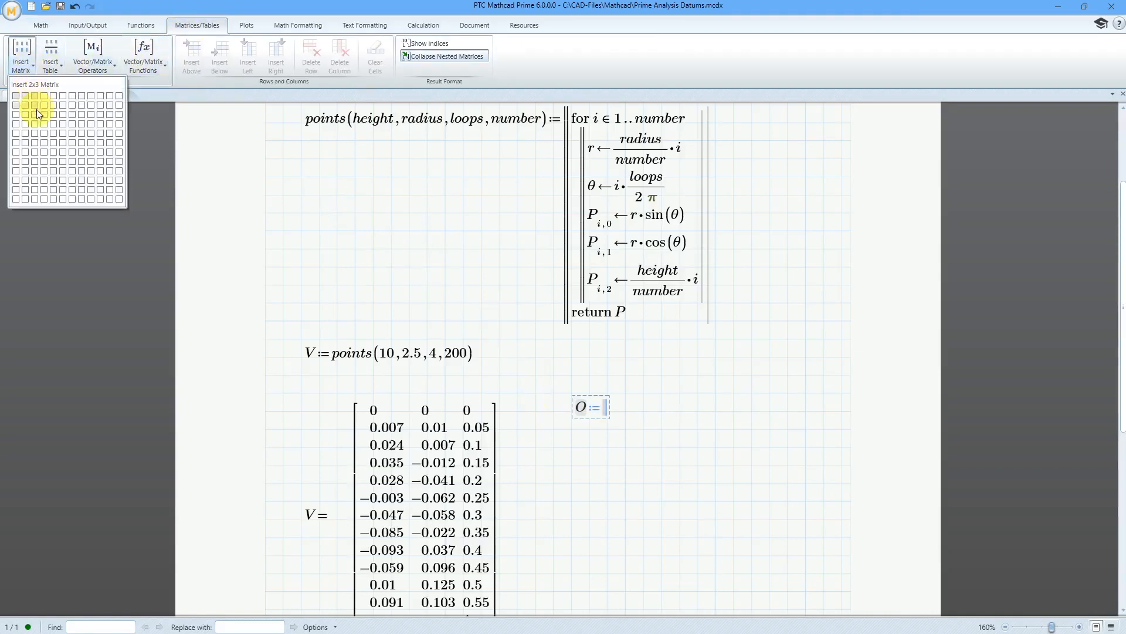
pyautogui.click(38, 109)
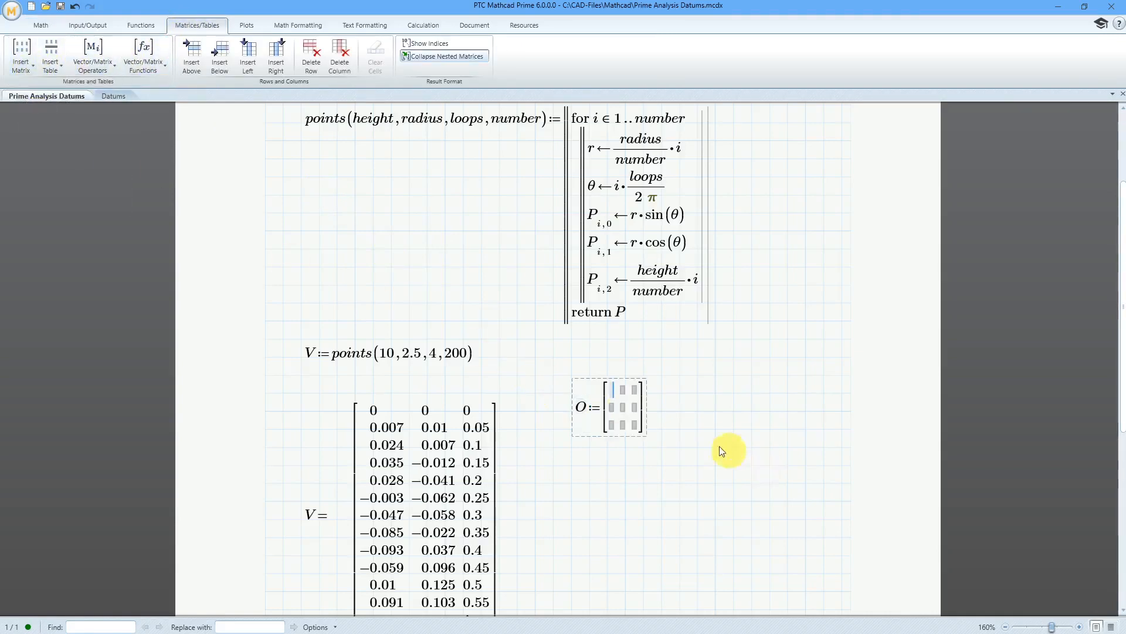
pyautogui.moveTo(688, 431)
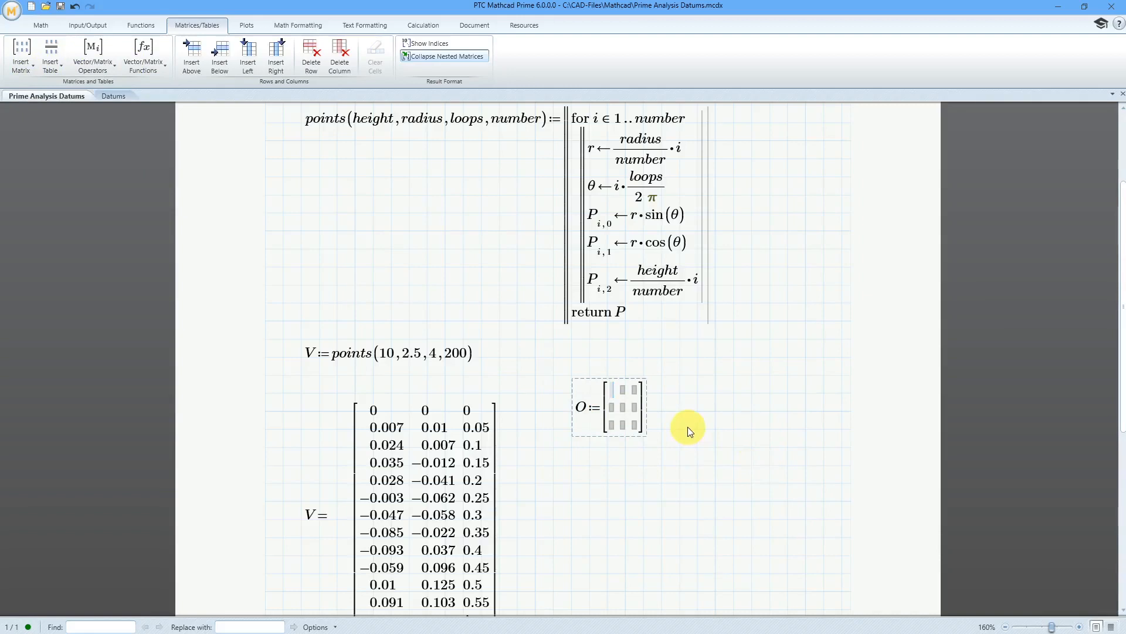
pyautogui.moveTo(634, 492)
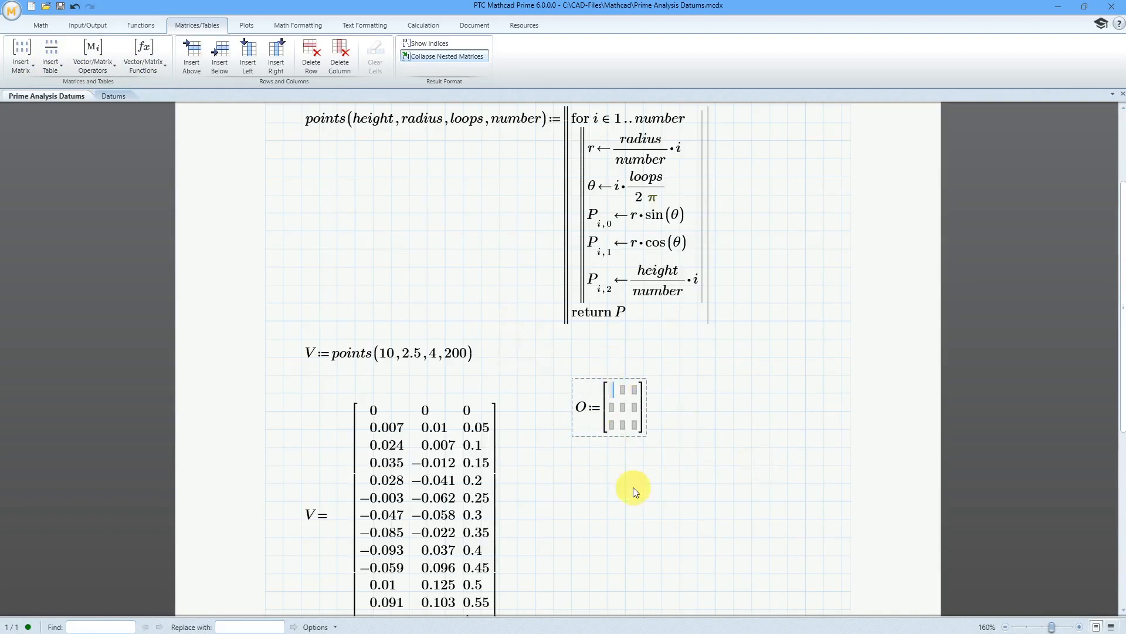
pyautogui.moveTo(612, 477)
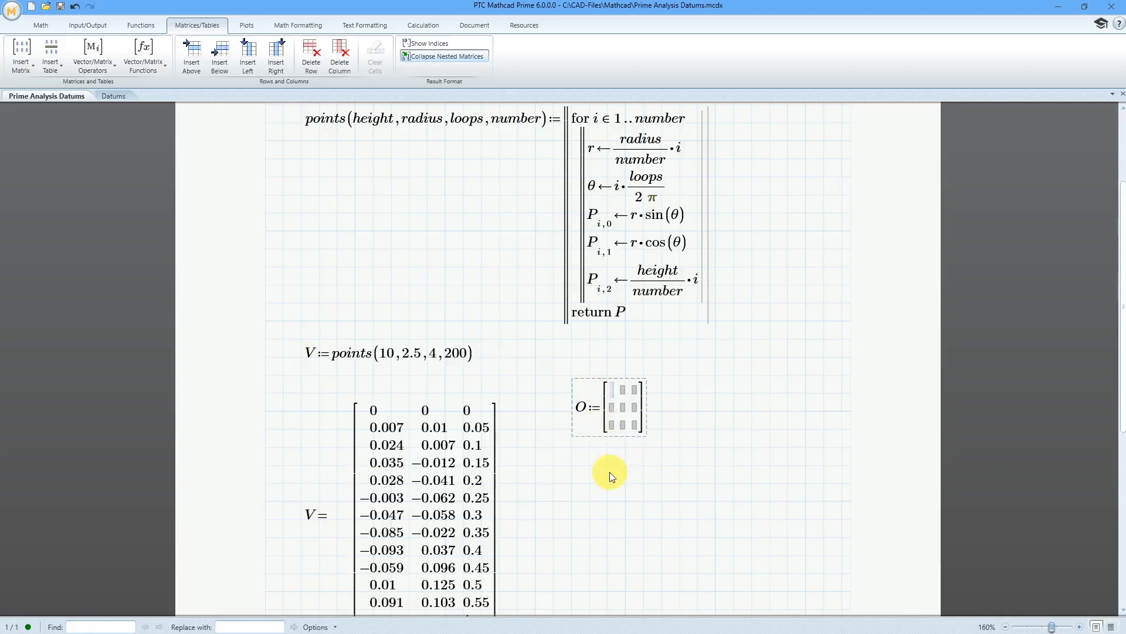
pyautogui.moveTo(619, 464)
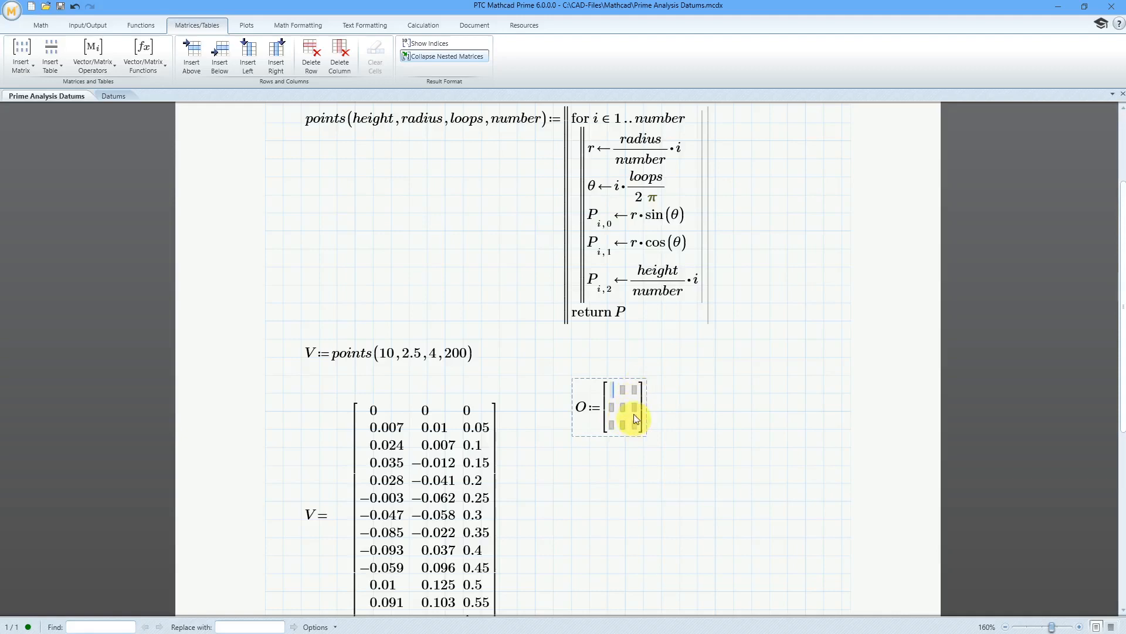
pyautogui.moveTo(642, 452)
pyautogui.write('0 0 1 0 1 0 1 0 0')
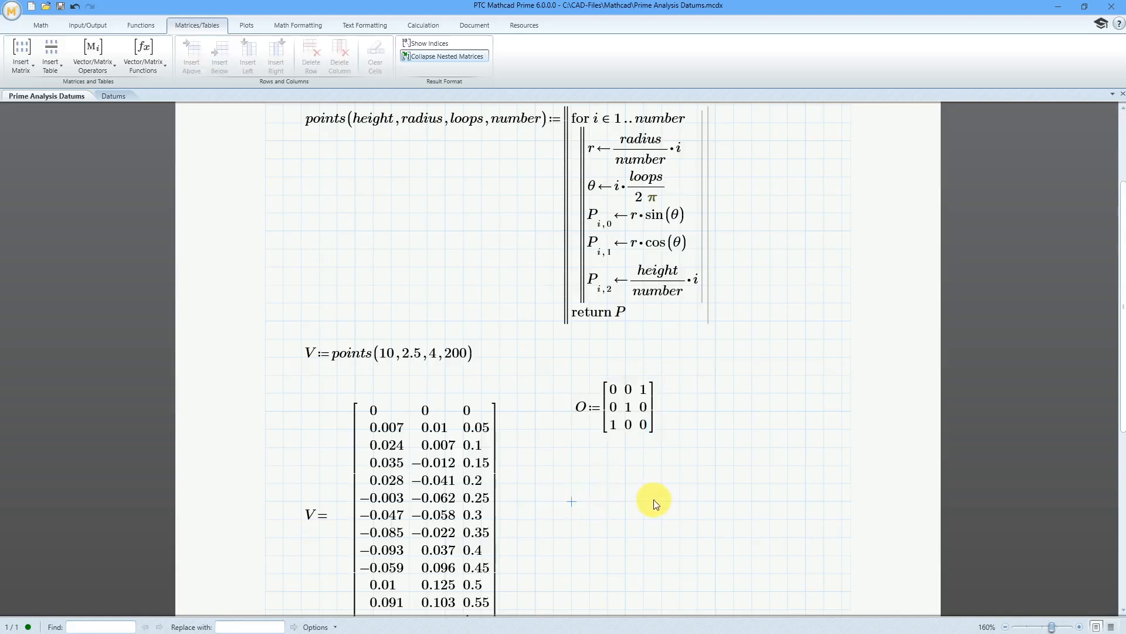
# - Enter det(O)= below O to evaluate its determinant
pyautogui.write('det(0)=?')
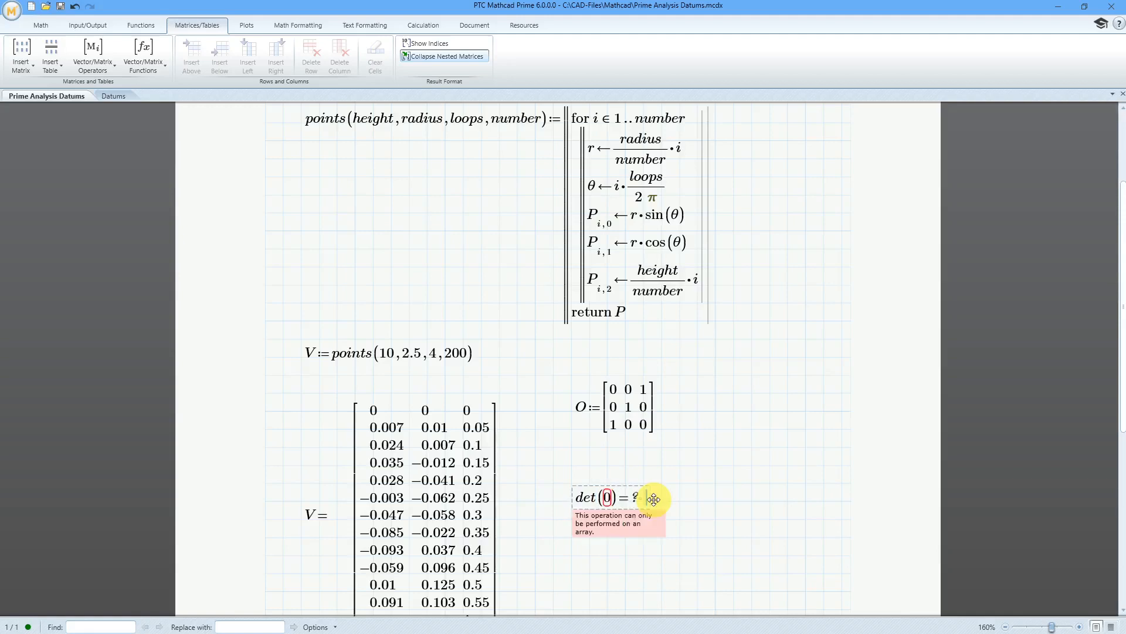
pyautogui.moveTo(638, 531)
pyautogui.write('O')
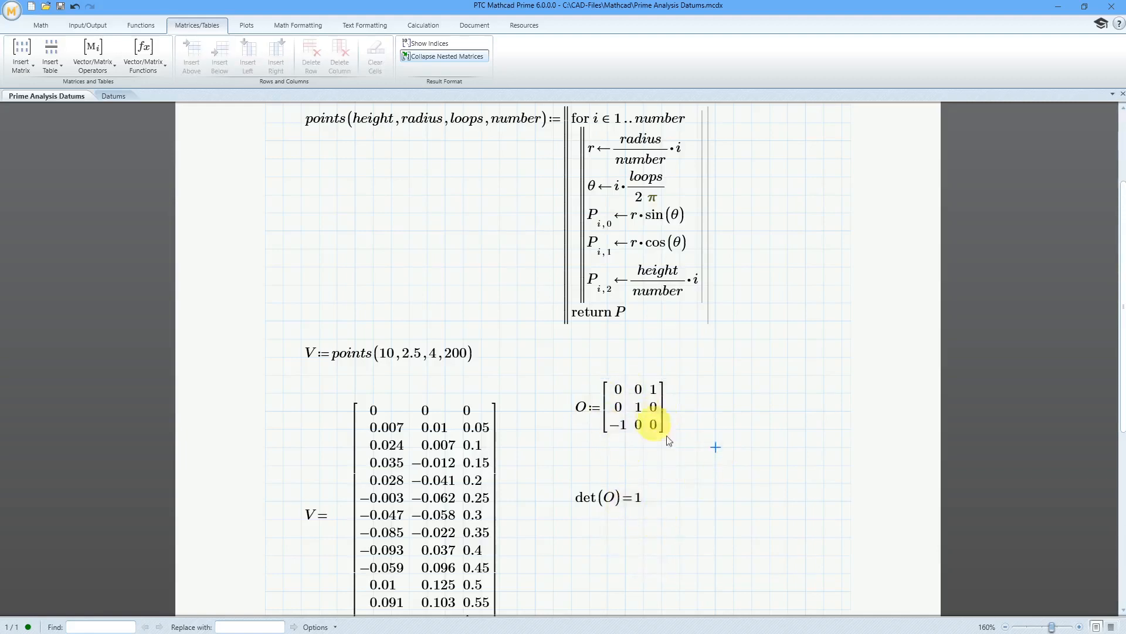
pyautogui.moveTo(647, 454)
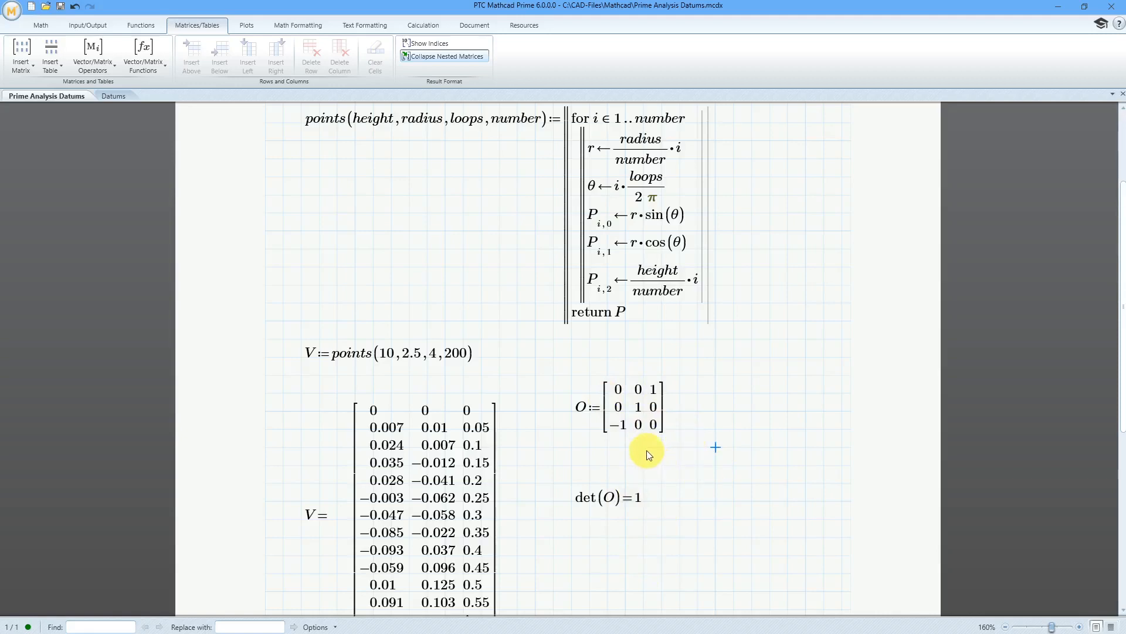
pyautogui.moveTo(722, 471)
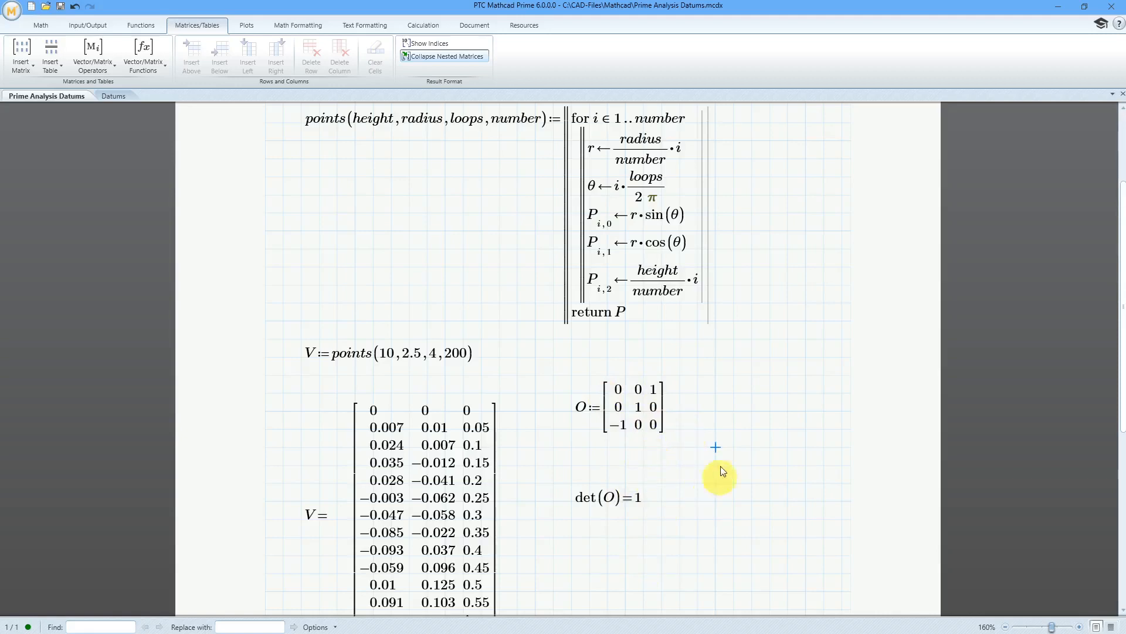
pyautogui.moveTo(665, 454)
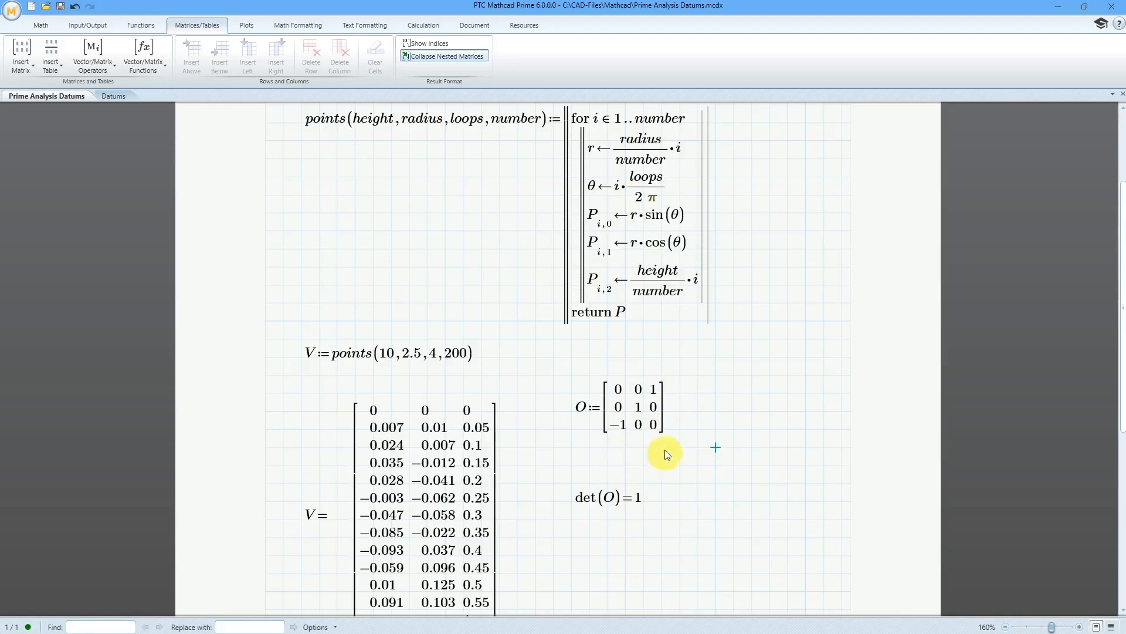
pyautogui.moveTo(646, 460)
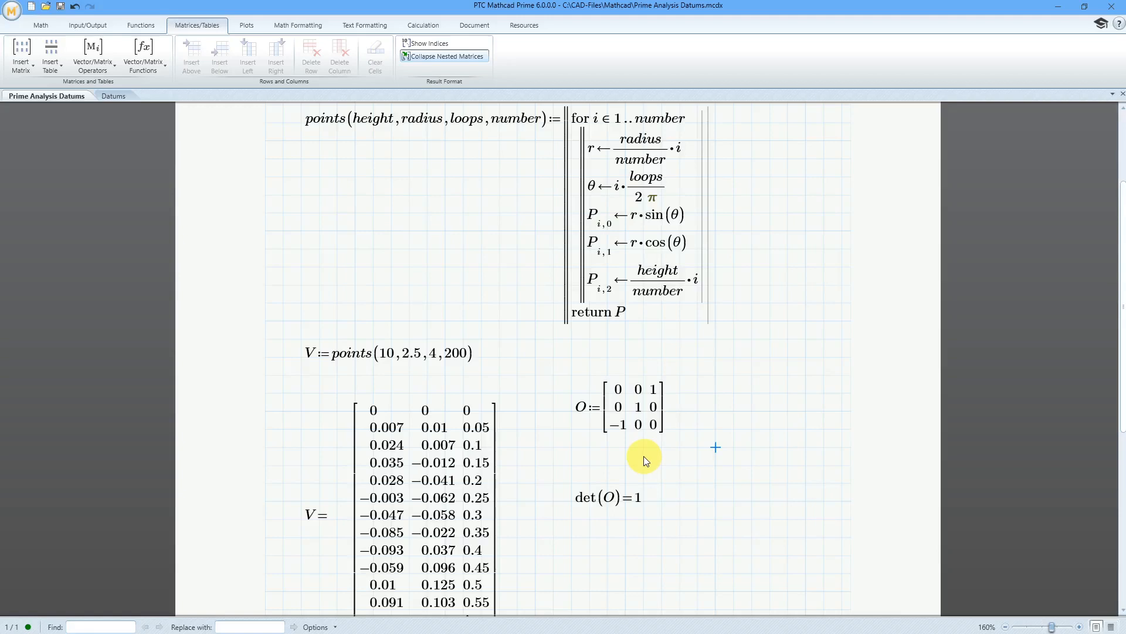
pyautogui.moveTo(600, 467)
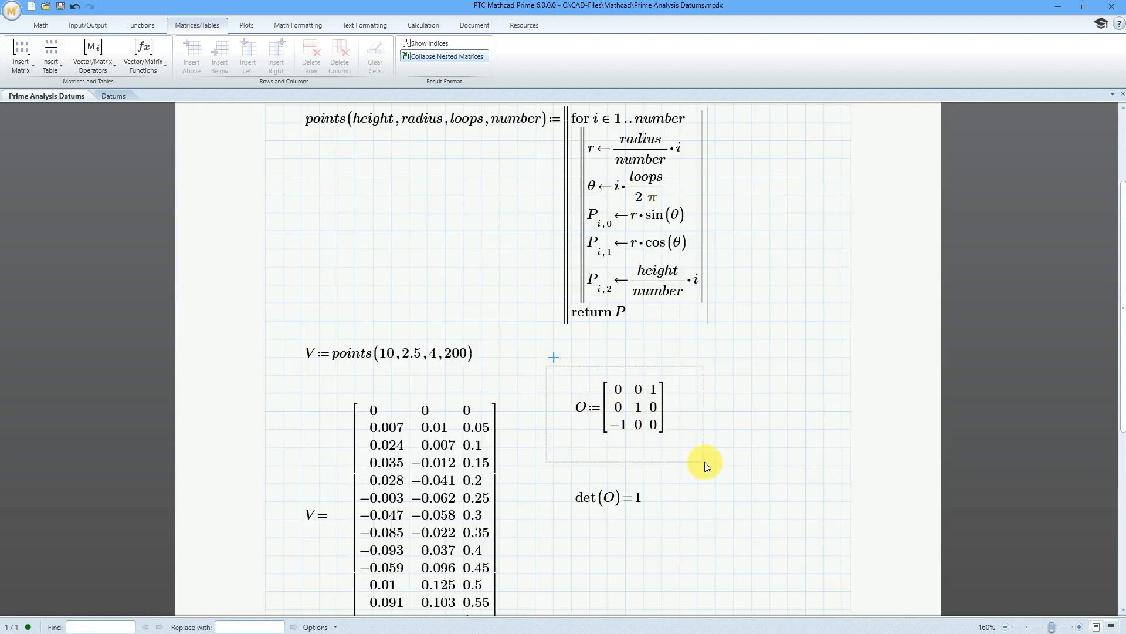
# - Paste the copied O matrix below det(O) and rename it Csys
pyautogui.click(620, 407)
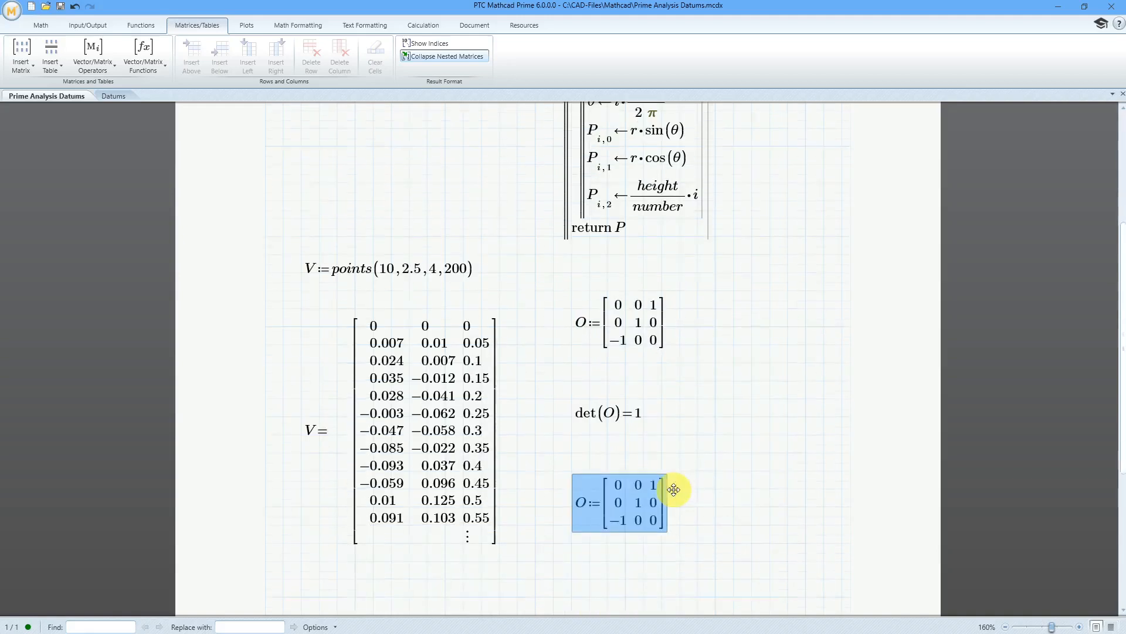
pyautogui.moveTo(589, 503)
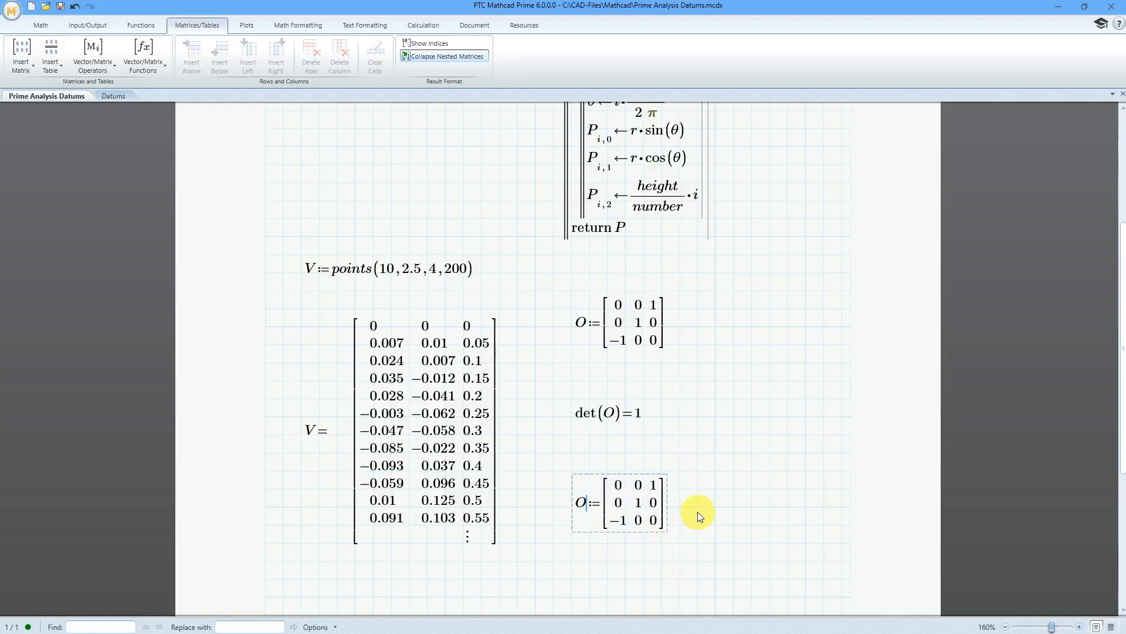
pyautogui.write('Cs')
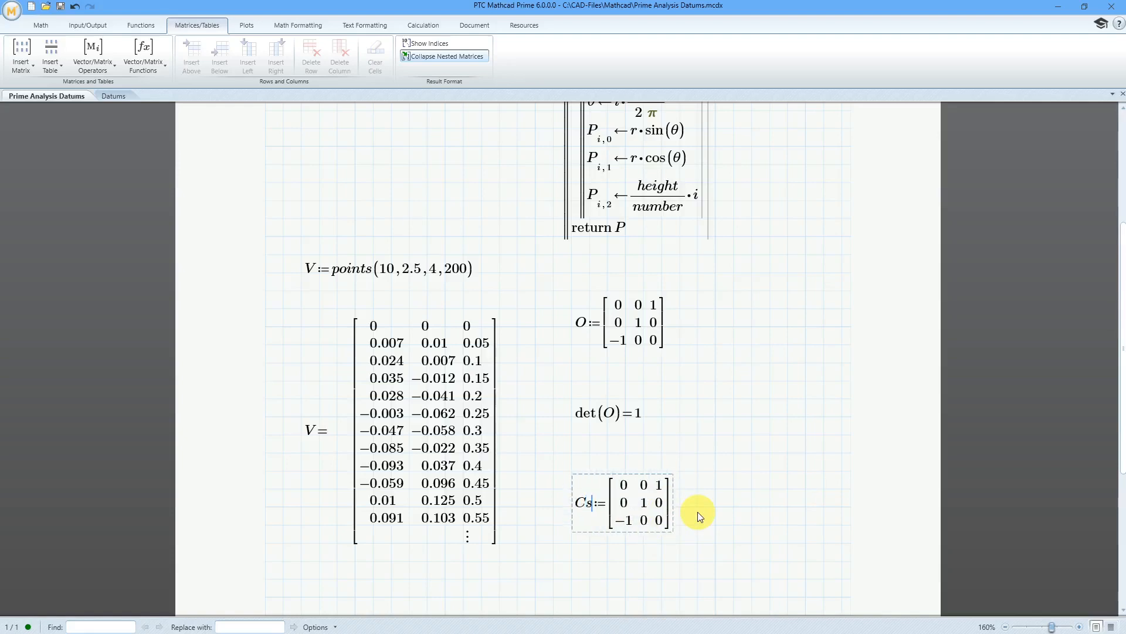
pyautogui.write('ys')
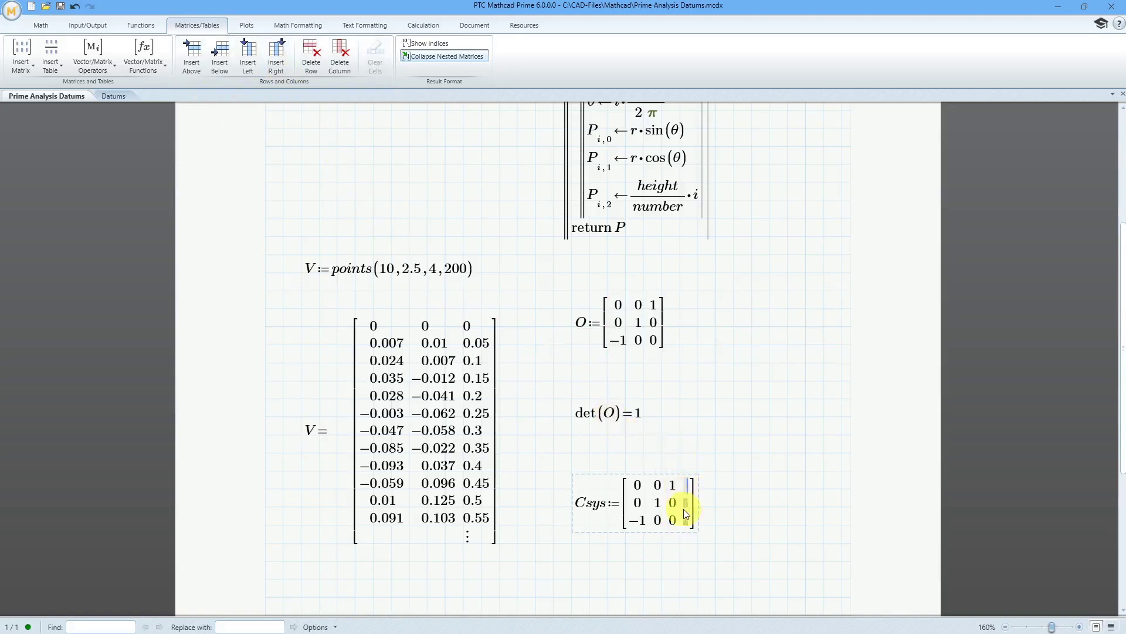
pyautogui.moveTo(694, 454)
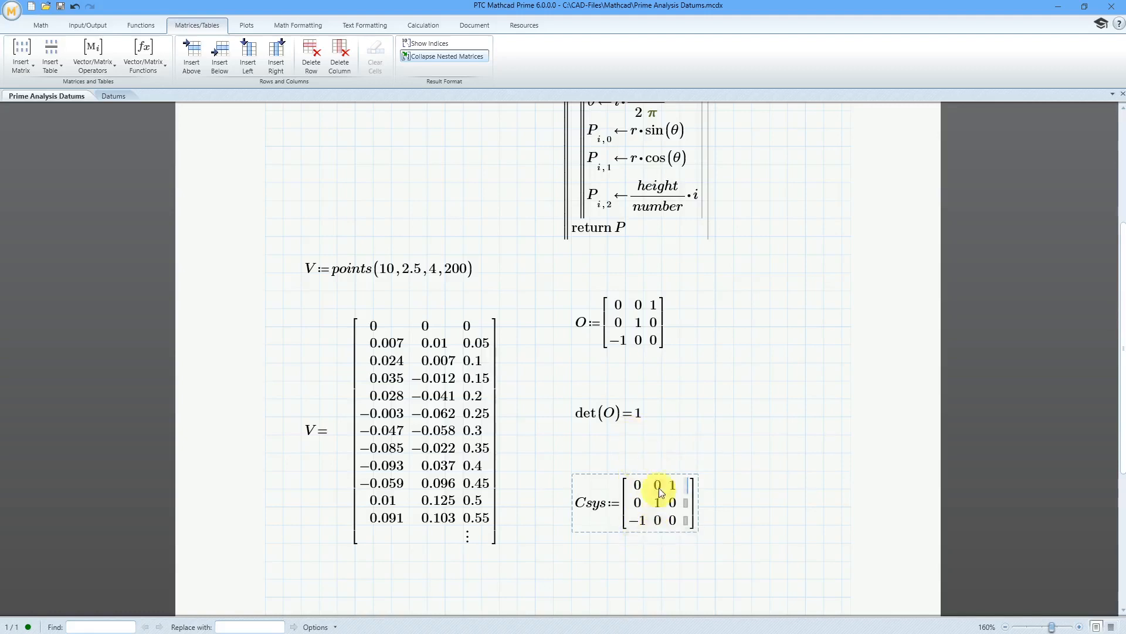
pyautogui.moveTo(679, 451)
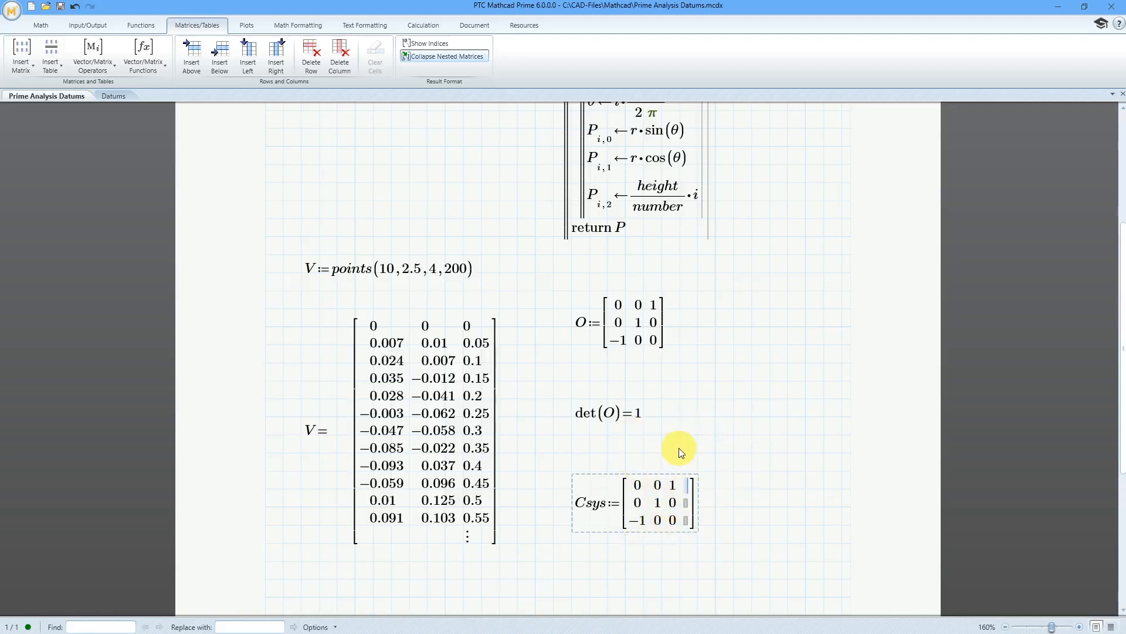
pyautogui.moveTo(697, 493)
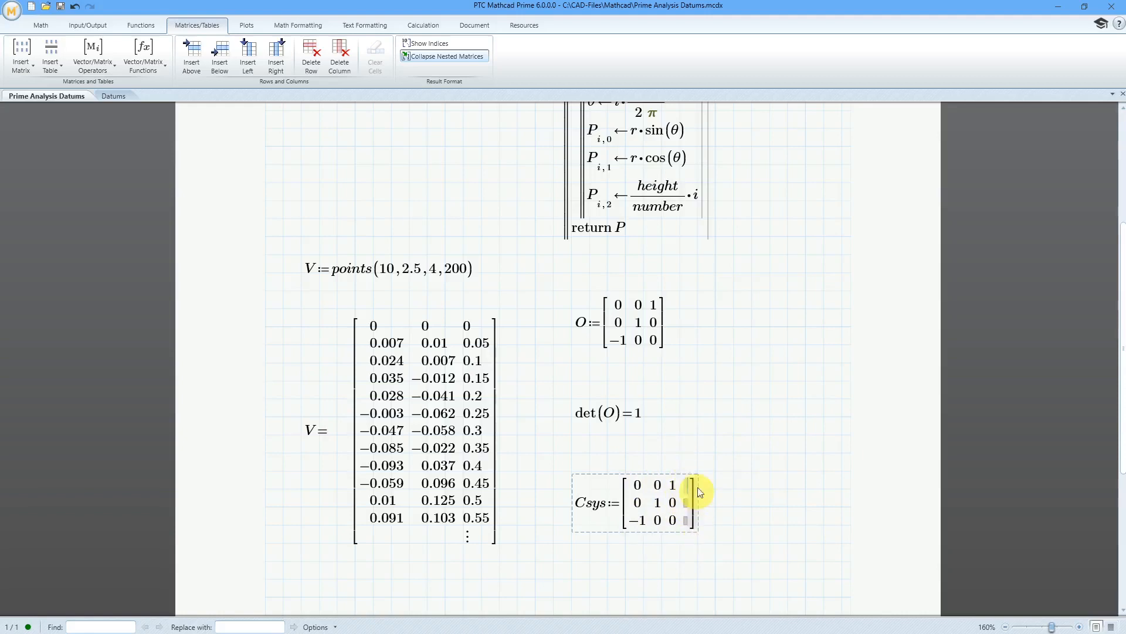
pyautogui.moveTo(716, 440)
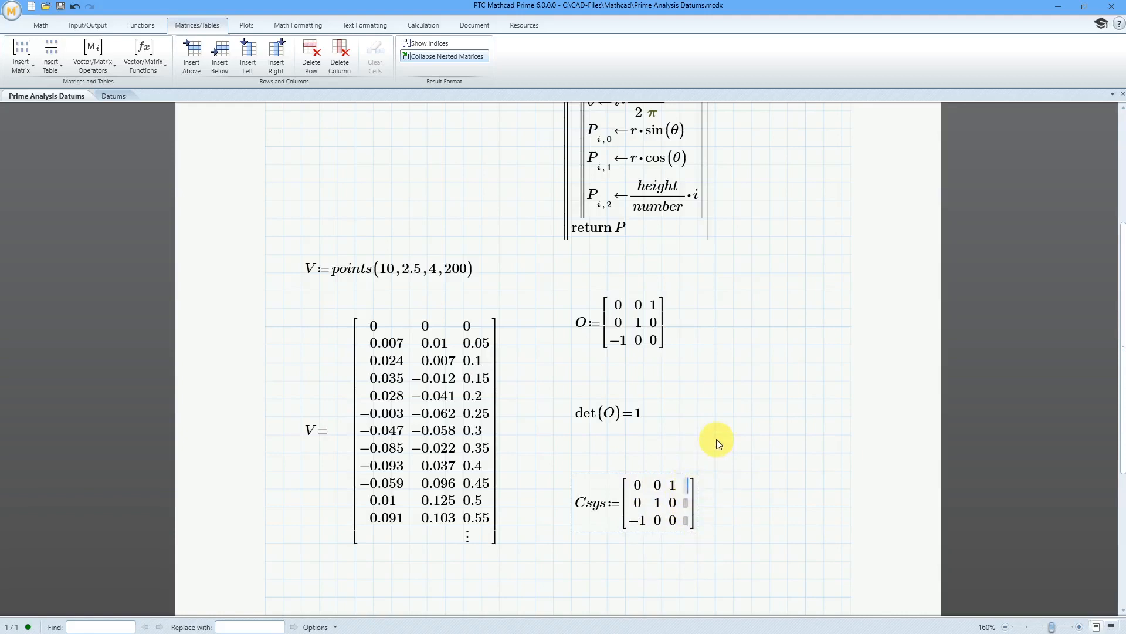
# - Begin entering 5 into the fourth-column placeholders of Csys
pyautogui.click(688, 503)
pyautogui.write('5')
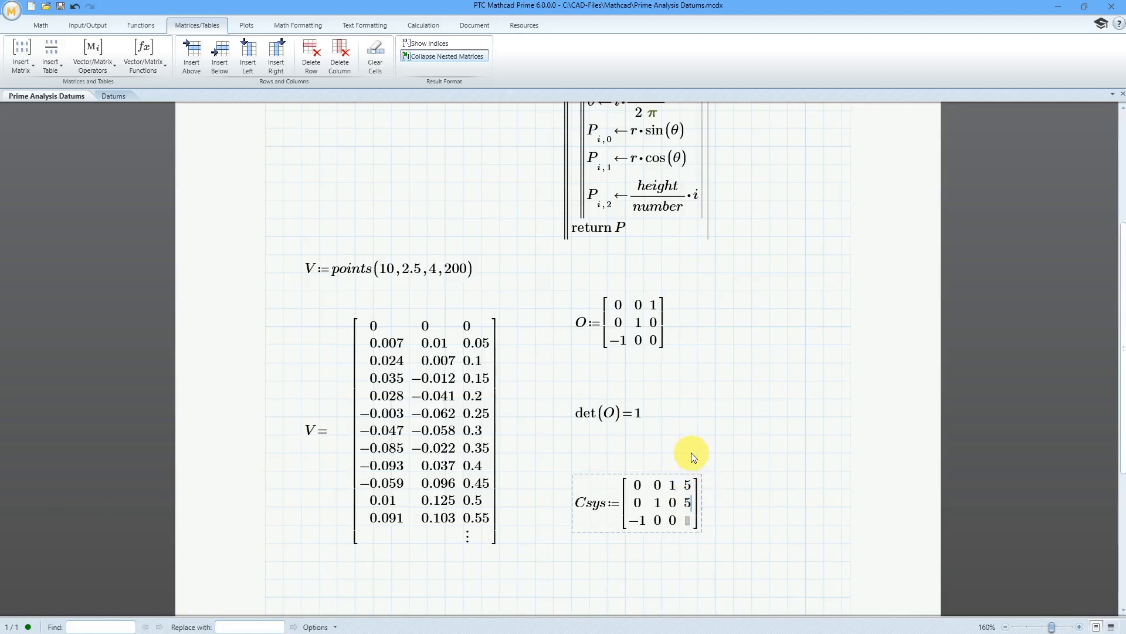
pyautogui.moveTo(690, 519)
pyautogui.write(' 5')
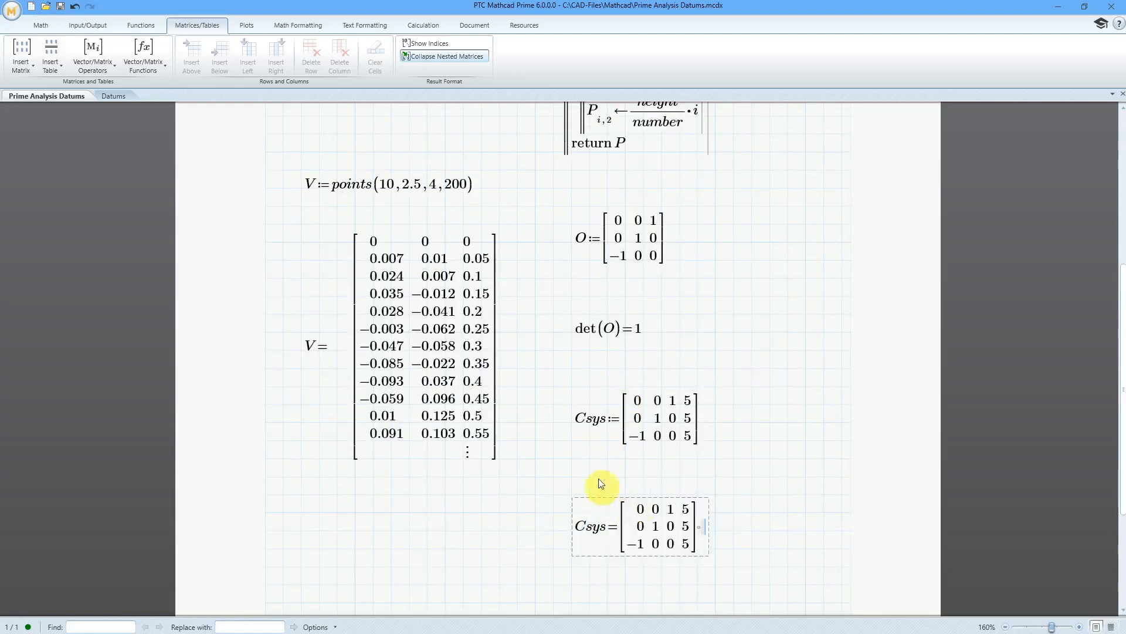
pyautogui.moveTo(505, 519)
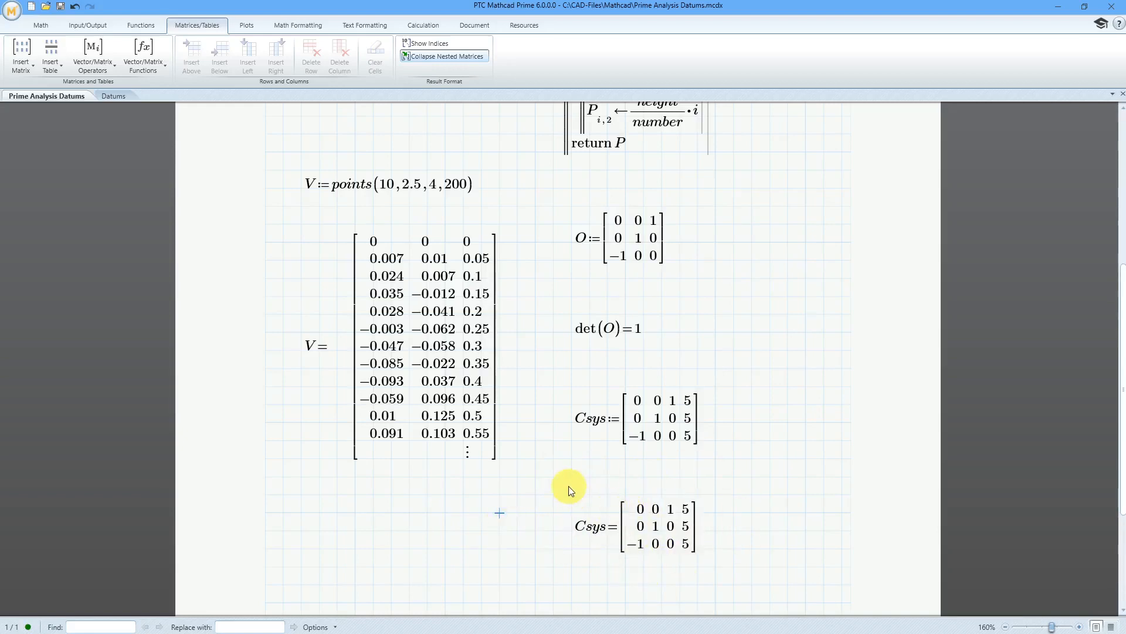
pyautogui.moveTo(403, 494)
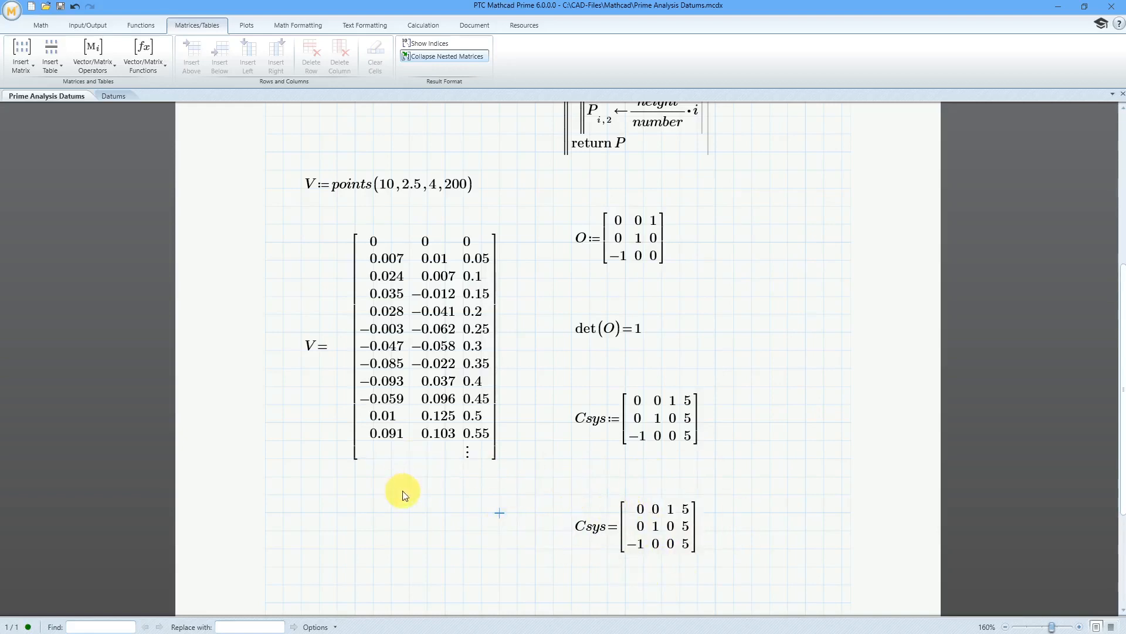
pyautogui.moveTo(214, 237)
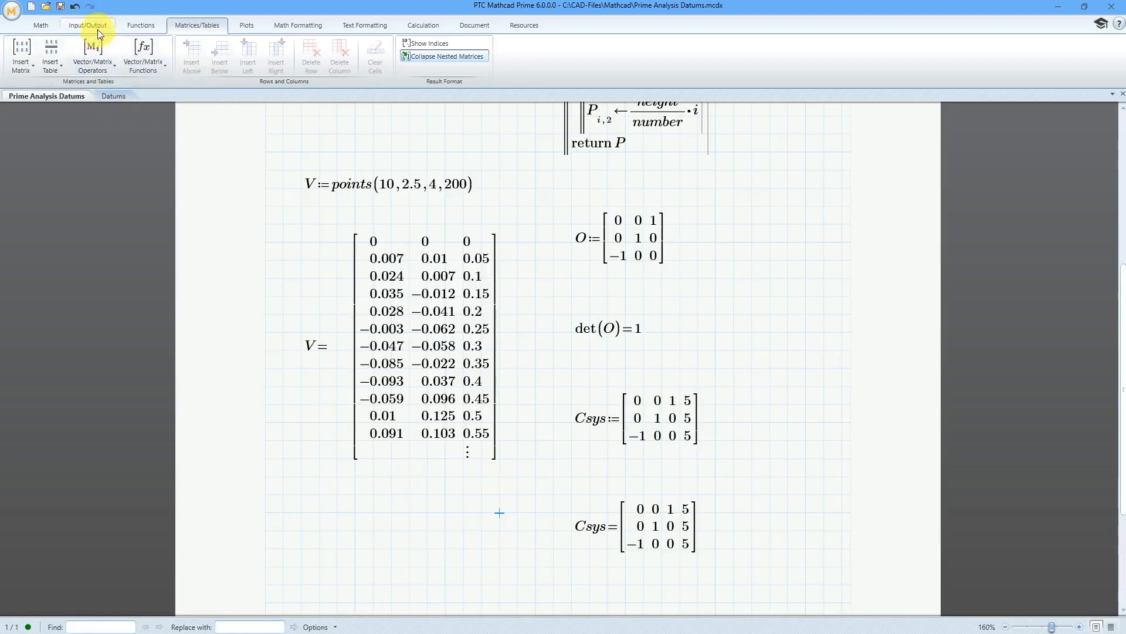
# - Assign the V point matrix as a worksheet output from Input/Output
pyautogui.click(86, 25)
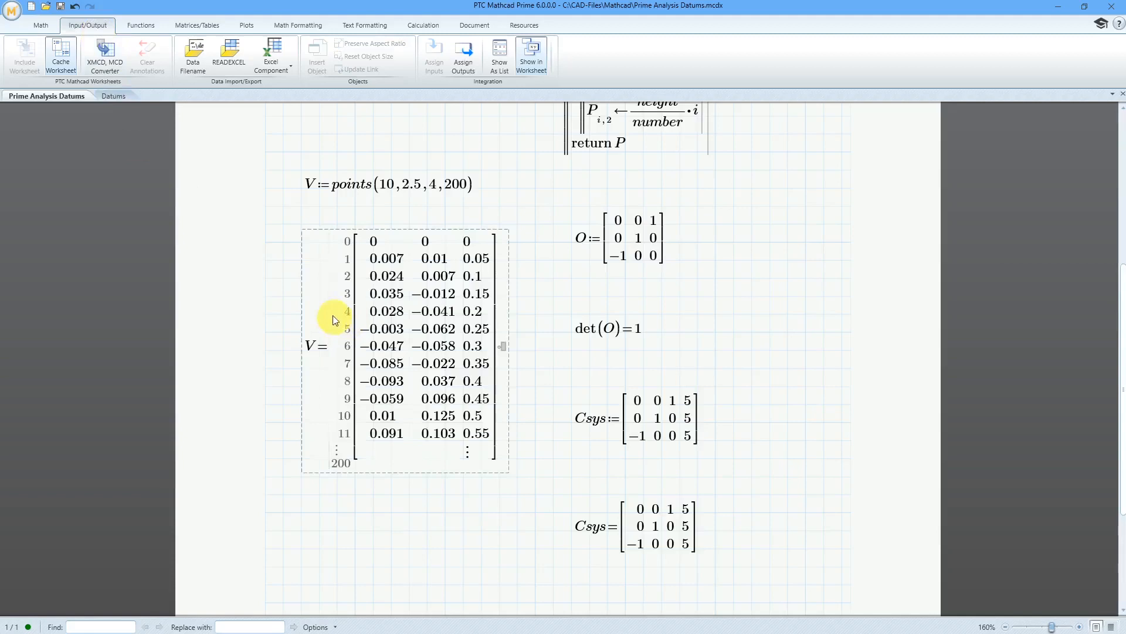
pyautogui.moveTo(464, 57)
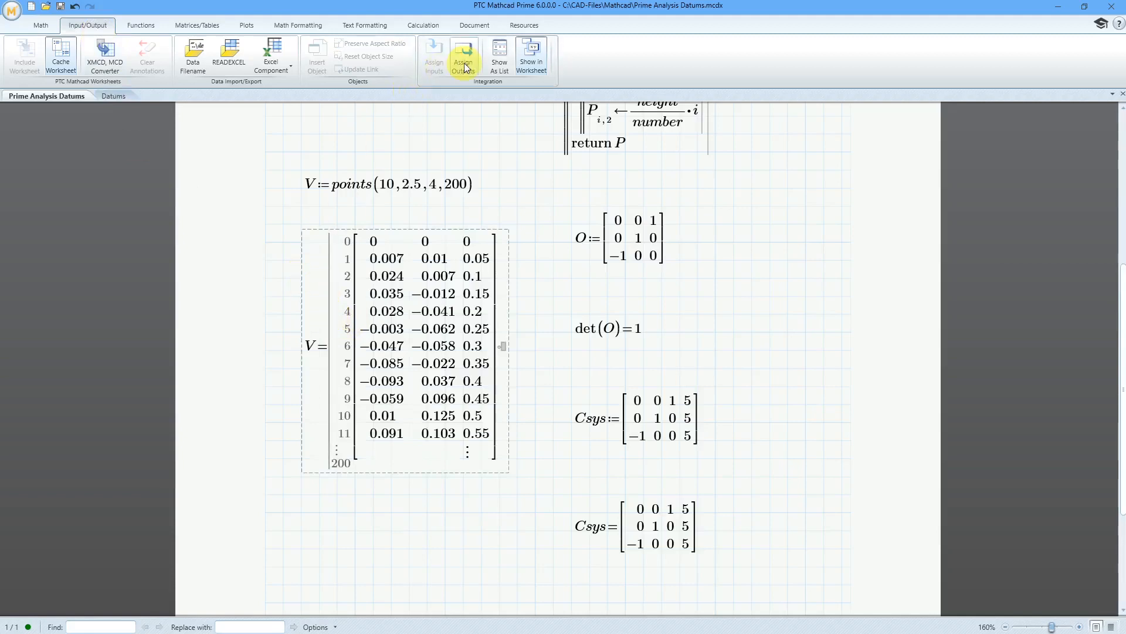
pyautogui.click(463, 55)
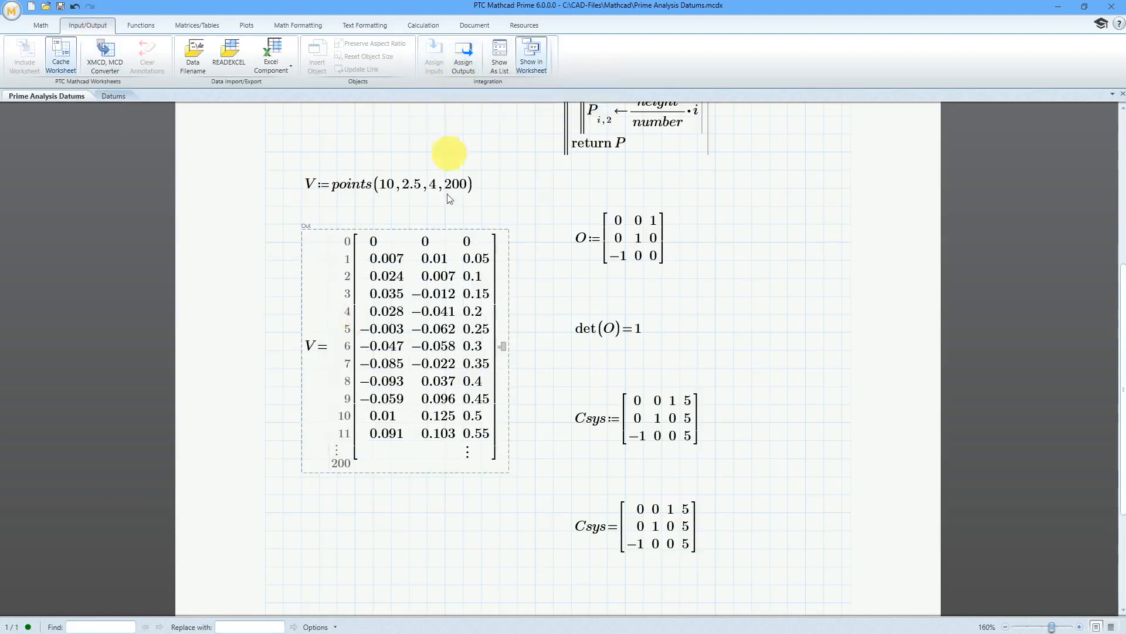
pyautogui.moveTo(499, 56)
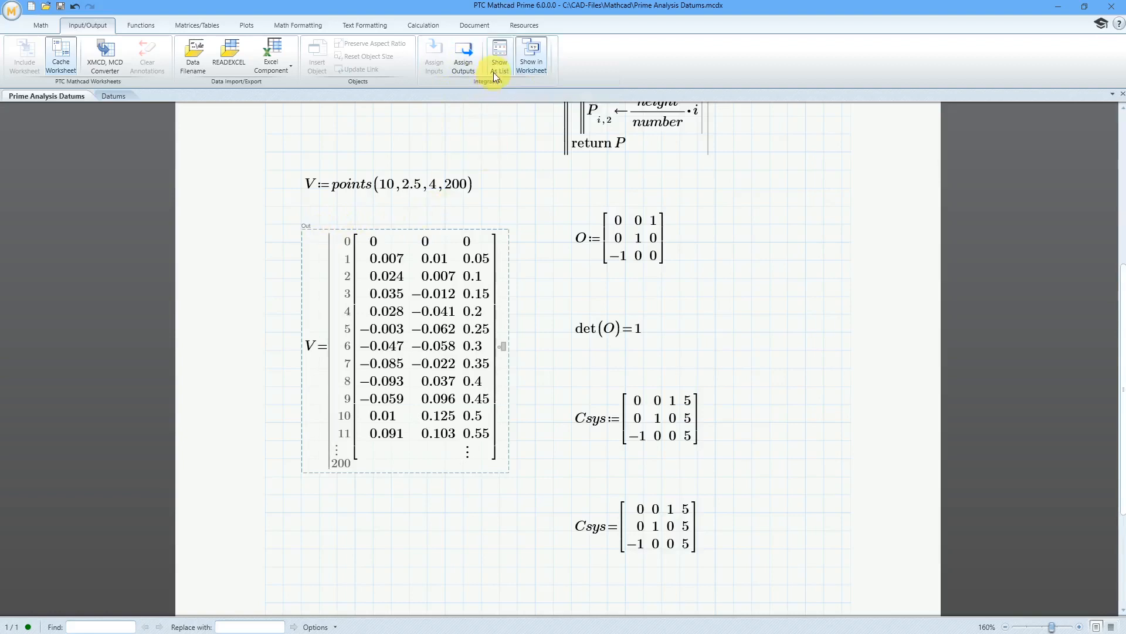
# - Alias V's output as 'points' and assign the Csys result as output 'cs'
pyautogui.click(498, 55)
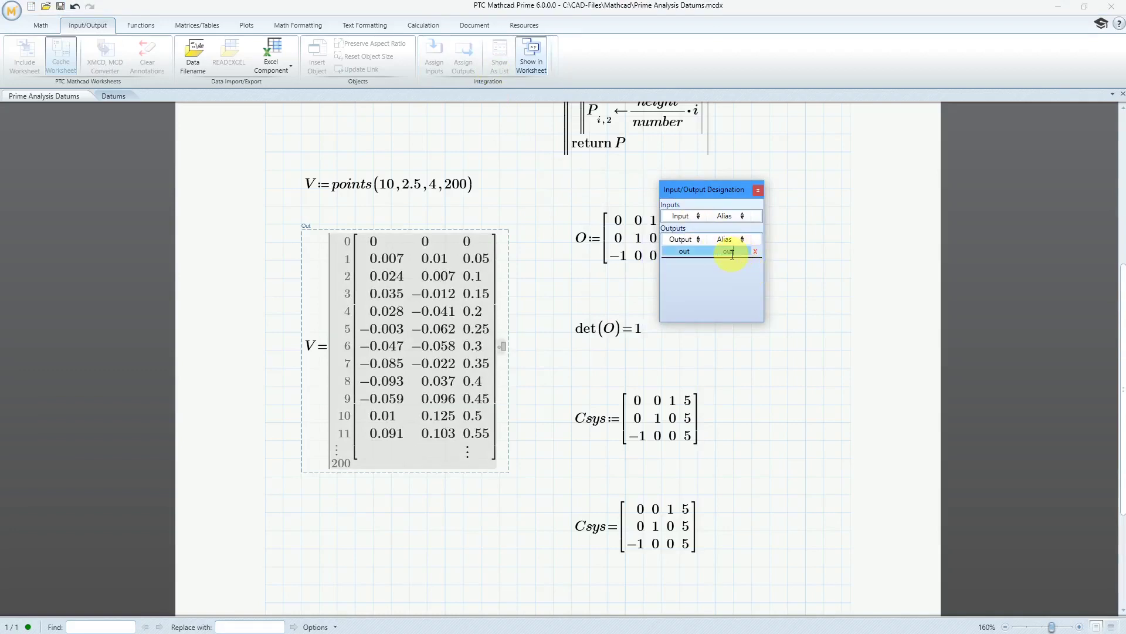
pyautogui.click(805, 343)
pyautogui.write('p')
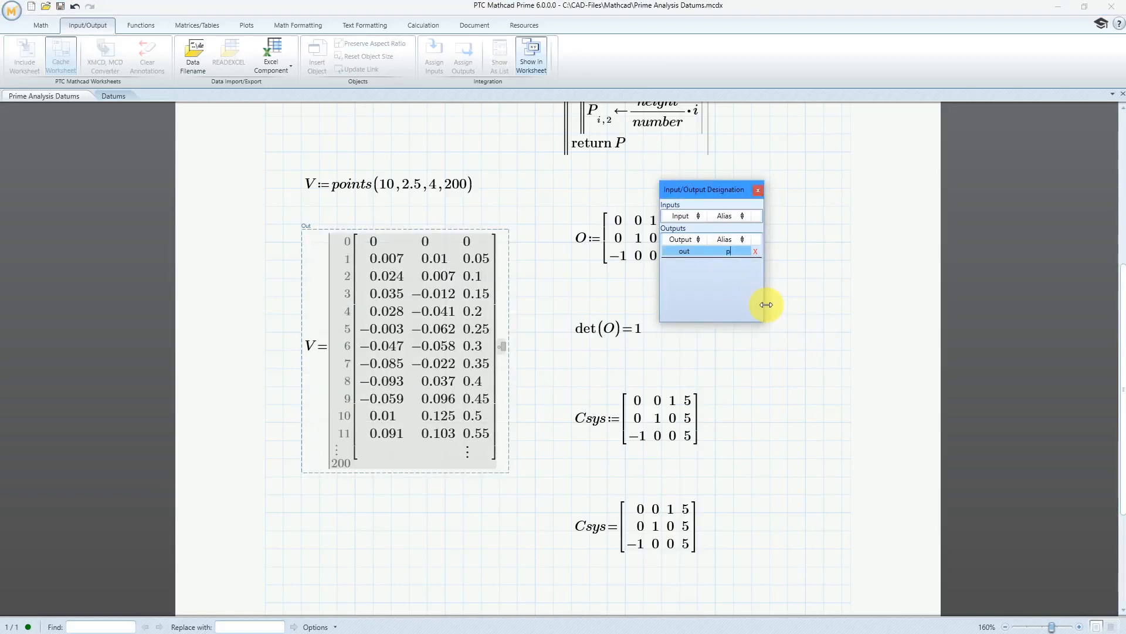
pyautogui.write('oints')
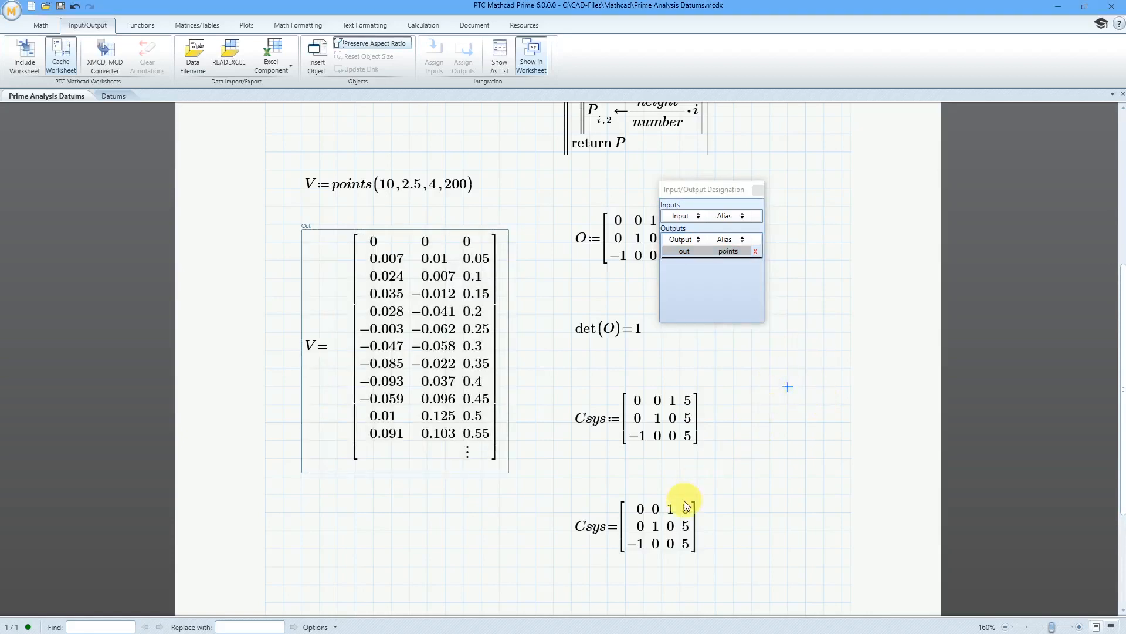
pyautogui.click(669, 509)
pyautogui.write('cs')
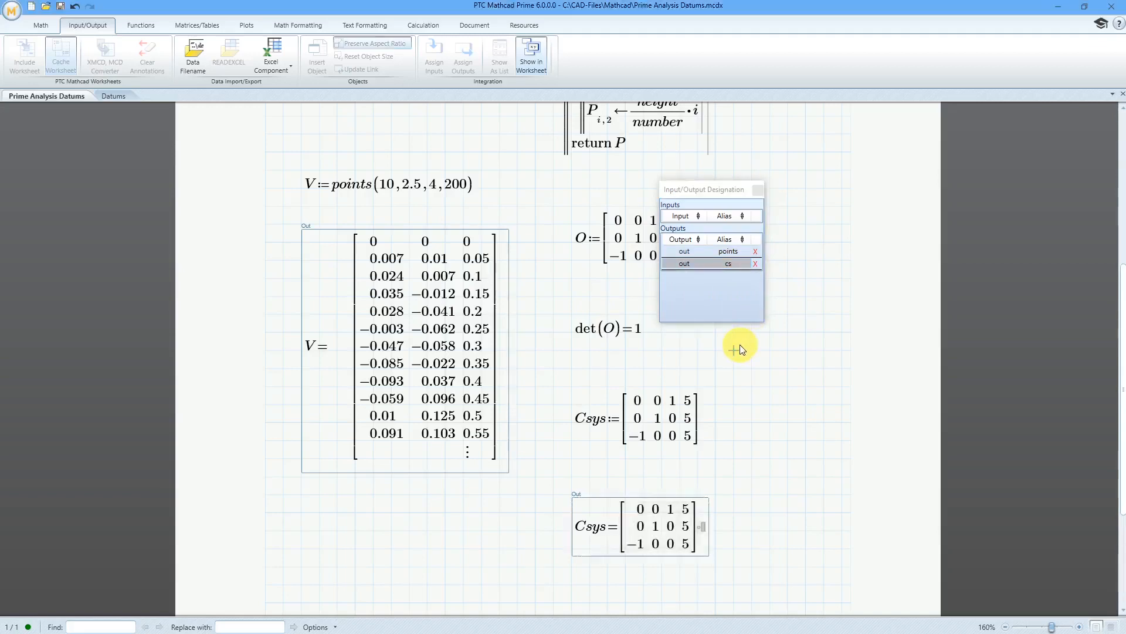
pyautogui.moveTo(542, 154)
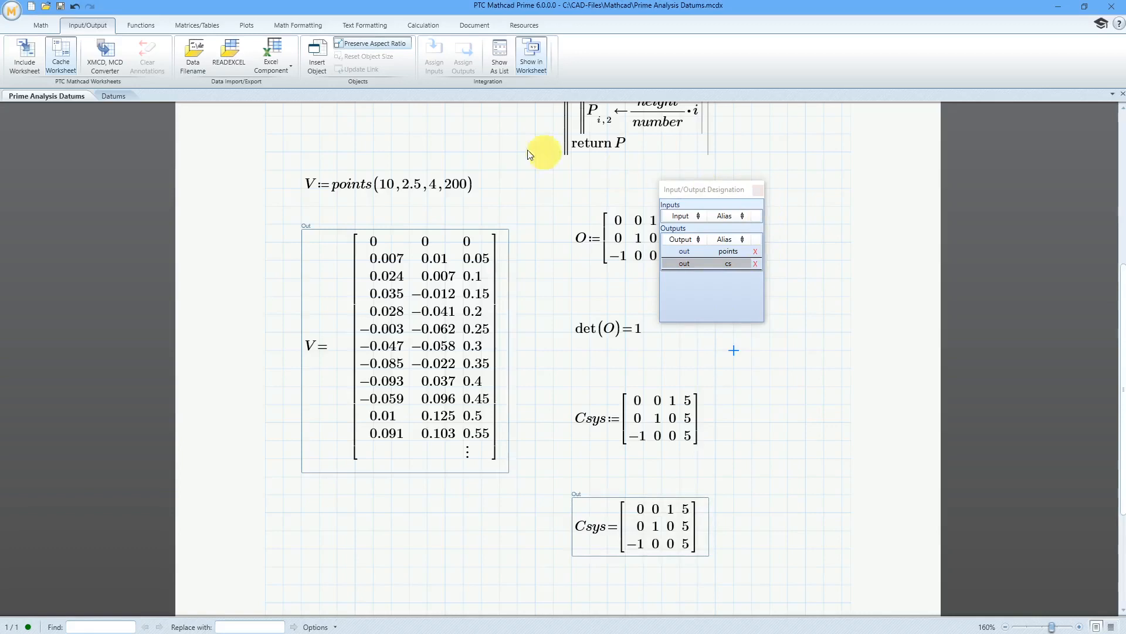
pyautogui.moveTo(530, 92)
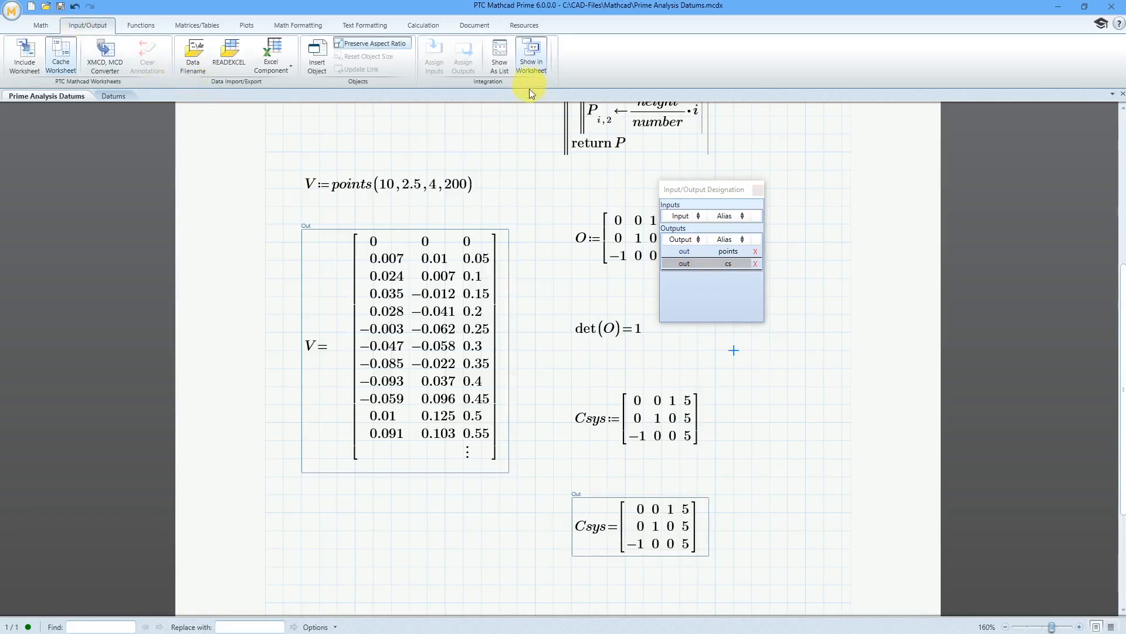
pyautogui.moveTo(332, 125)
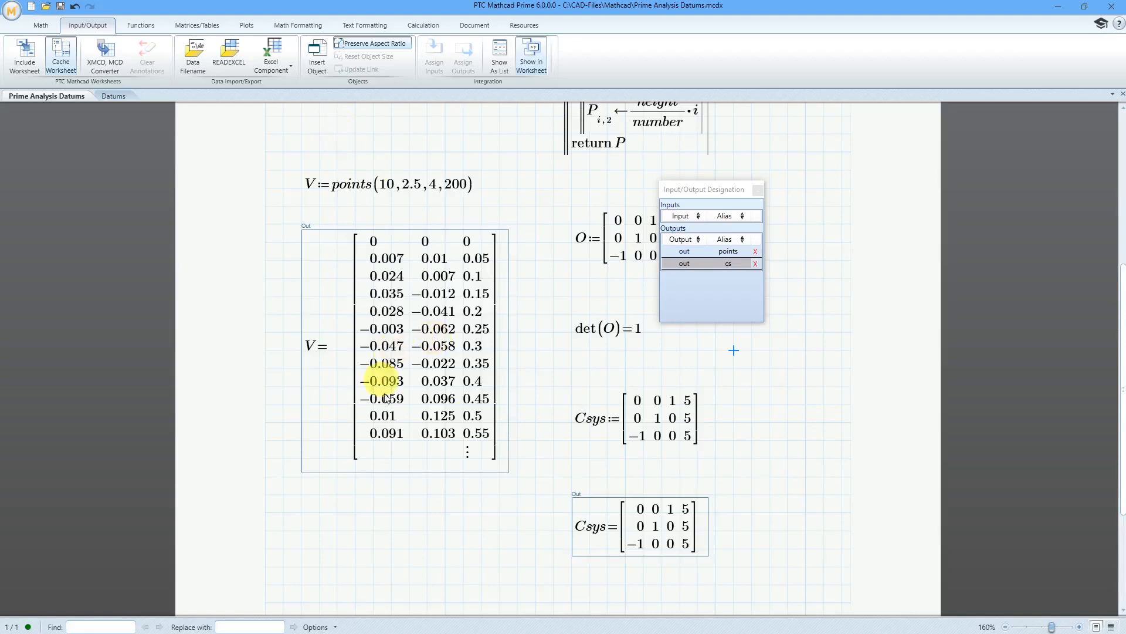
pyautogui.click(564, 475)
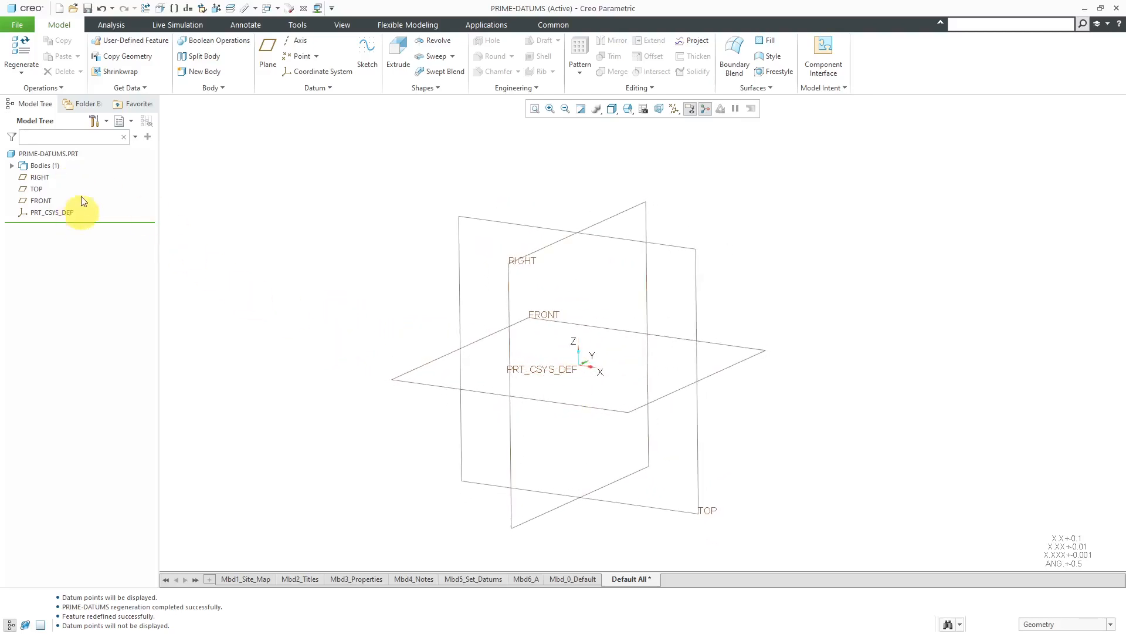
pyautogui.moveTo(265, 257)
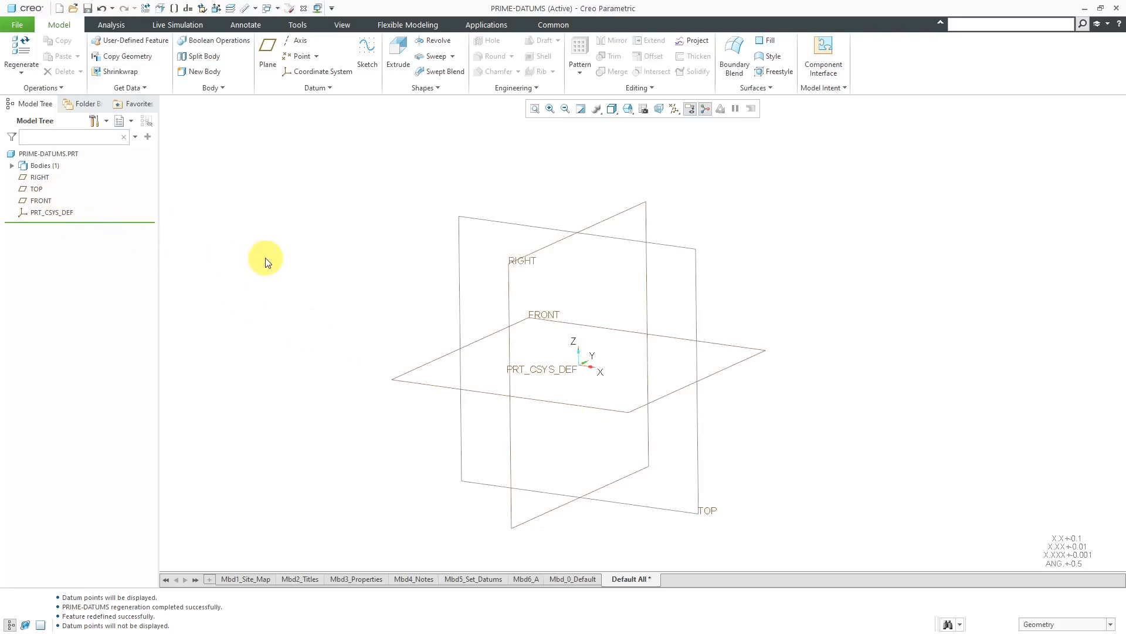
pyautogui.moveTo(182, 140)
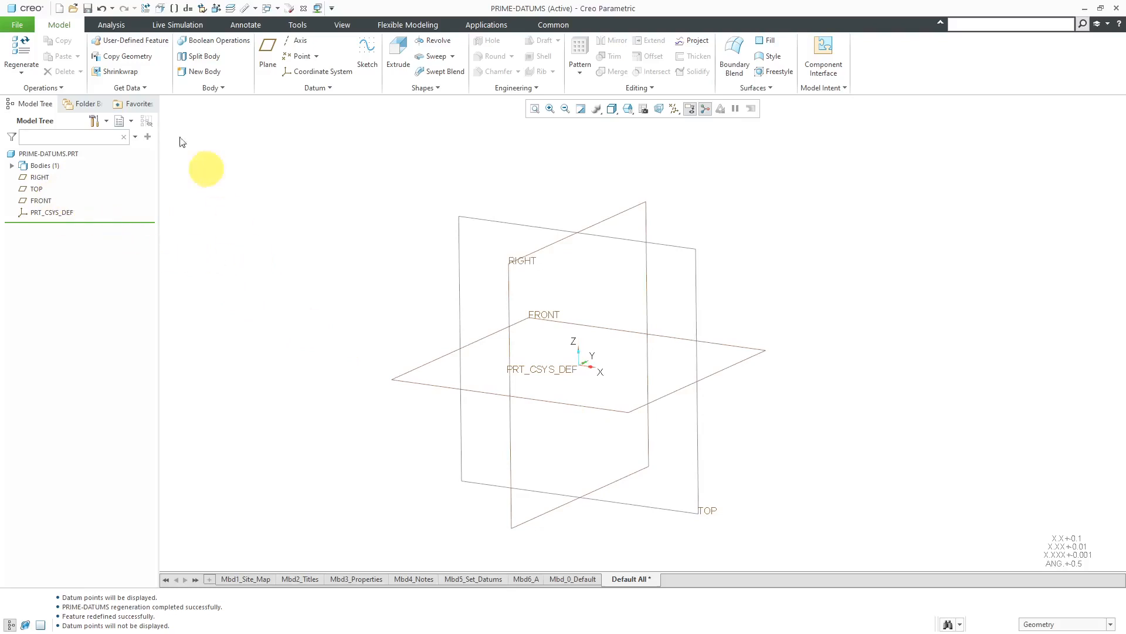
# - Start a new Prime Analysis from the Analysis tab's Custom group
pyautogui.click(111, 24)
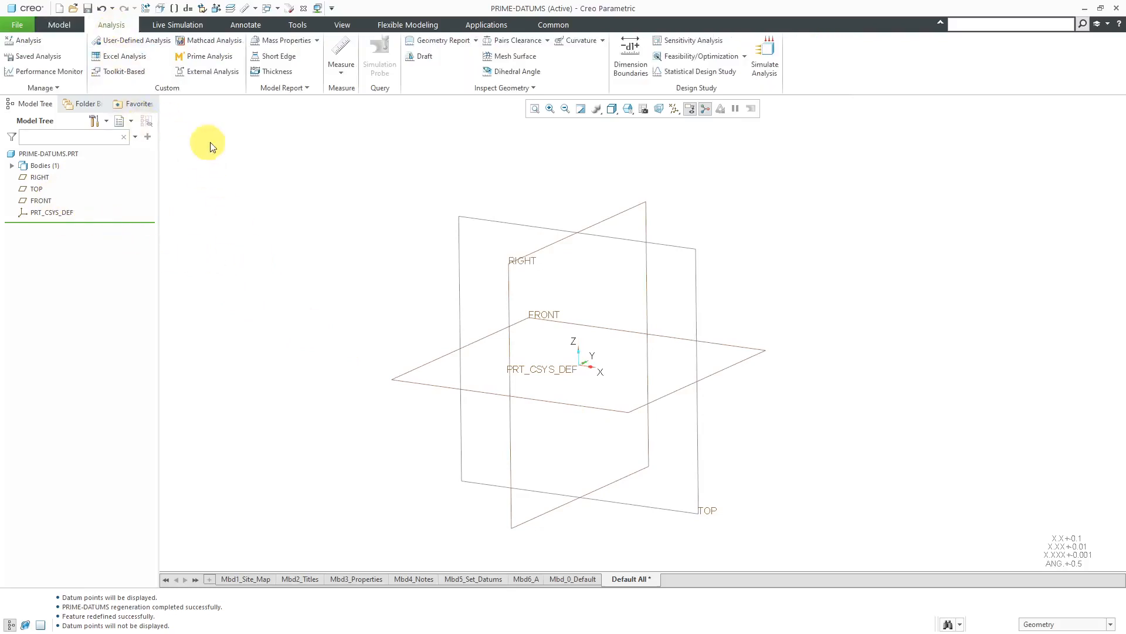
pyautogui.moveTo(111, 24)
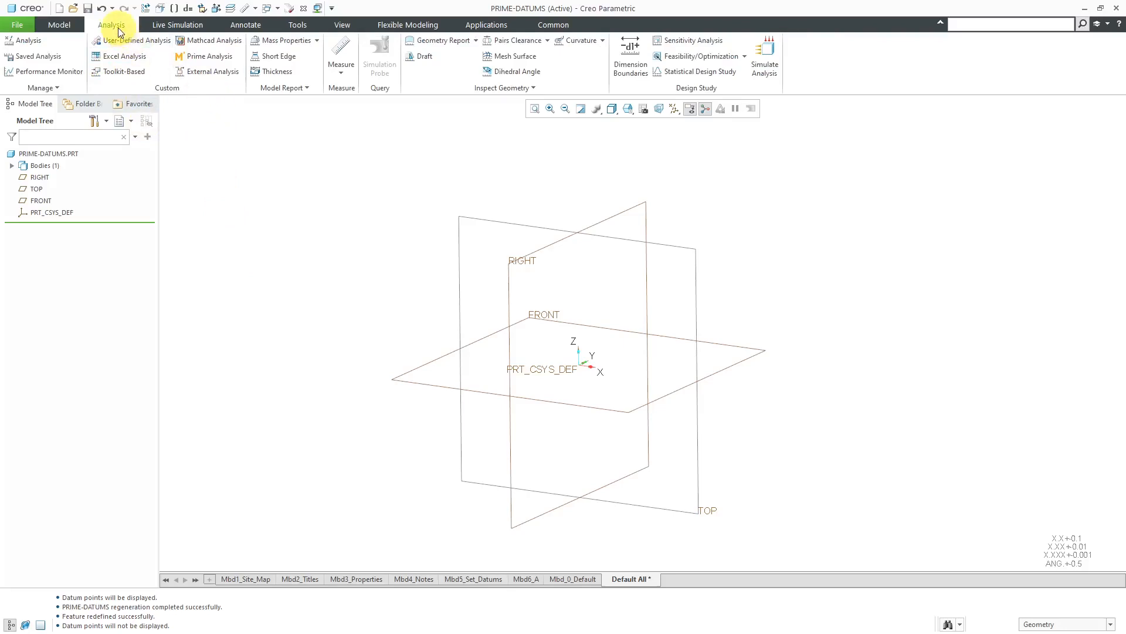
pyautogui.click(209, 57)
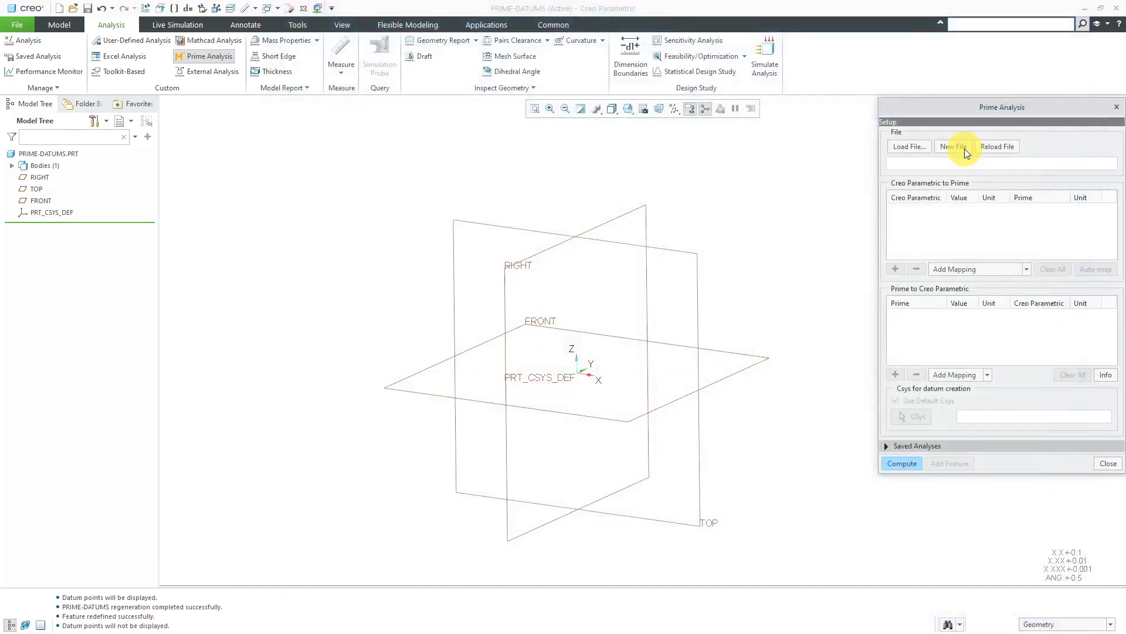
pyautogui.moveTo(909, 147)
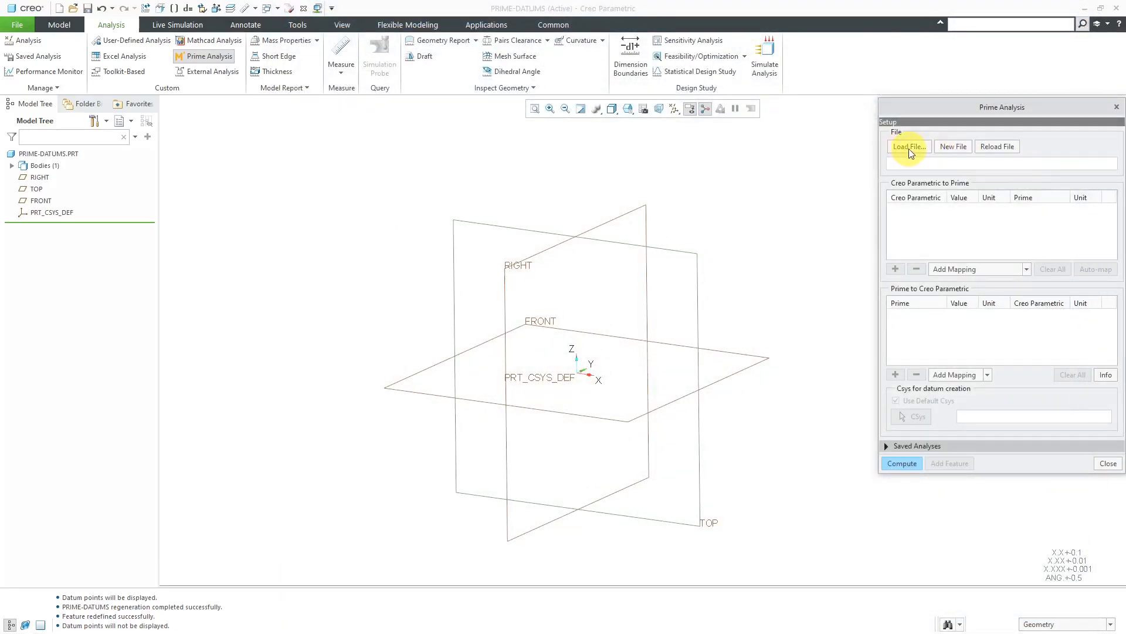
# - Load Prime Analysis Datums.mcdx and minimize the Mathcad window
pyautogui.click(908, 147)
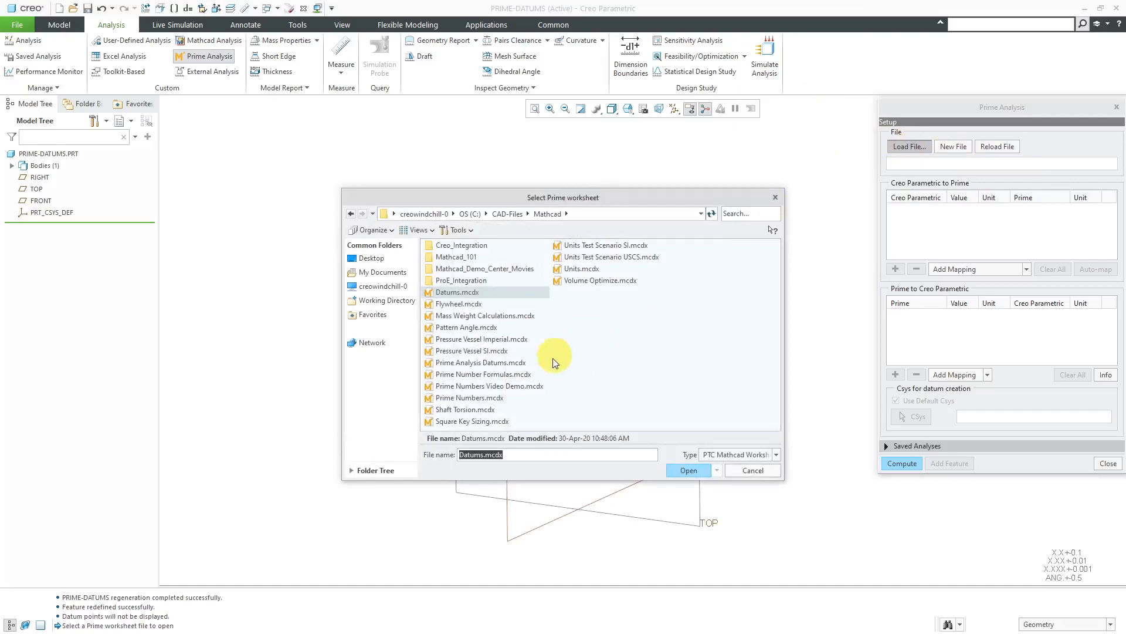
pyautogui.click(479, 362)
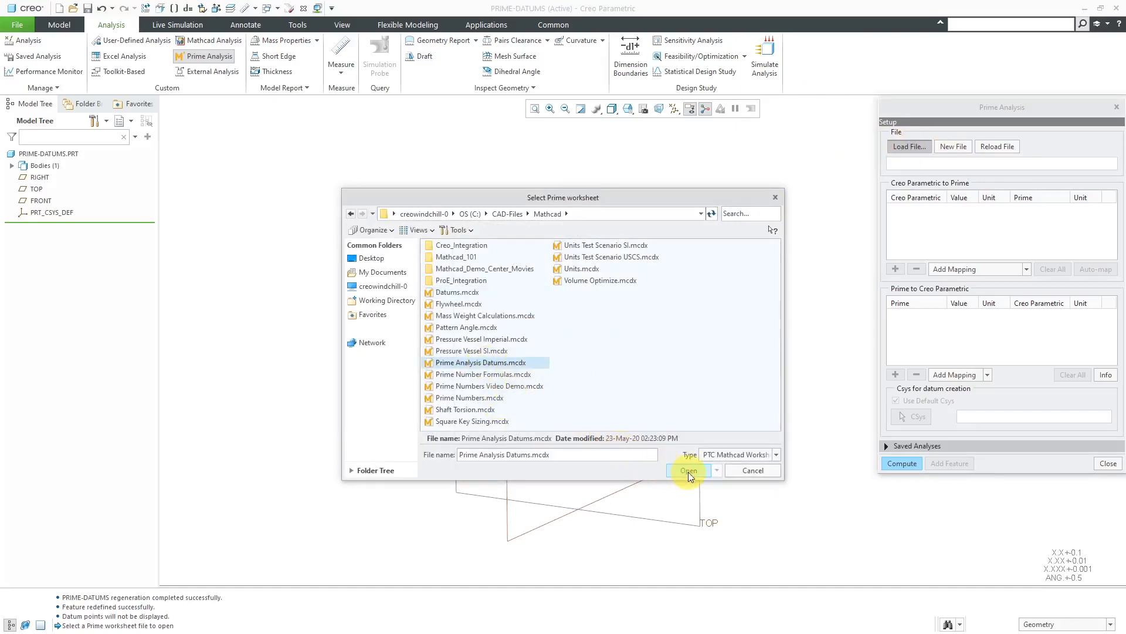
pyautogui.click(687, 470)
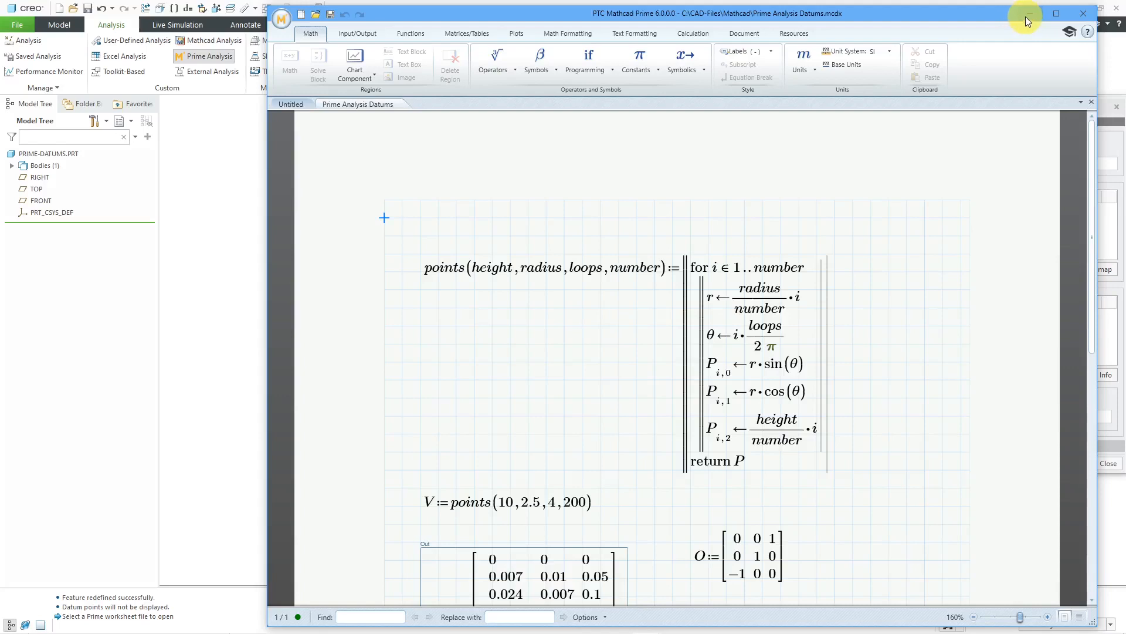
pyautogui.click(1056, 13)
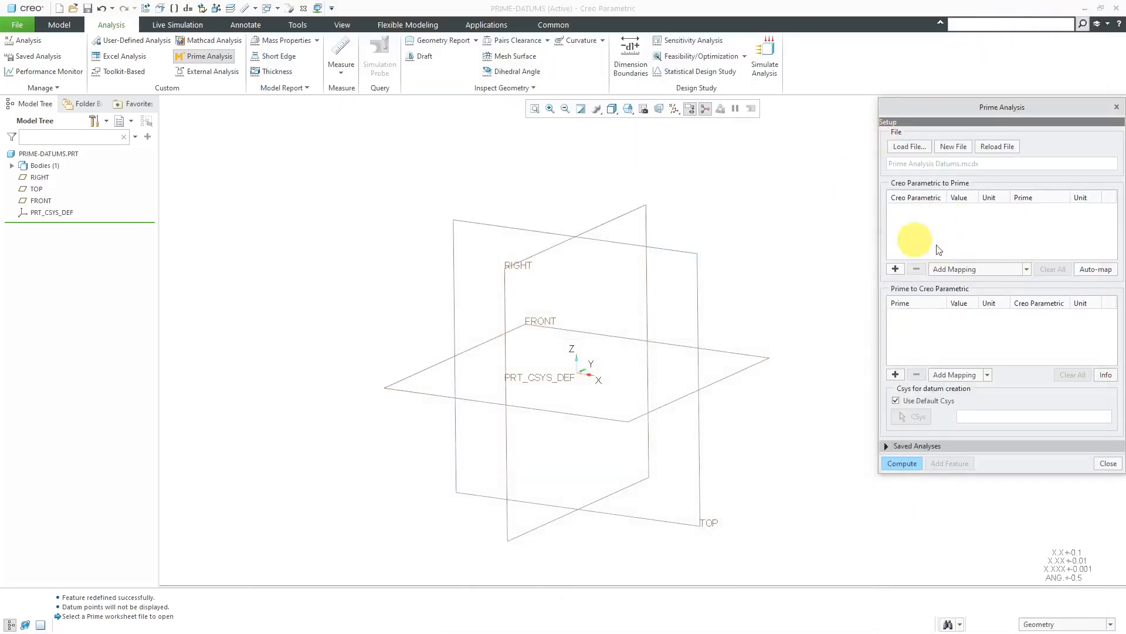
pyautogui.moveTo(979, 231)
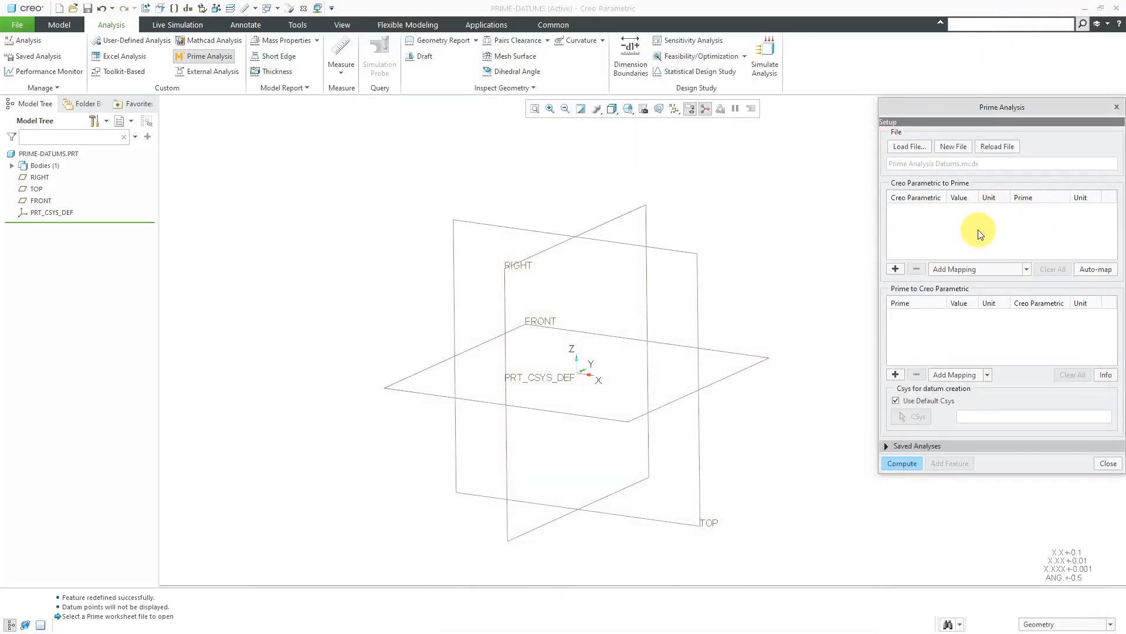
pyautogui.moveTo(965, 227)
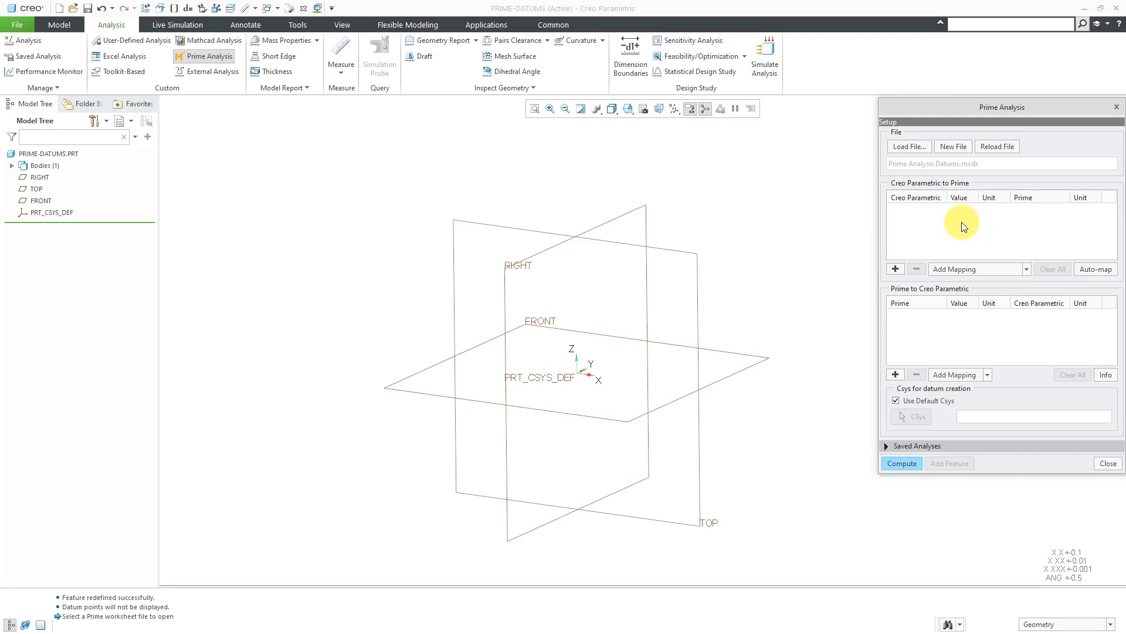
pyautogui.moveTo(947, 237)
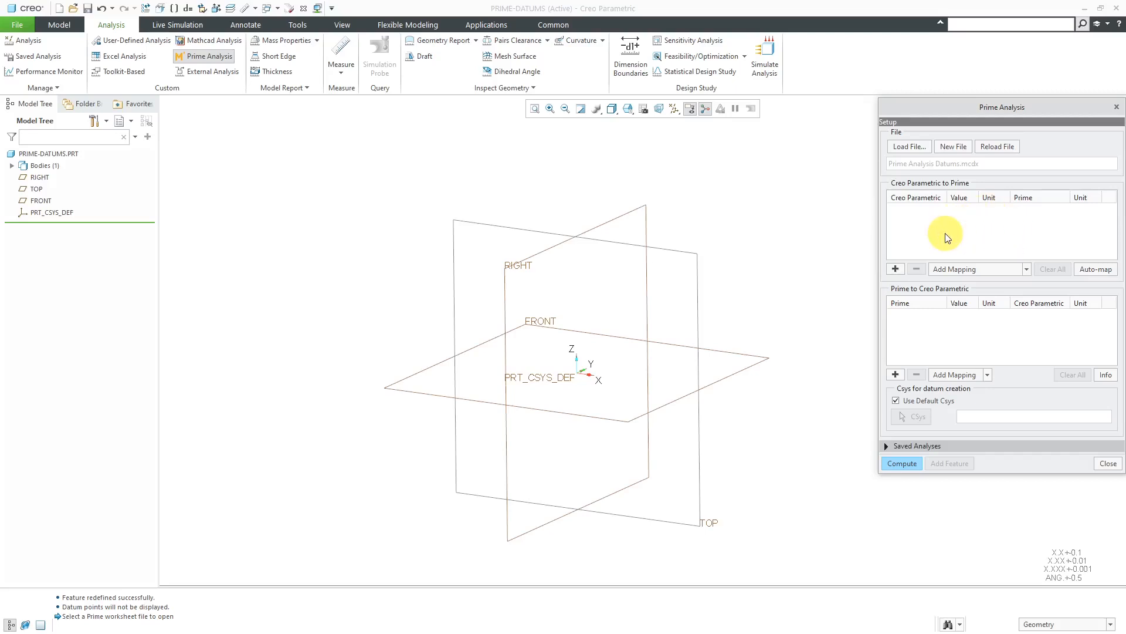
pyautogui.moveTo(970, 345)
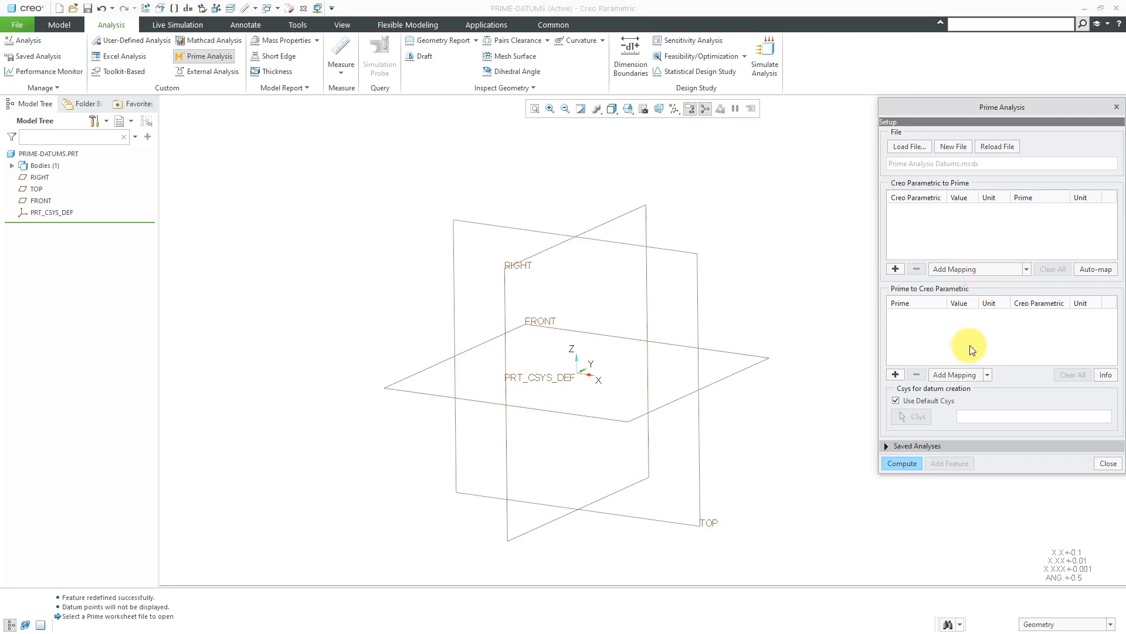
# - Map Prime outputs cs and points to Creo parameters MCP_CS and MCP_POINTS
pyautogui.click(988, 374)
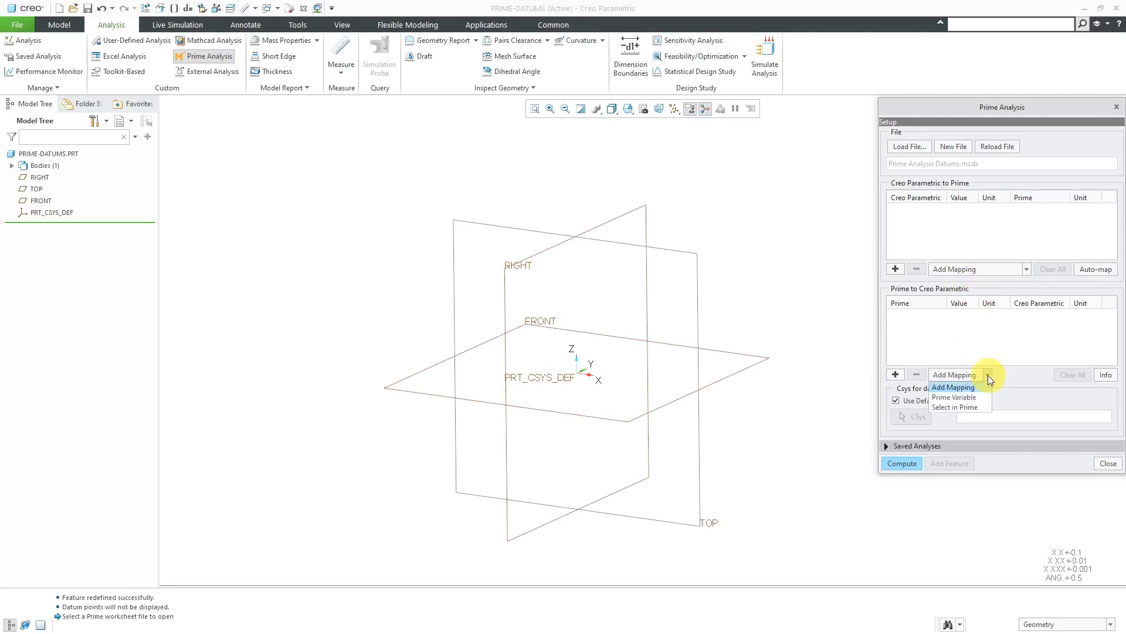
pyautogui.moveTo(977, 401)
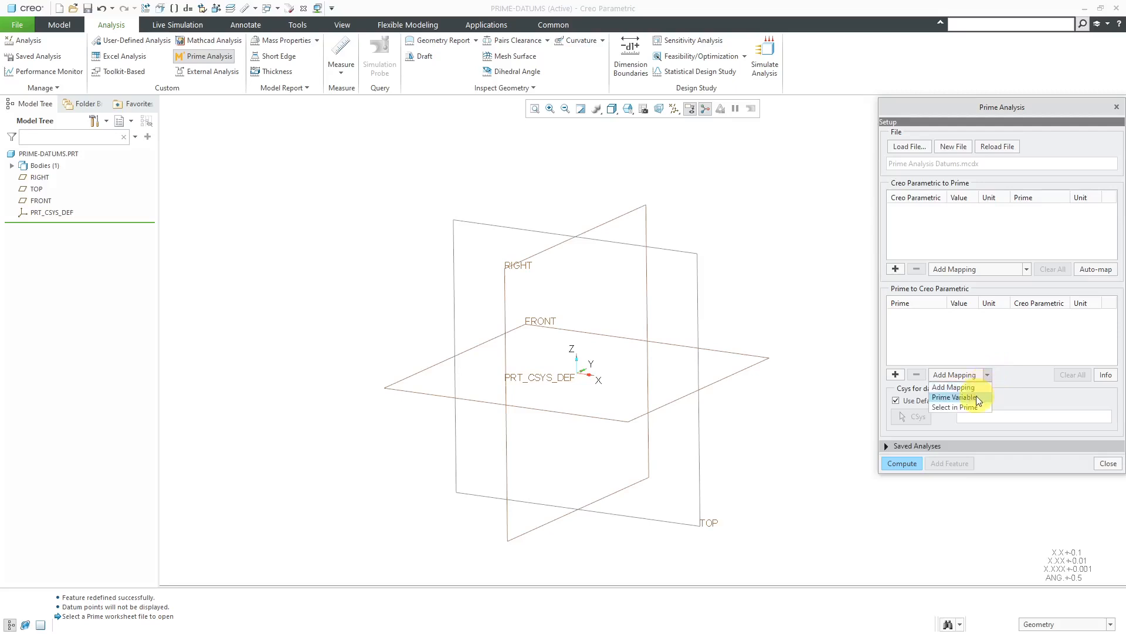
pyautogui.click(954, 397)
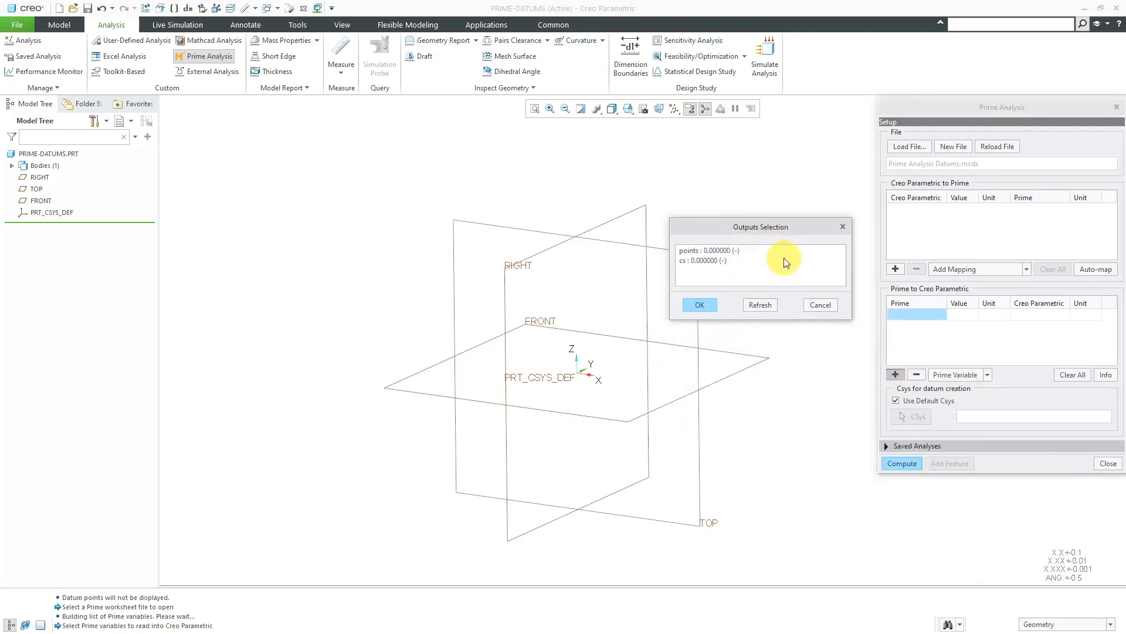
pyautogui.moveTo(697, 261)
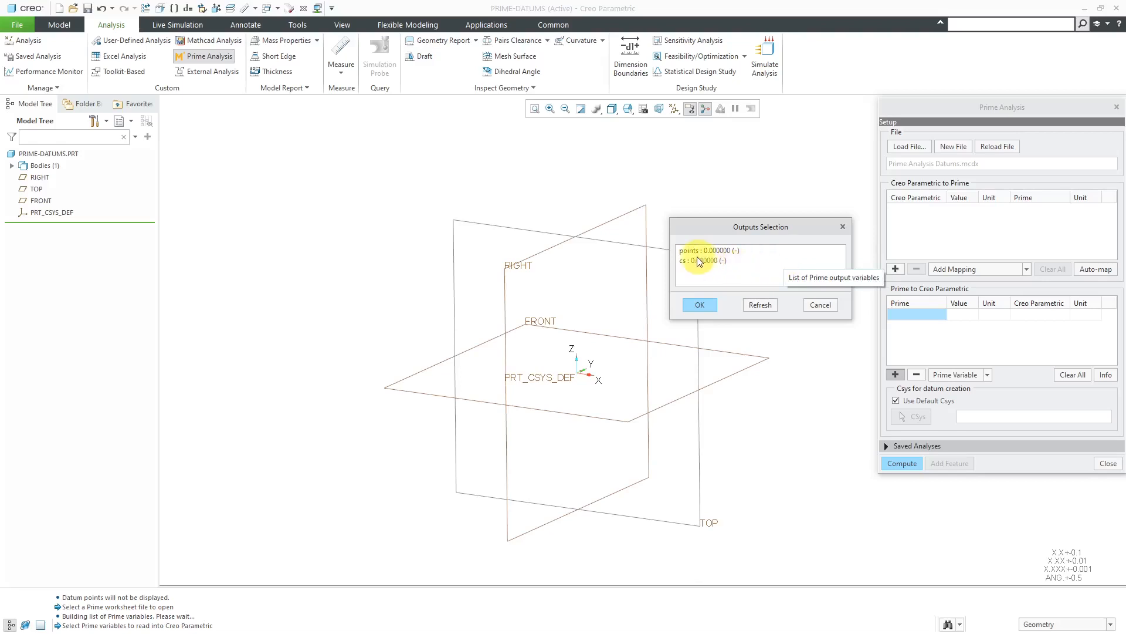
pyautogui.moveTo(720, 271)
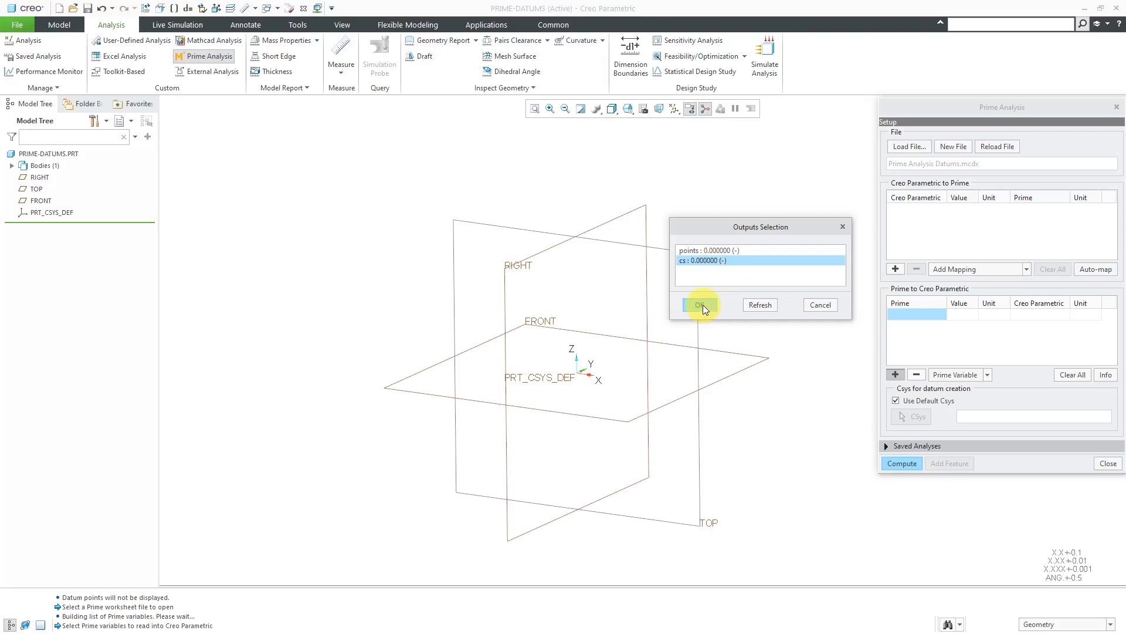
pyautogui.click(699, 304)
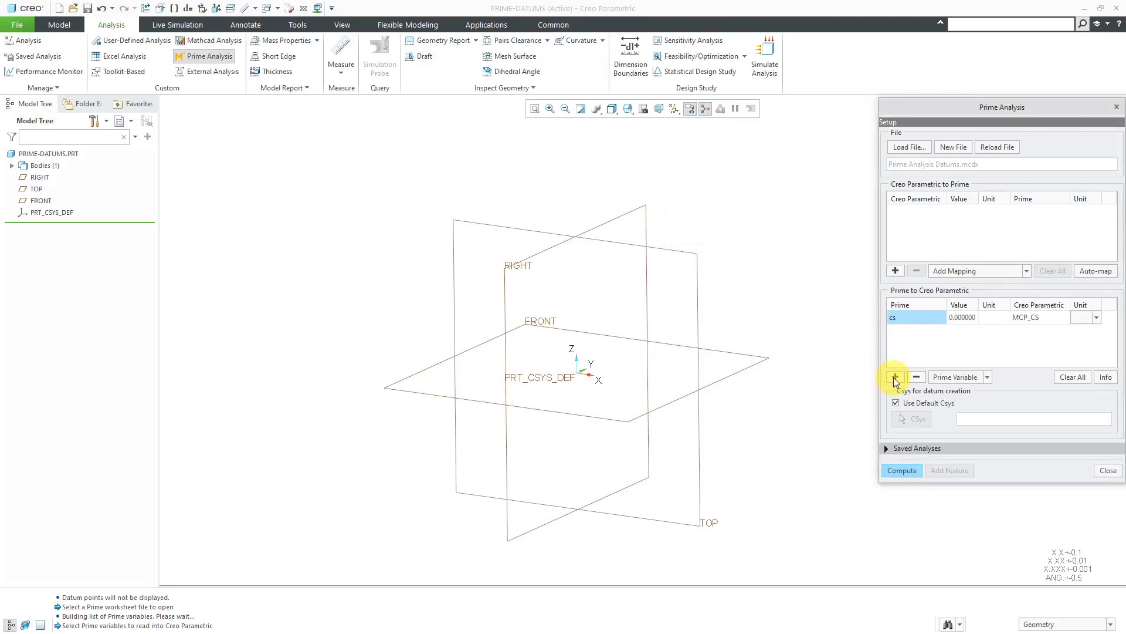
pyautogui.click(896, 377)
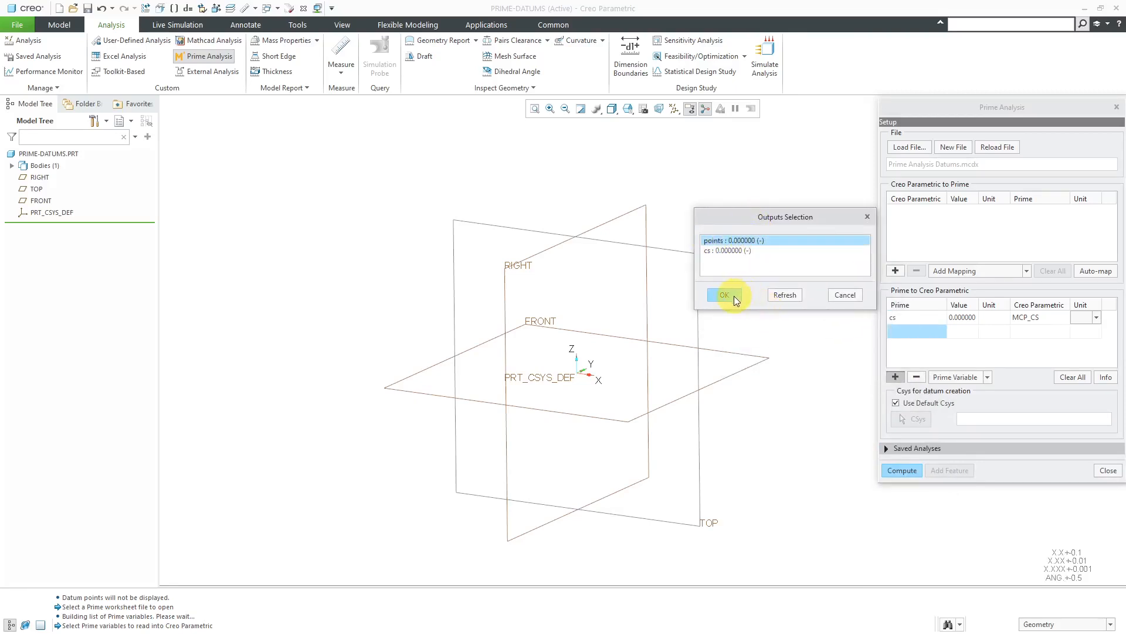
pyautogui.moveTo(724, 295)
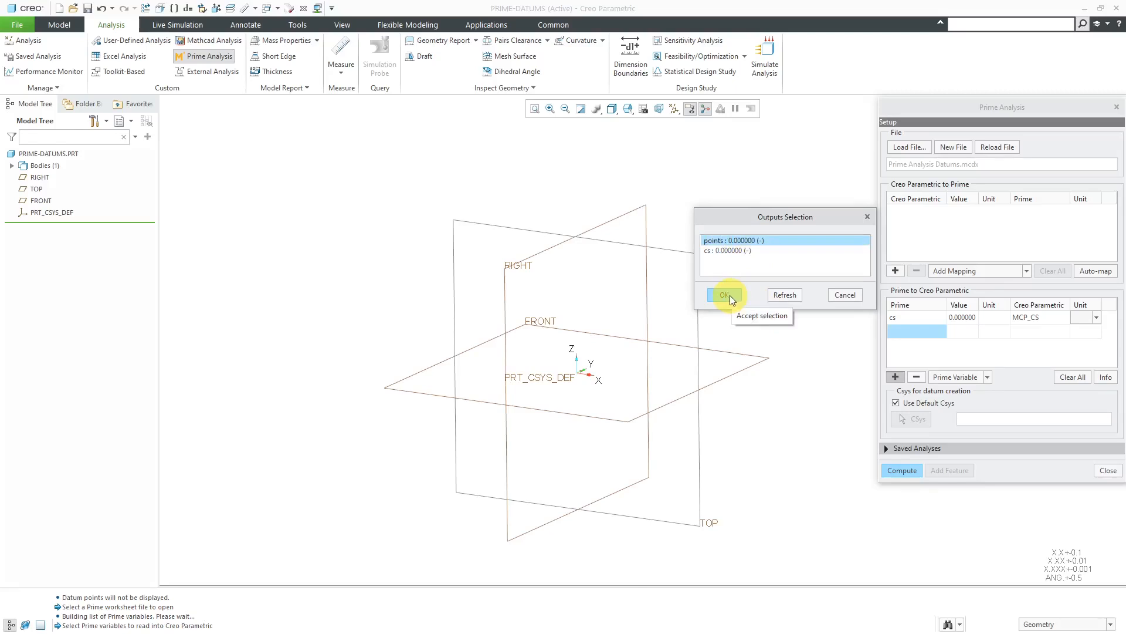
pyautogui.click(724, 295)
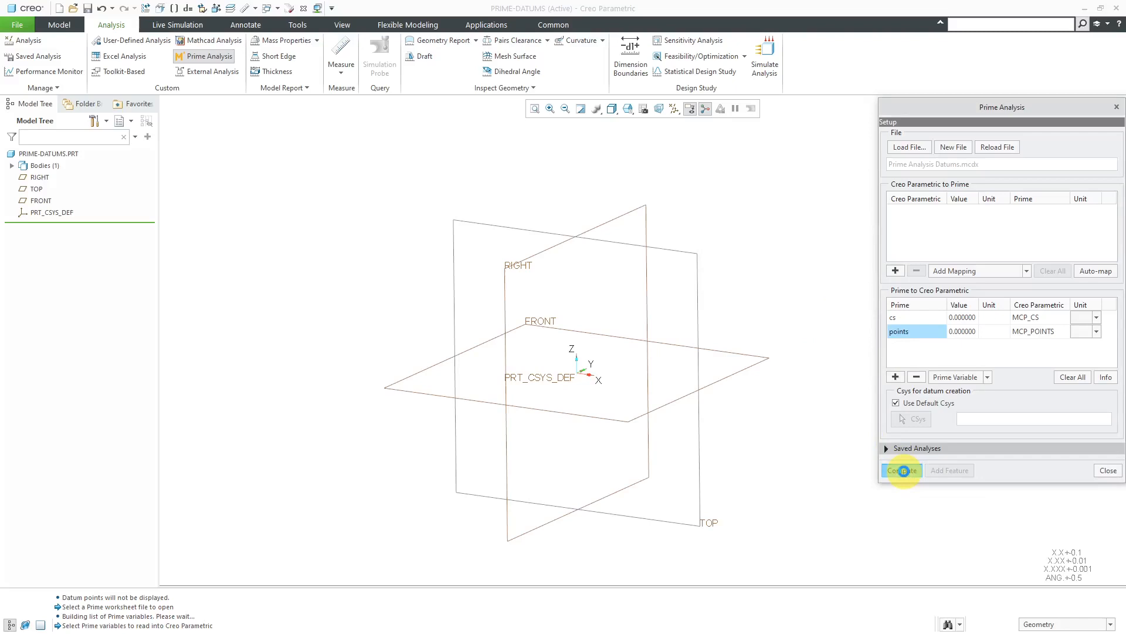
# - Compute the Prime analysis so MCP_CS and MCP_POINTS get values
pyautogui.click(902, 470)
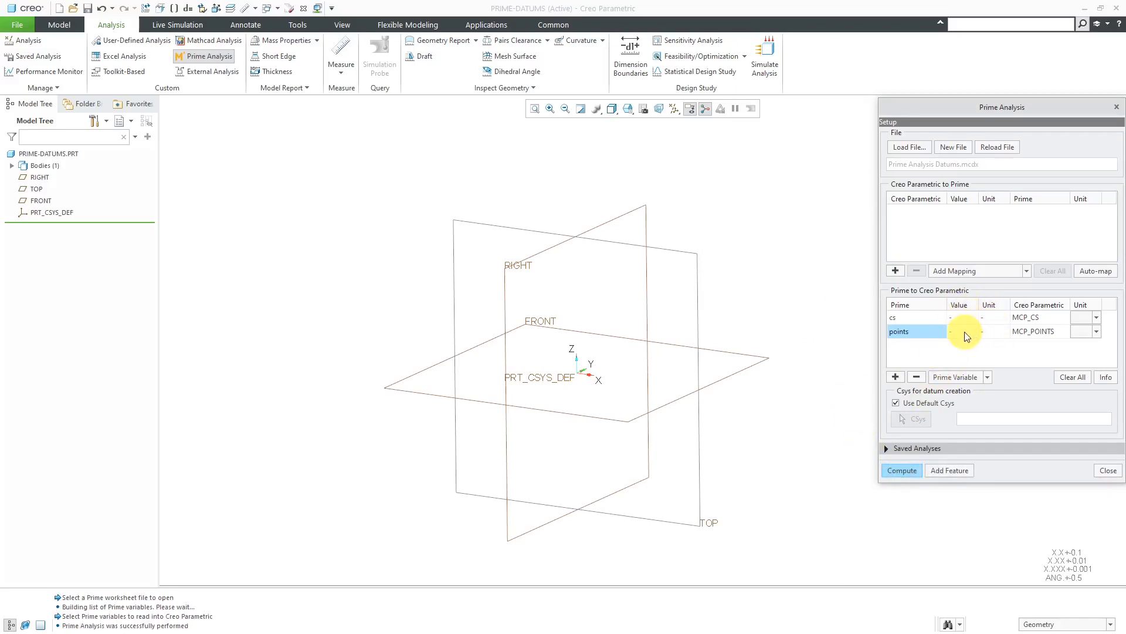
pyautogui.moveTo(959, 411)
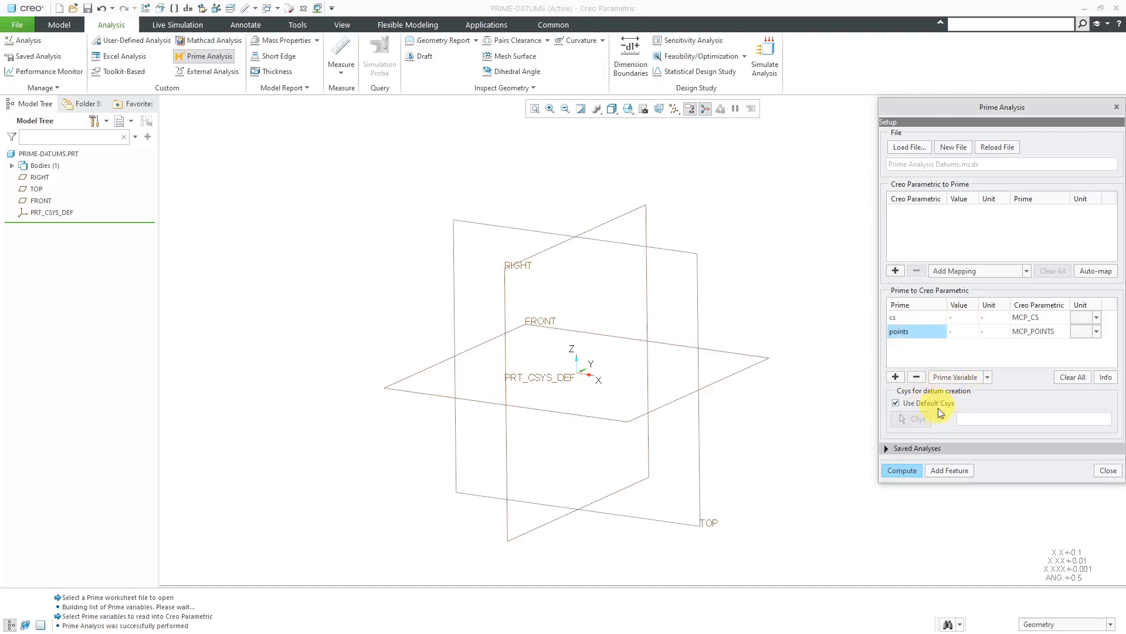
pyautogui.moveTo(916, 331)
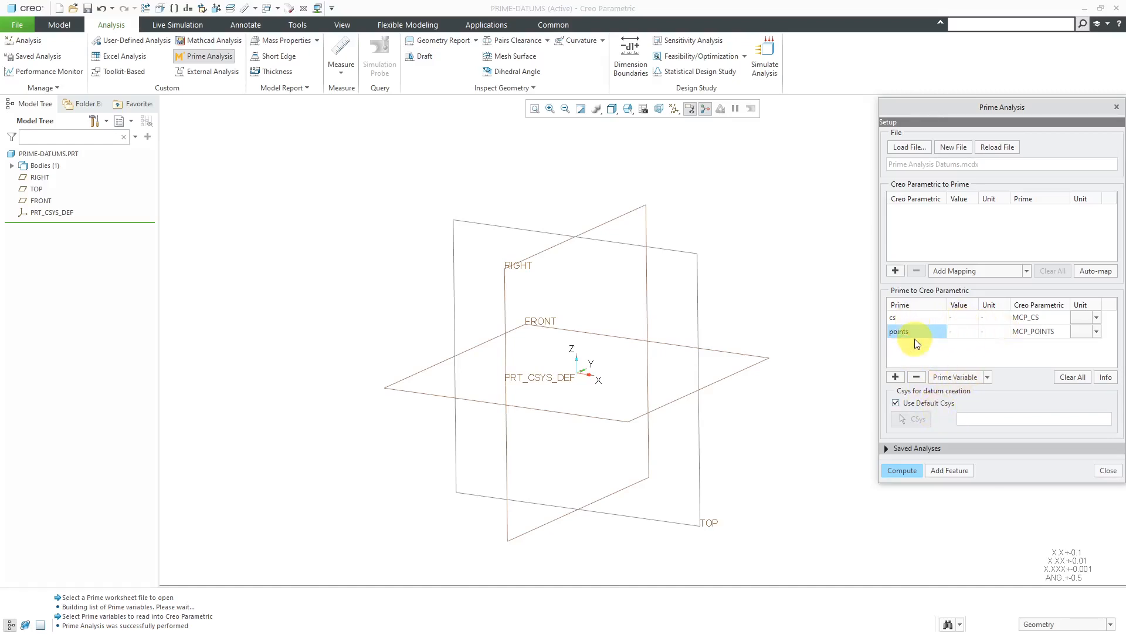
pyautogui.moveTo(930, 323)
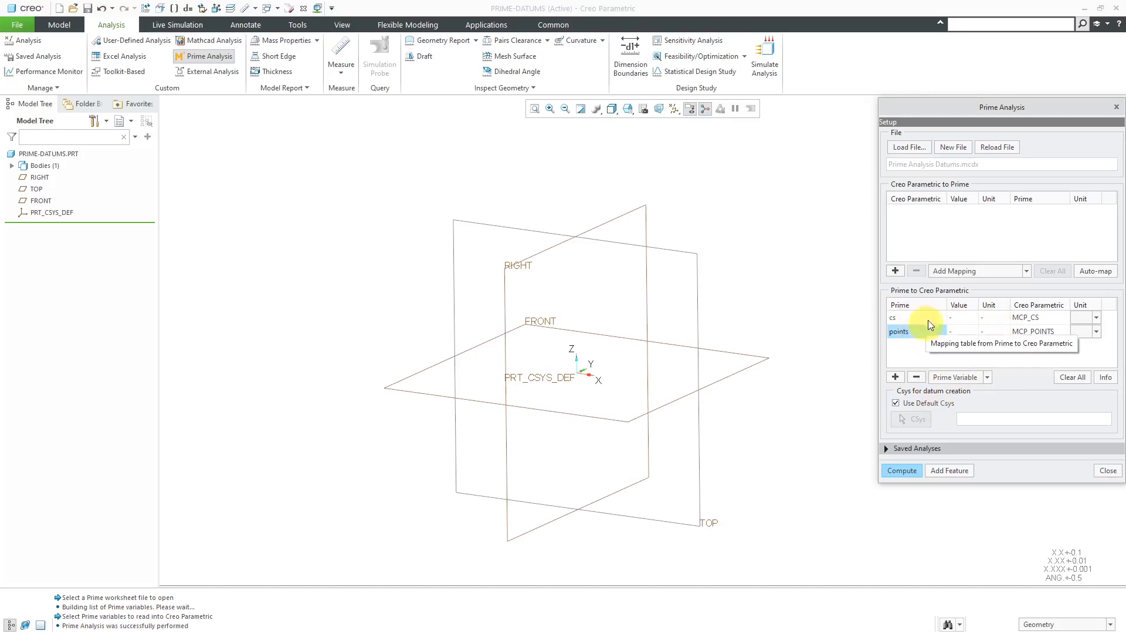
pyautogui.moveTo(943, 420)
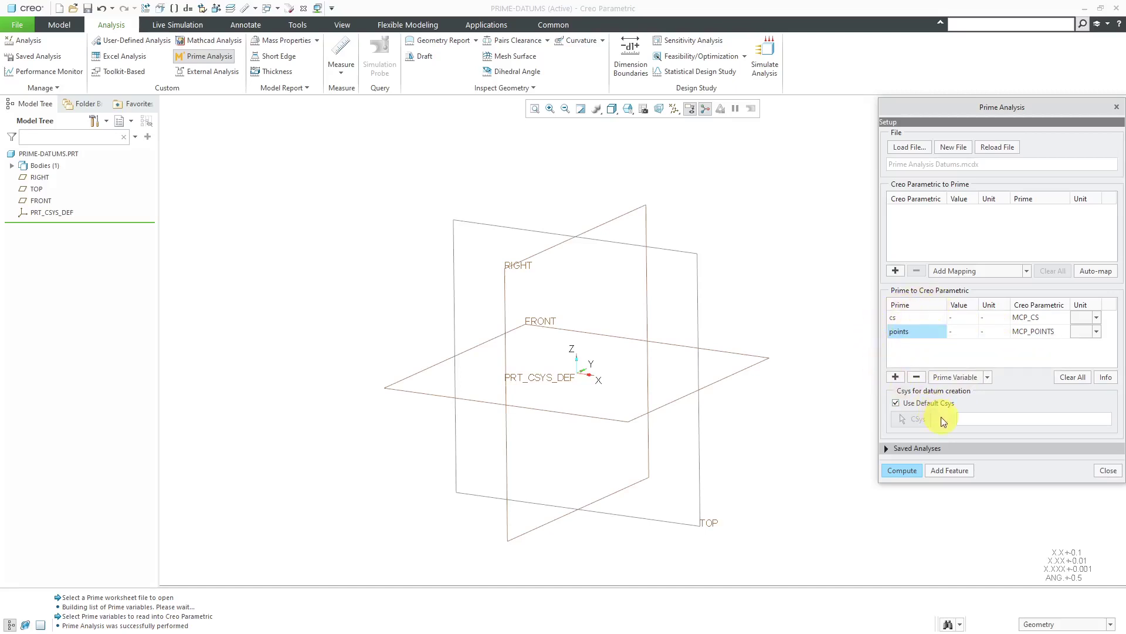
pyautogui.moveTo(718, 394)
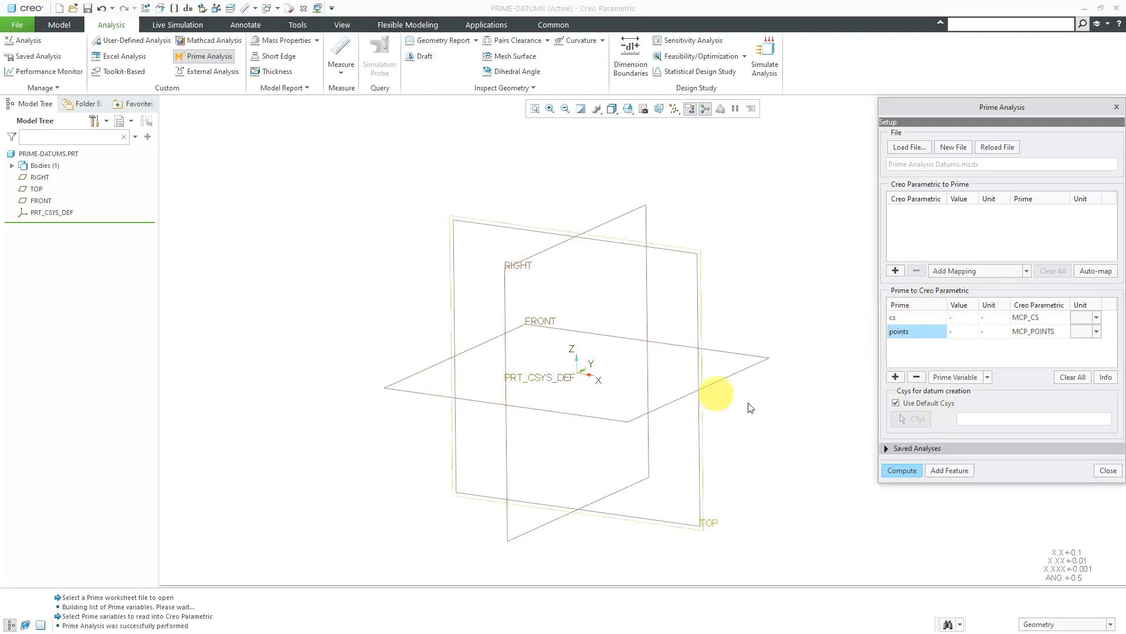
pyautogui.moveTo(913, 410)
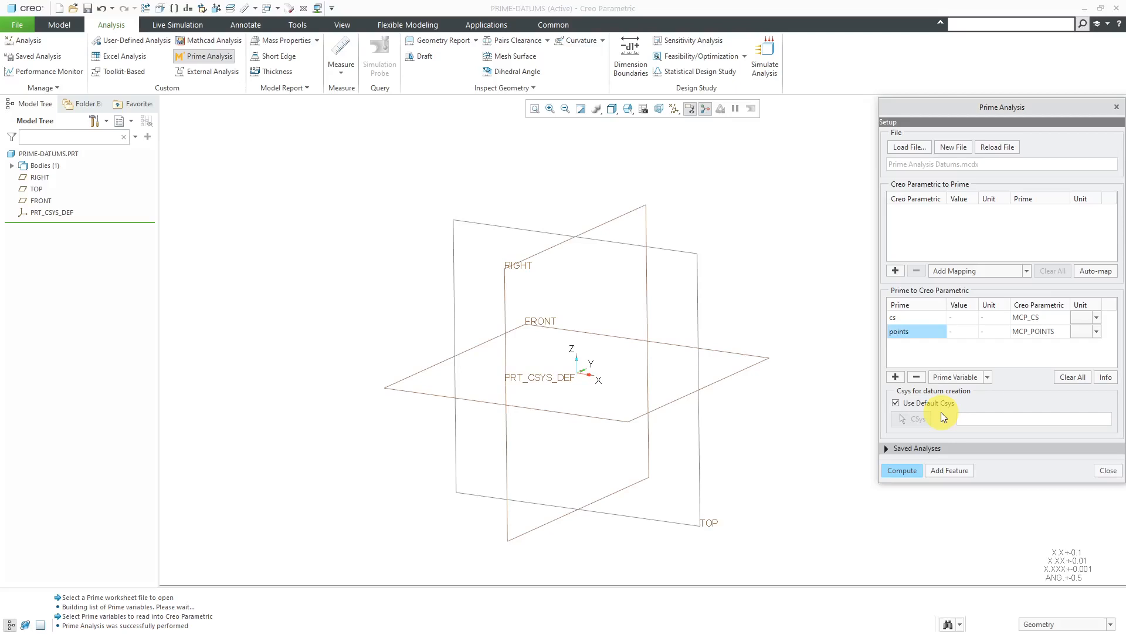
# - Add the Prime analysis as feature 'Datums', creating CS_370, and close the analysis
pyautogui.click(948, 470)
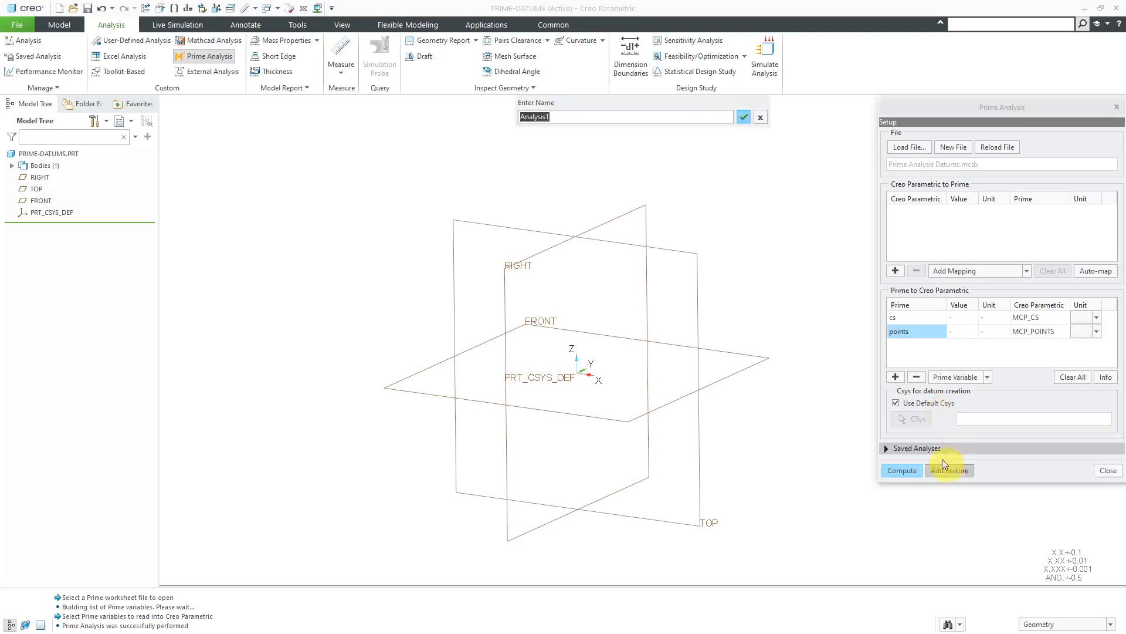
pyautogui.moveTo(846, 333)
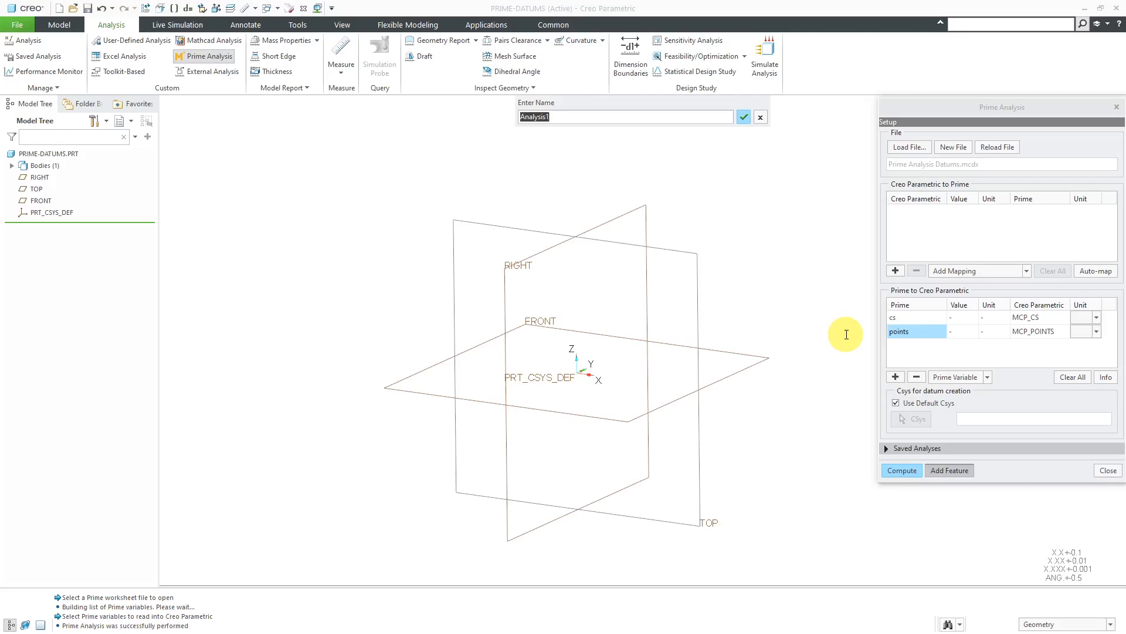
pyautogui.click(744, 116)
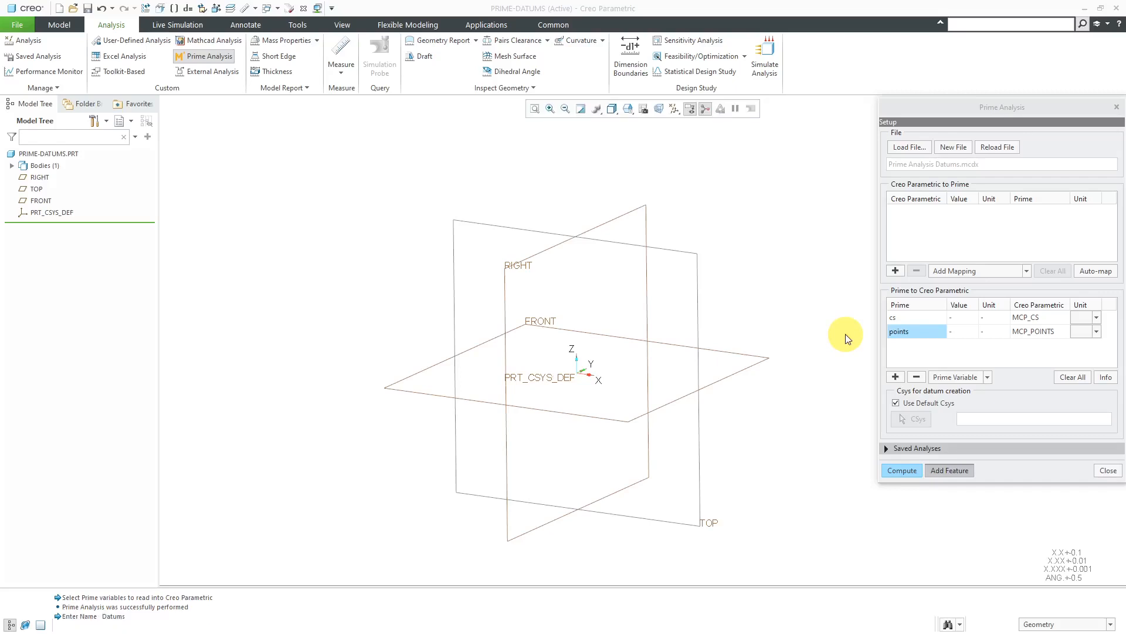
pyautogui.click(949, 470)
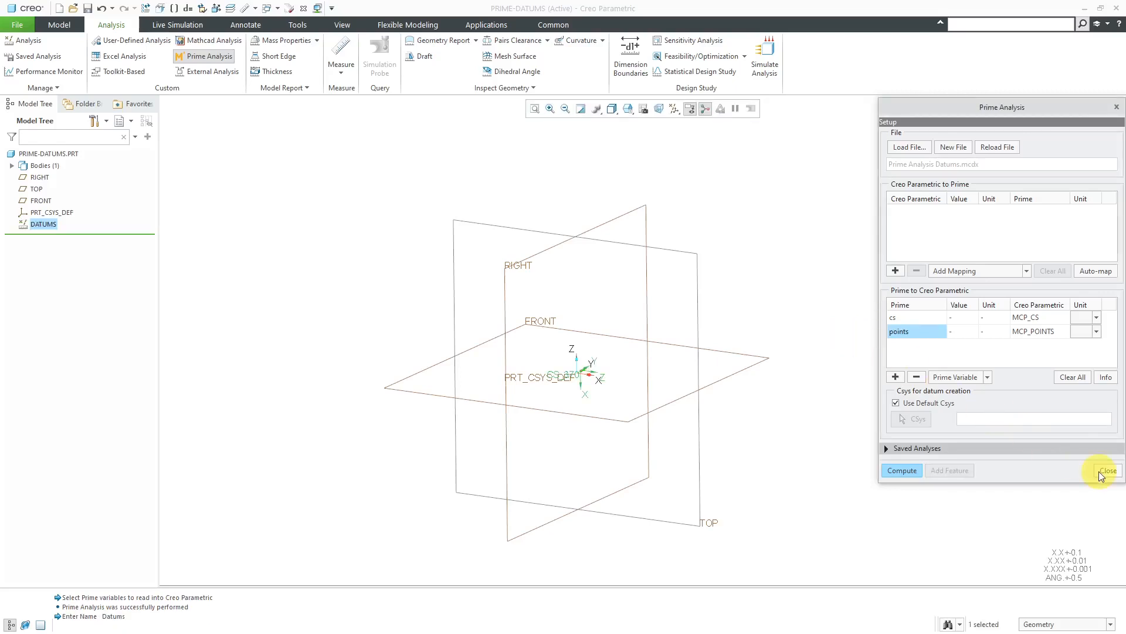
pyautogui.click(1108, 470)
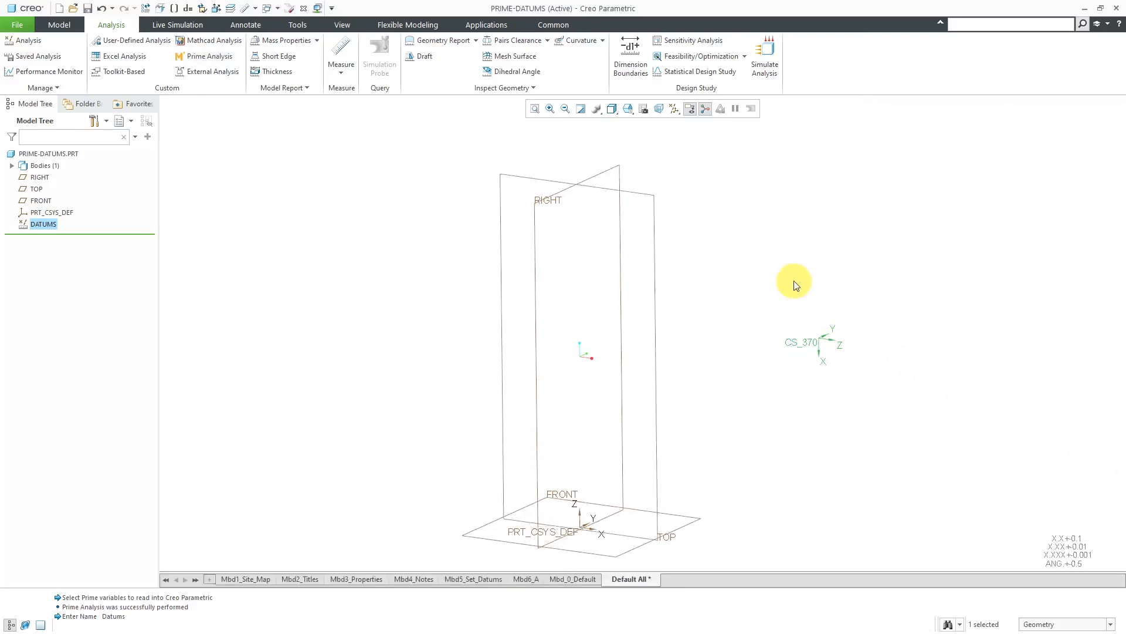
# - Turn on datum point display and turn off point tag display
pyautogui.click(674, 109)
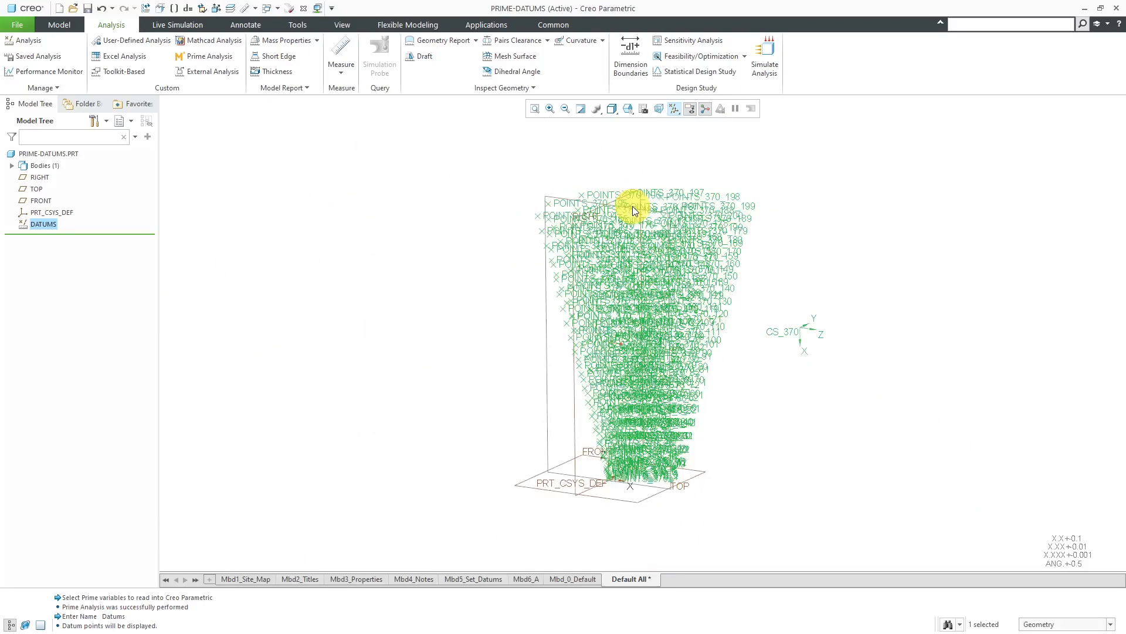
pyautogui.click(342, 25)
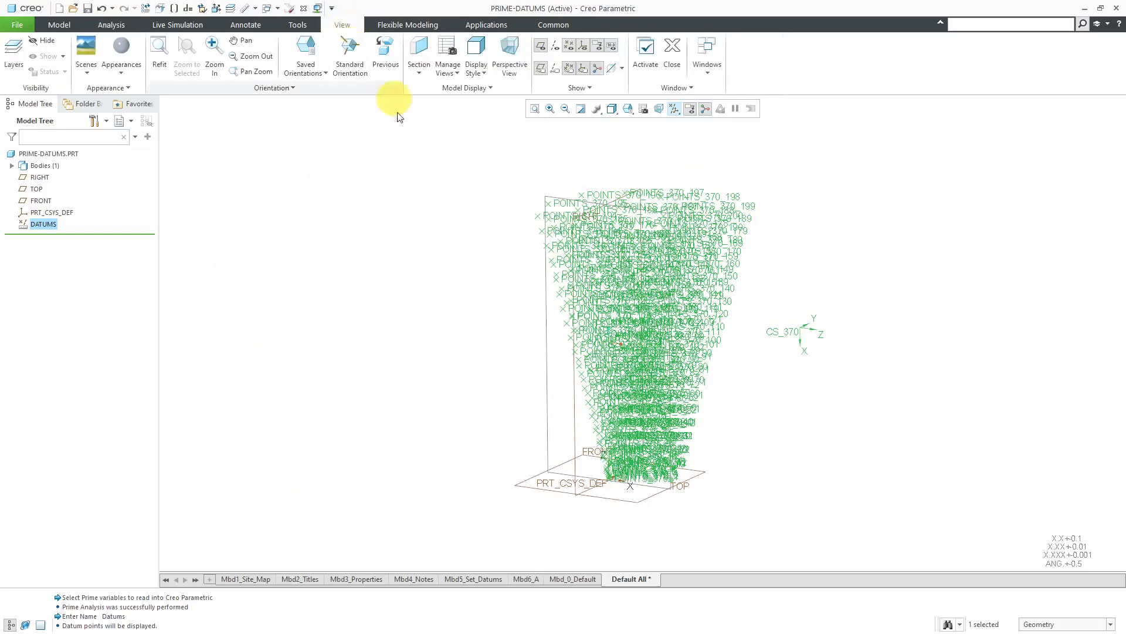
pyautogui.click(570, 68)
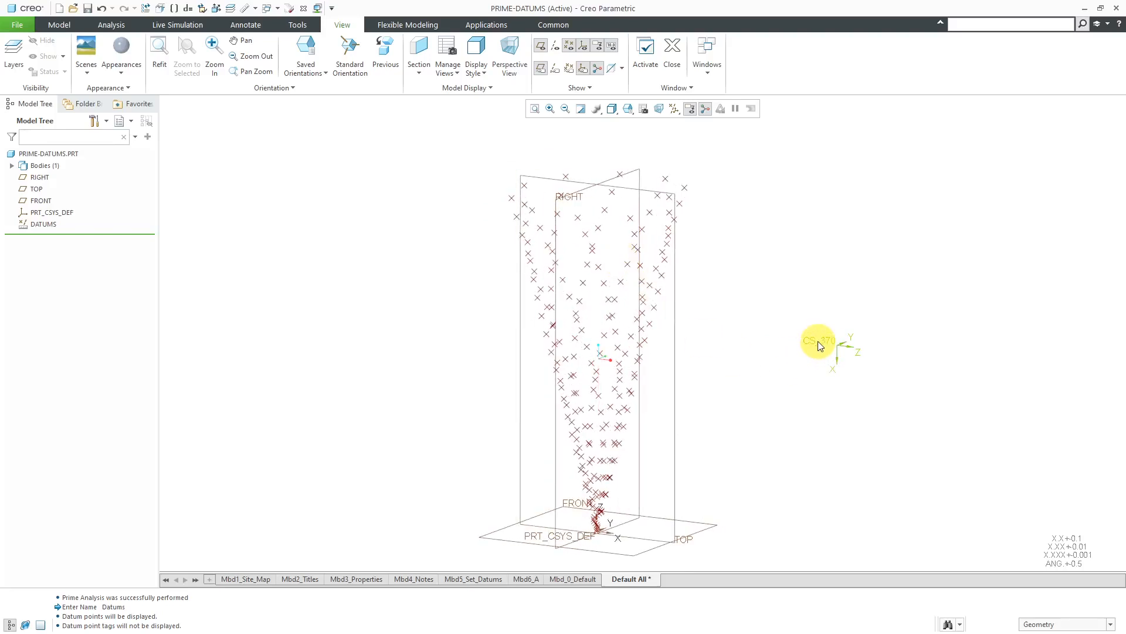
pyautogui.moveTo(819, 345)
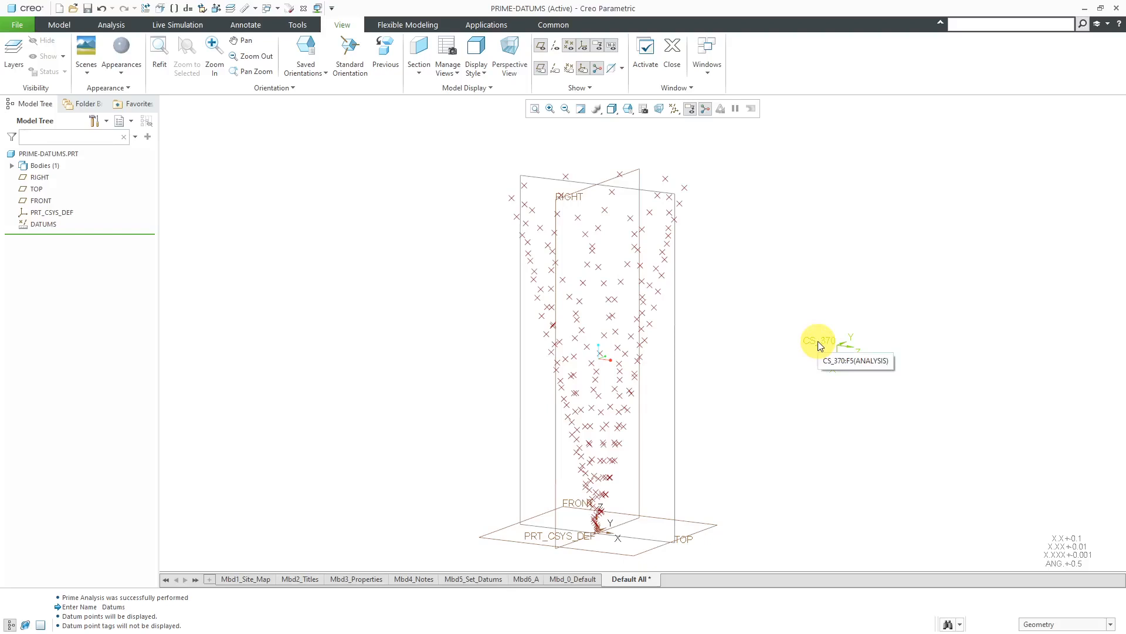
pyautogui.click(111, 24)
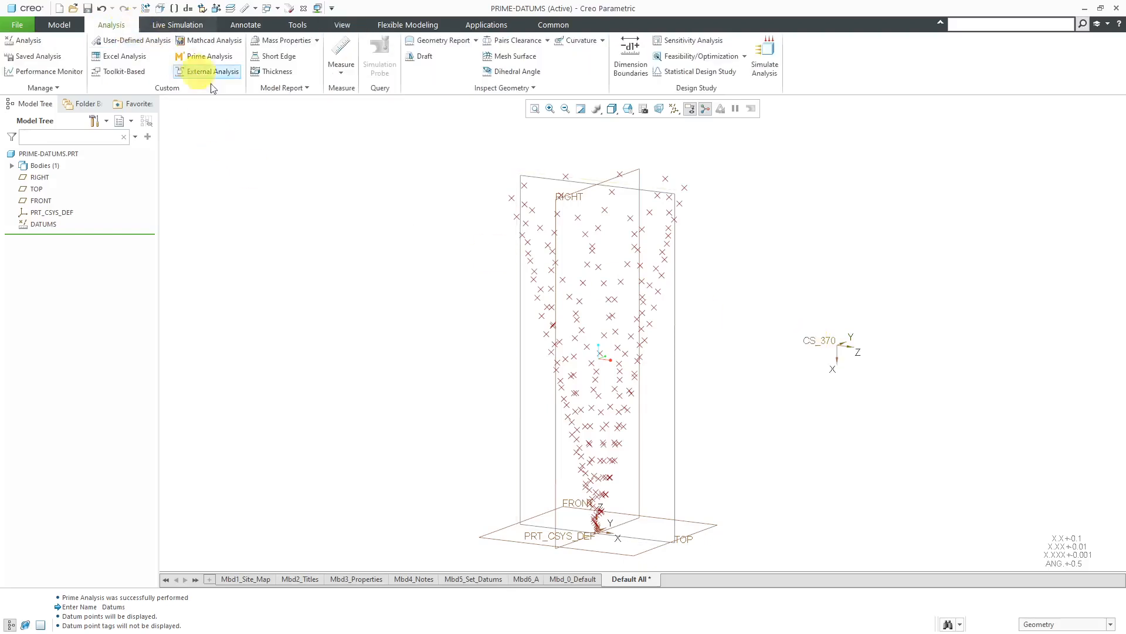
# - Measure CS_370:F5(ANALYSIS), confirming its origin at X, Y, Z = 5.0, then close
pyautogui.click(340, 64)
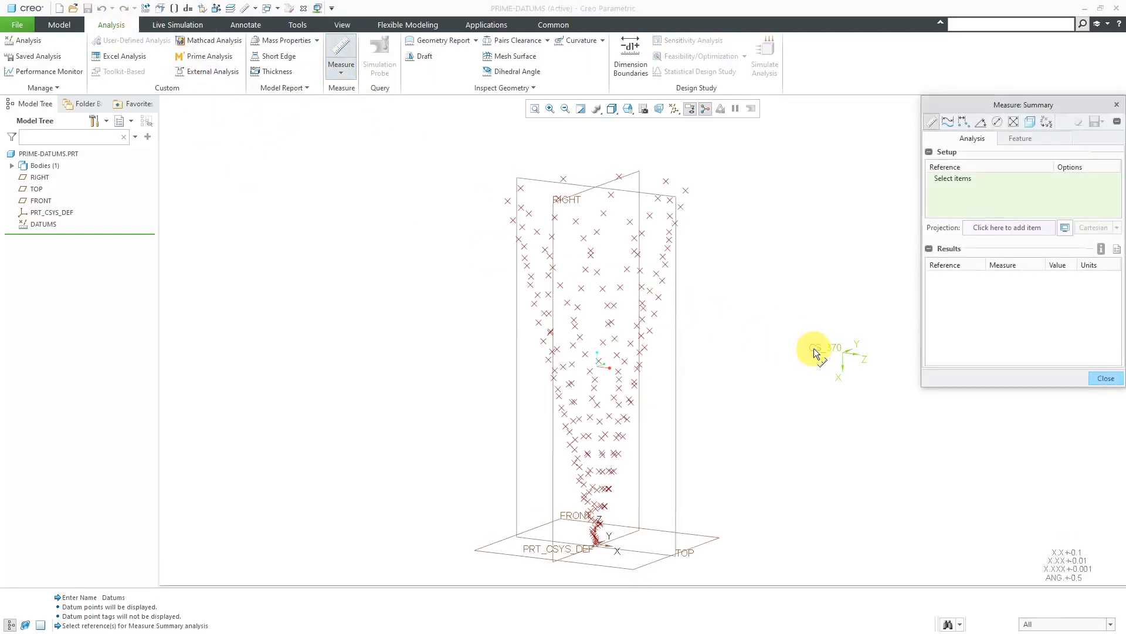
pyautogui.click(842, 352)
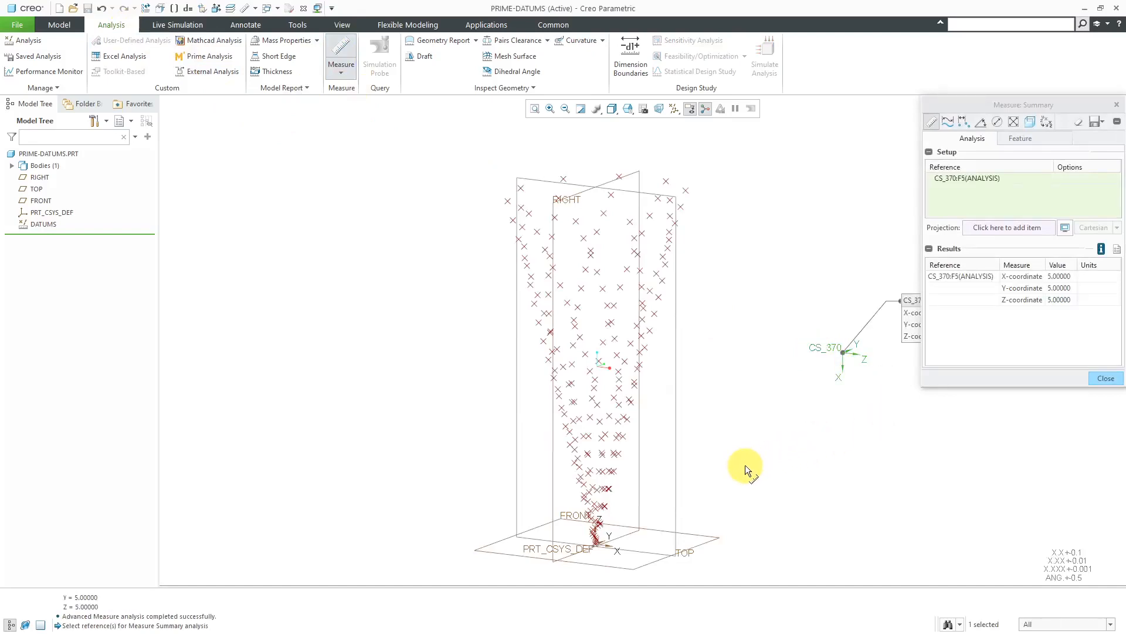
pyautogui.moveTo(1066, 301)
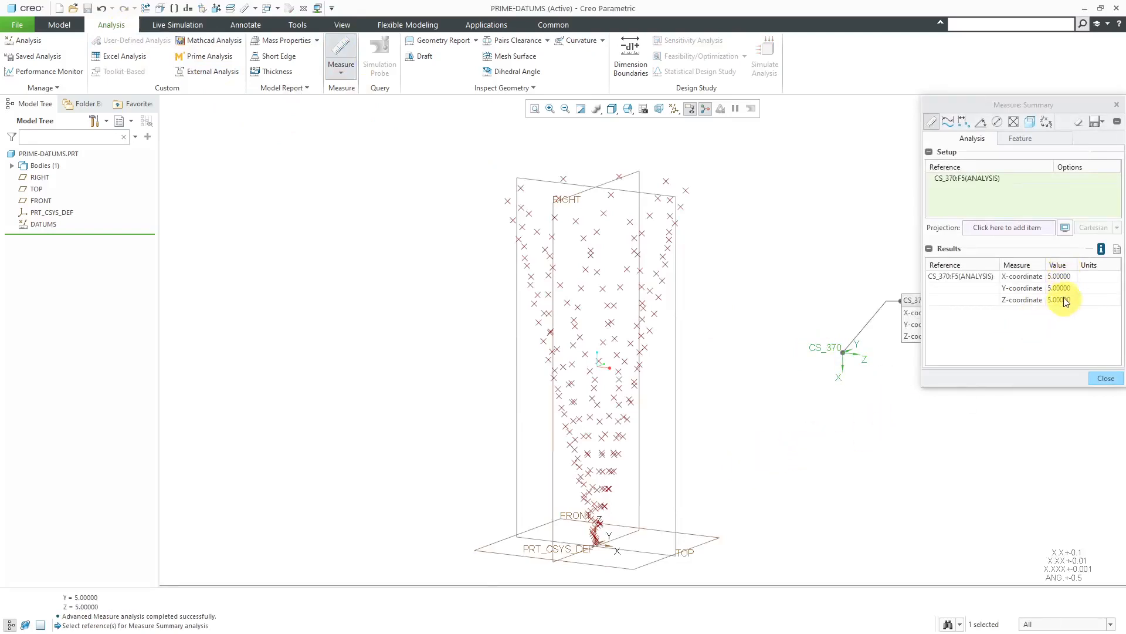
pyautogui.moveTo(1017, 312)
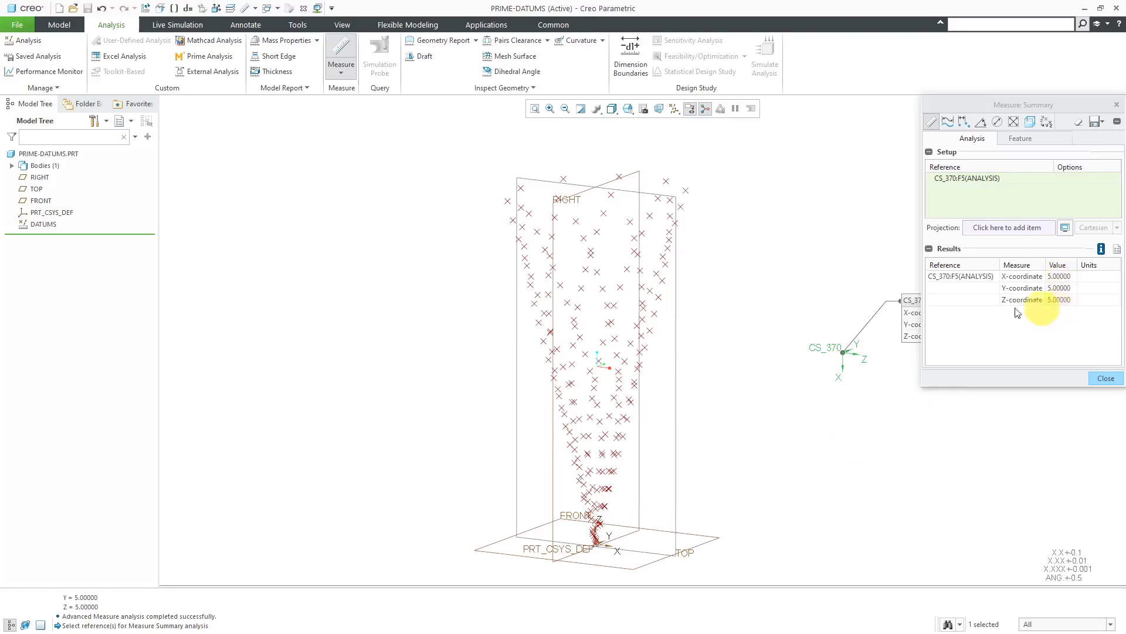
pyautogui.moveTo(774, 322)
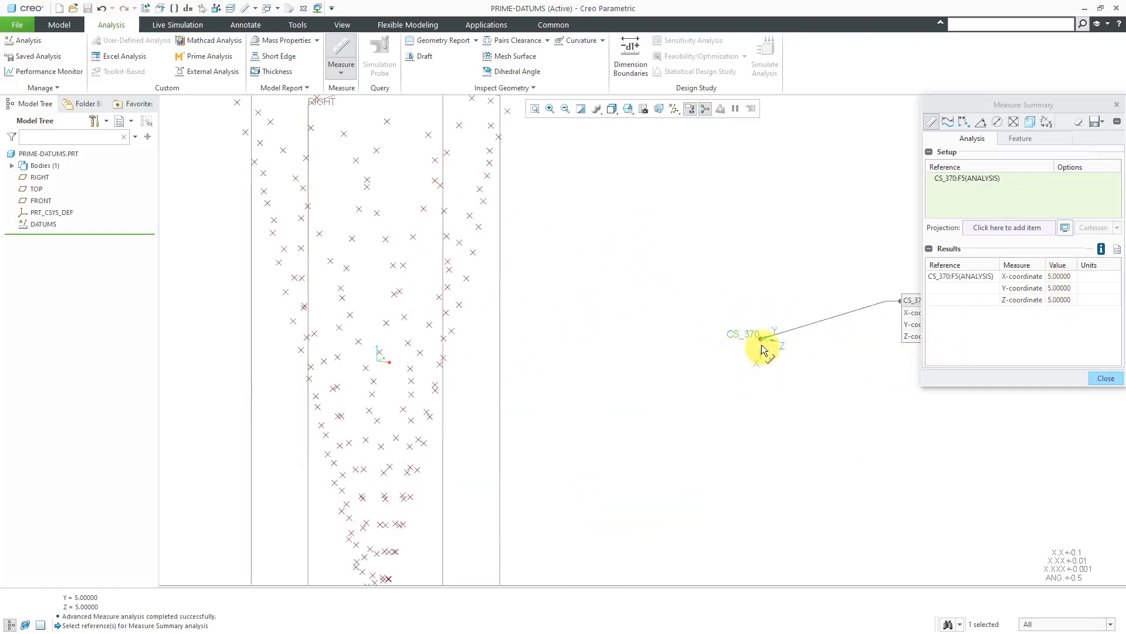
pyautogui.moveTo(668, 298)
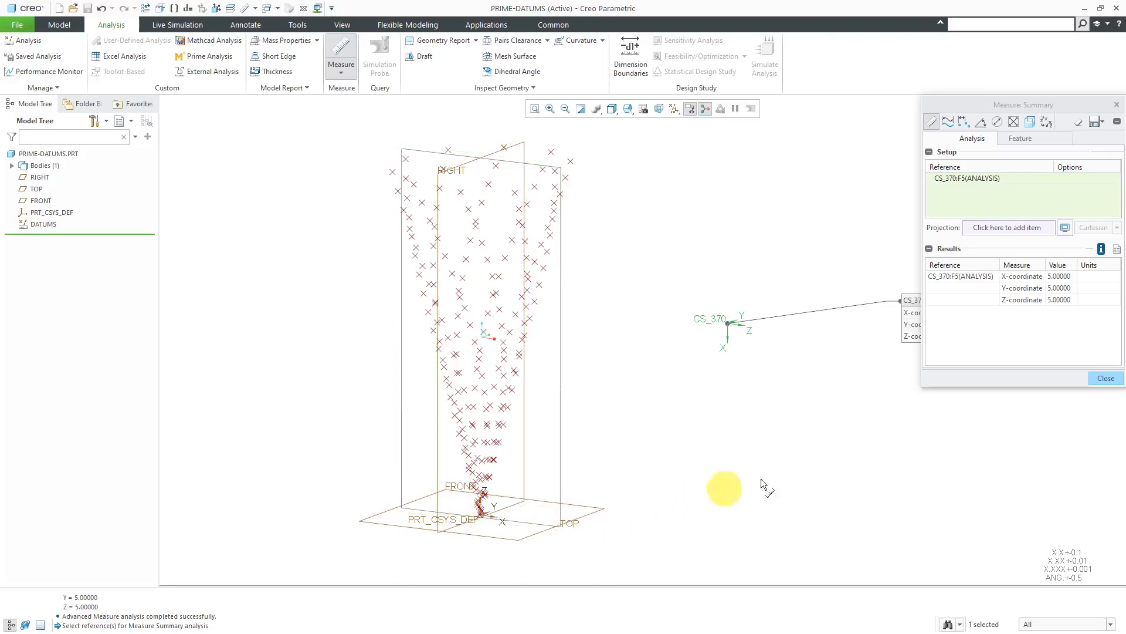
pyautogui.click(1105, 378)
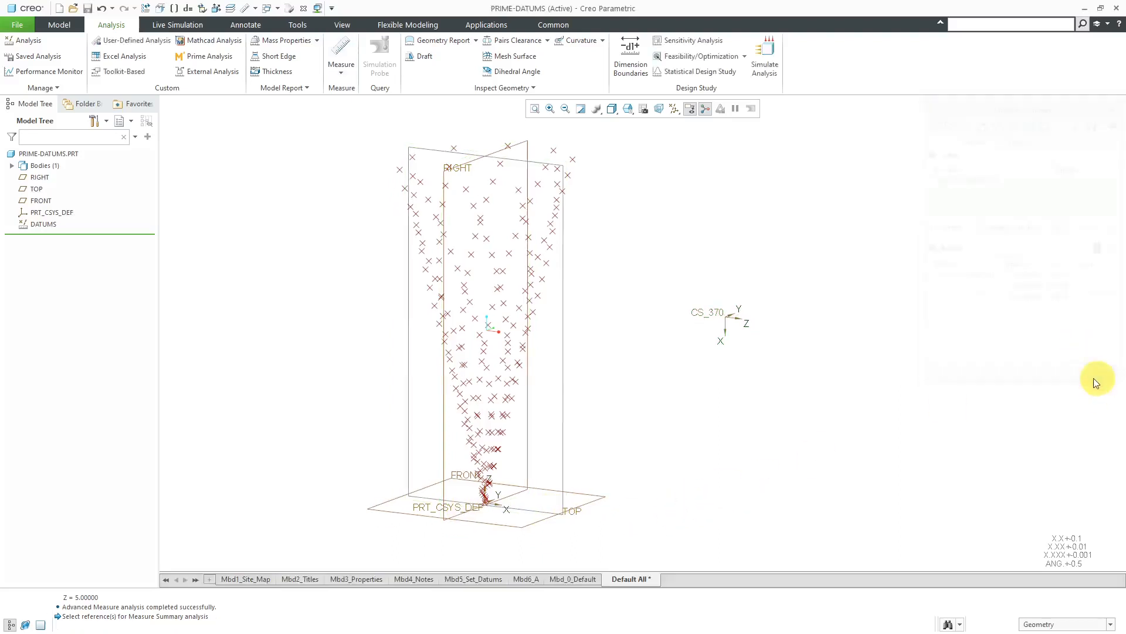
pyautogui.moveTo(608, 258)
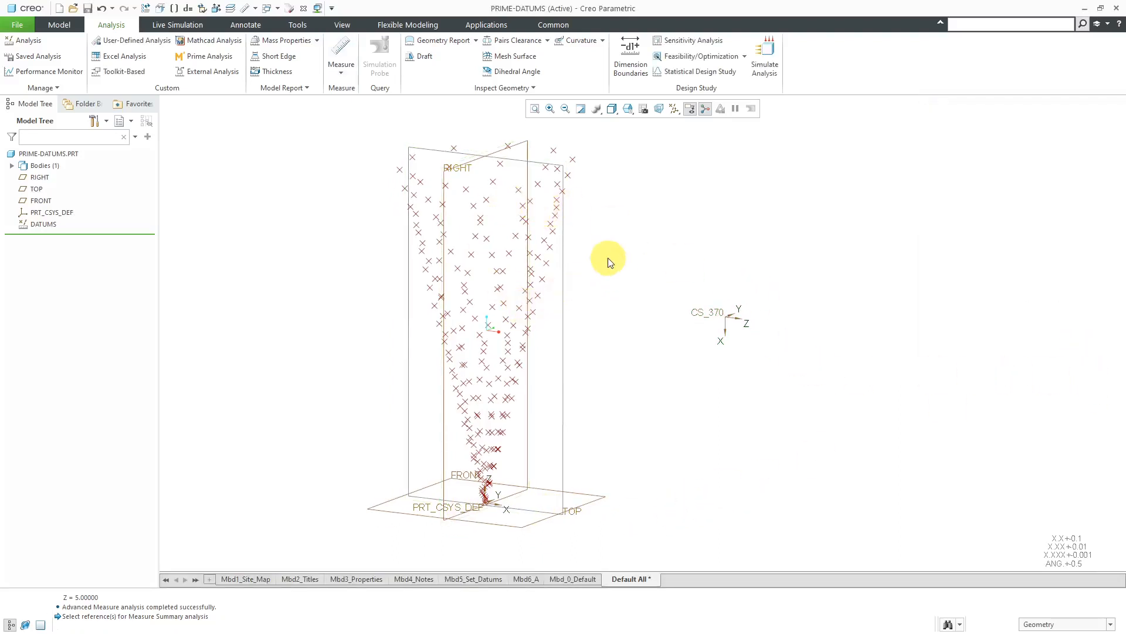
pyautogui.moveTo(584, 296)
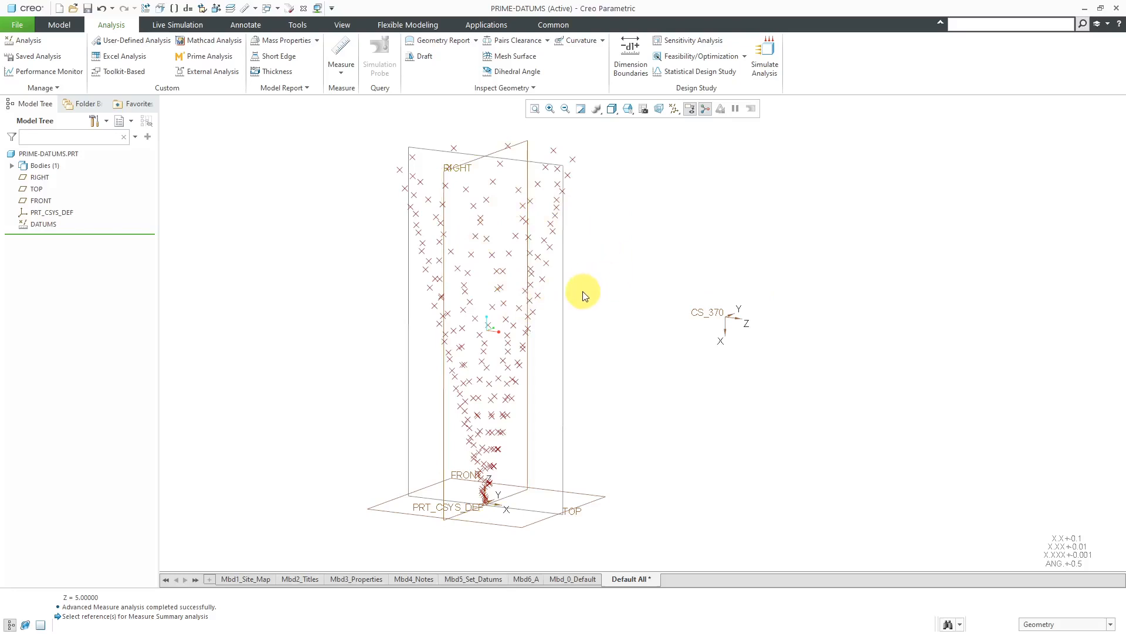
# - Edit the DATUMS definition and set result datum CRV_points_370 Create to YES
pyautogui.click(43, 224)
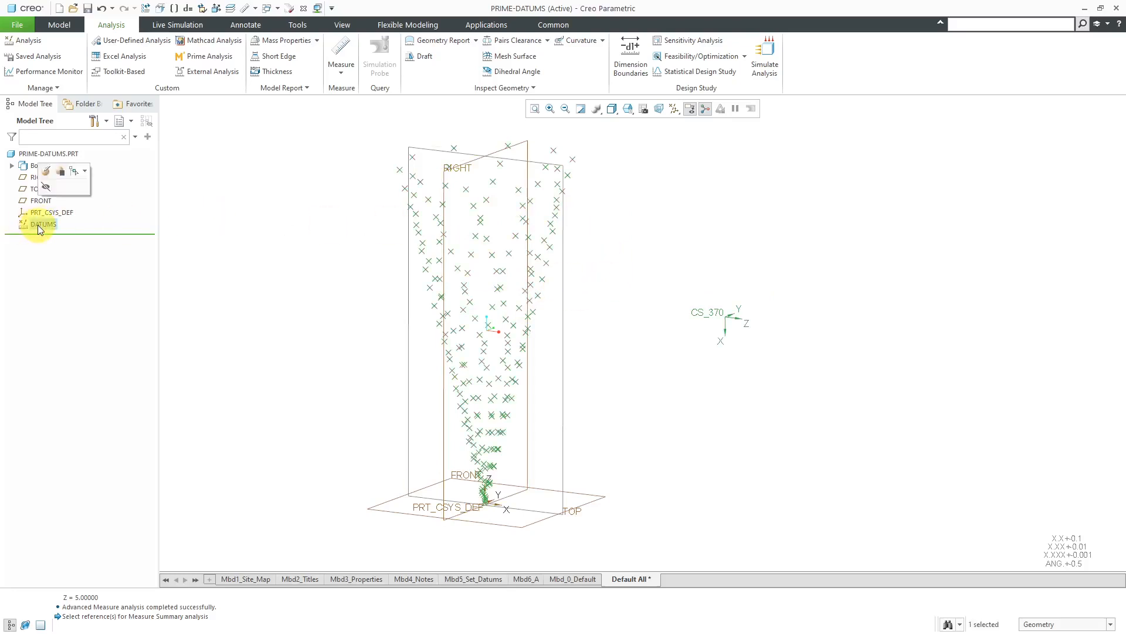
pyautogui.doubleClick(41, 223)
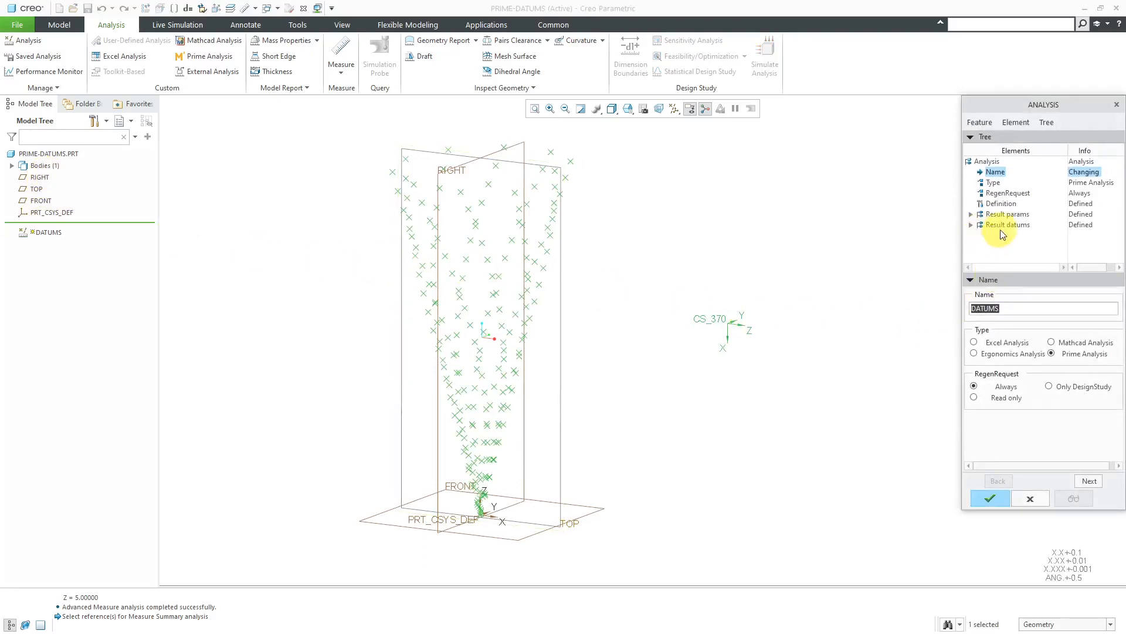
pyautogui.click(972, 224)
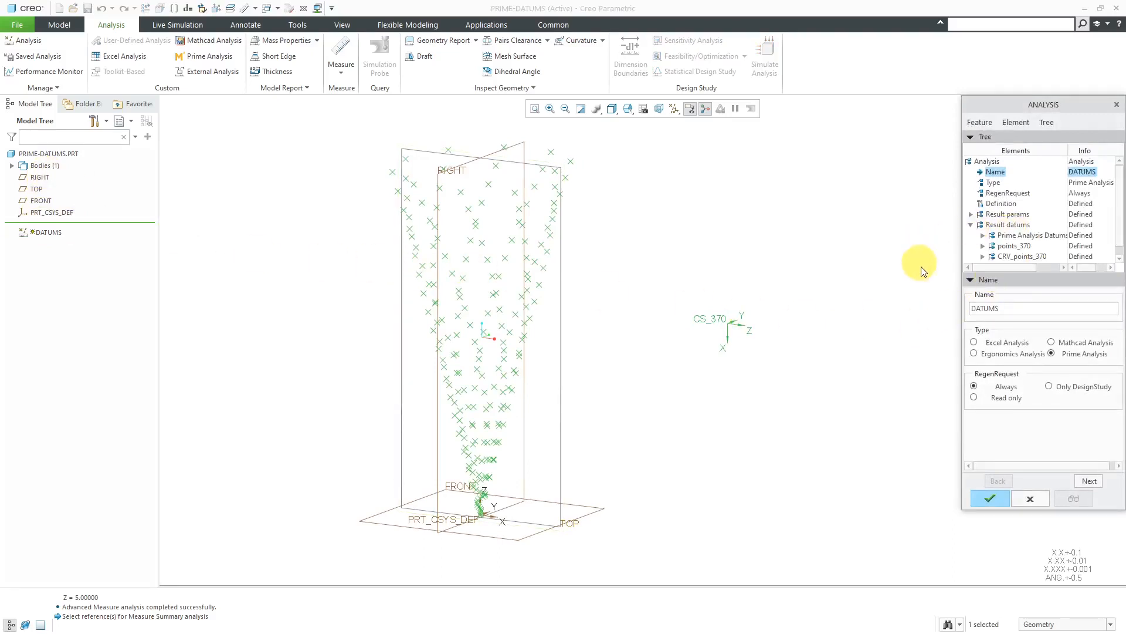
pyautogui.click(1020, 255)
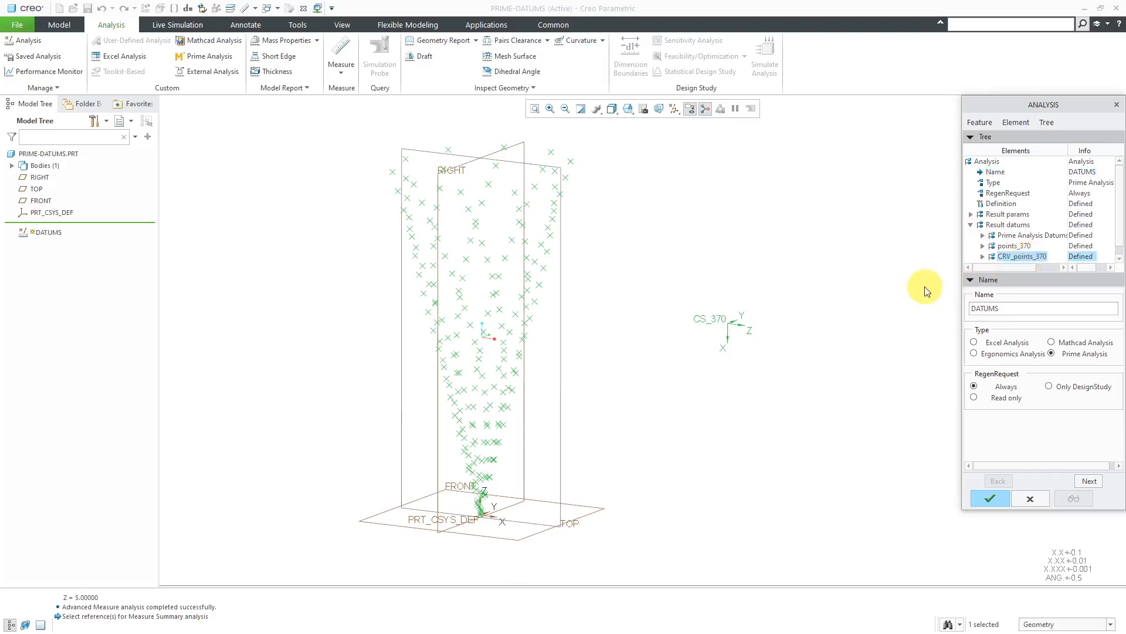
pyautogui.moveTo(1033, 234)
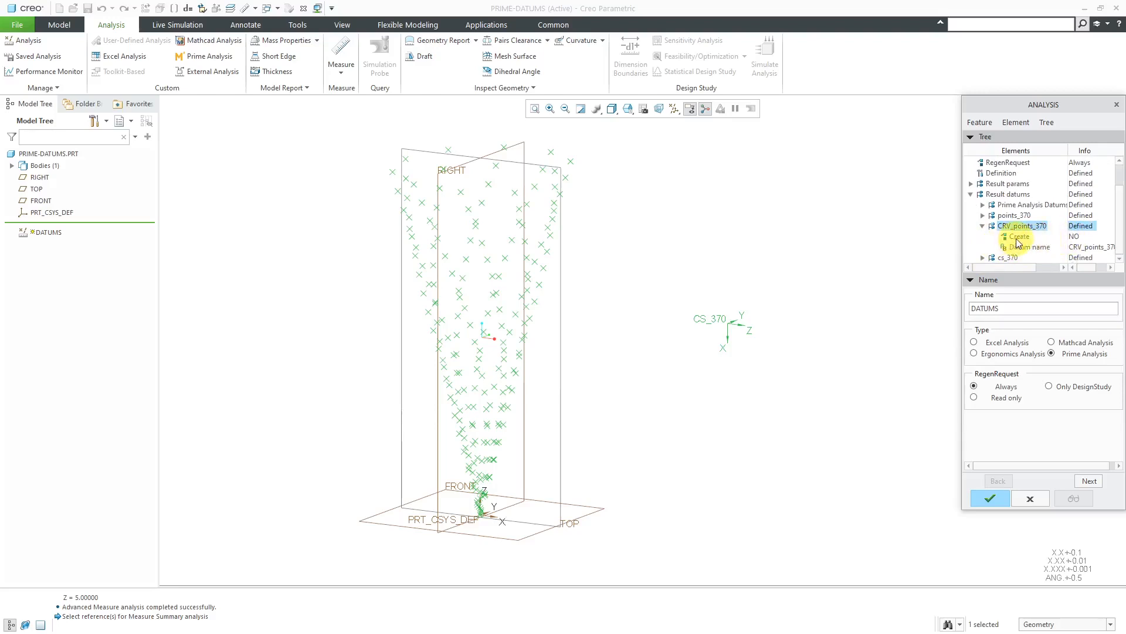
pyautogui.click(1020, 236)
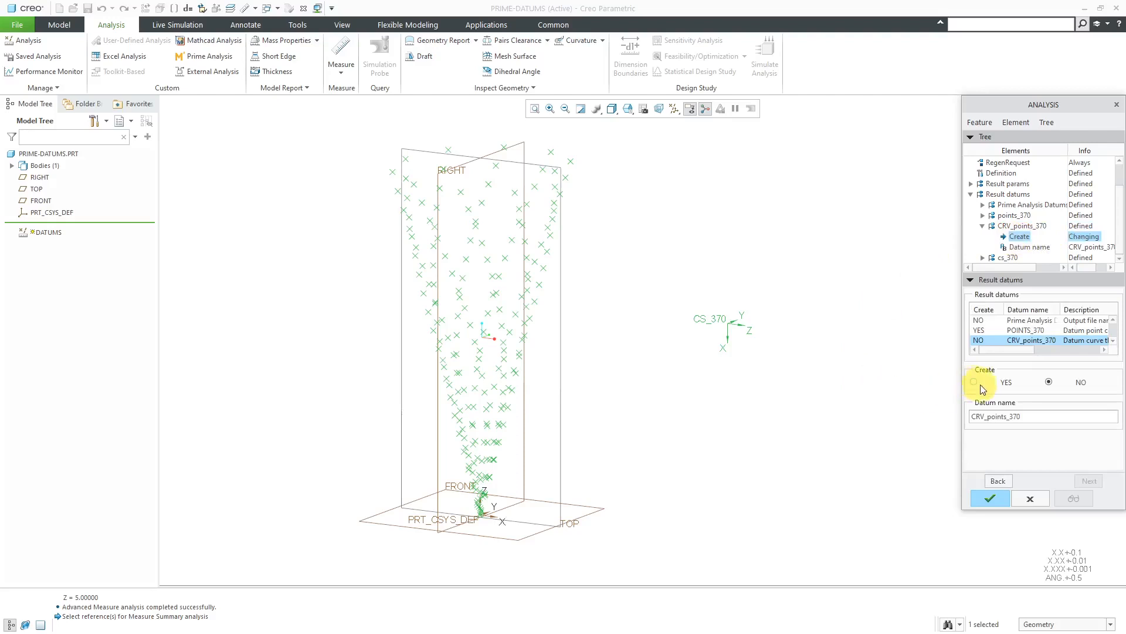
pyautogui.click(974, 381)
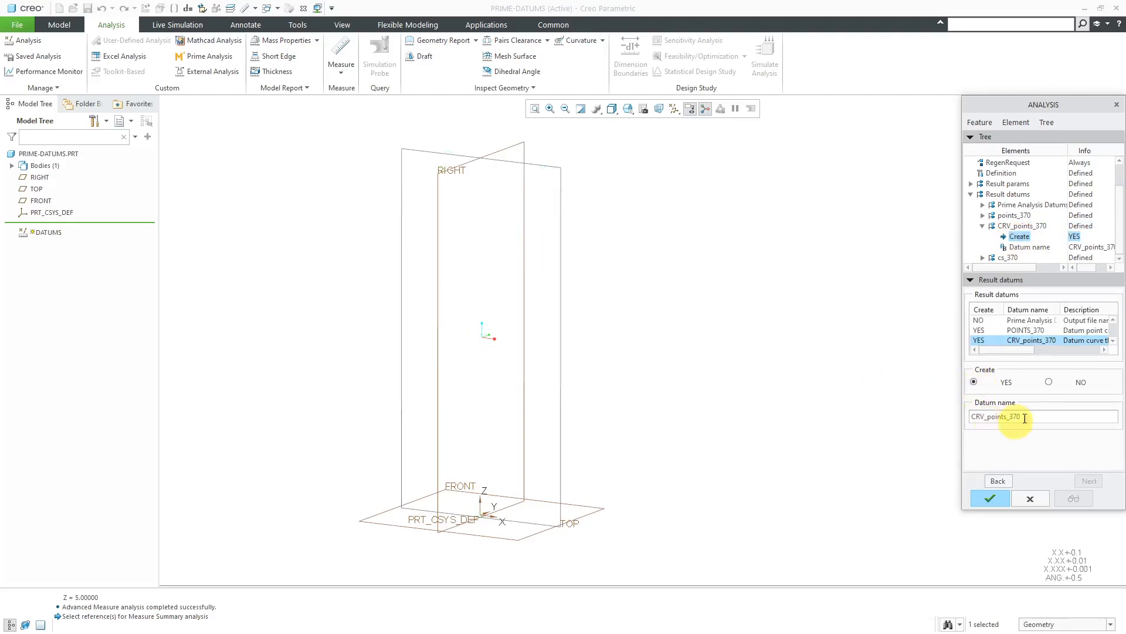
pyautogui.moveTo(950, 437)
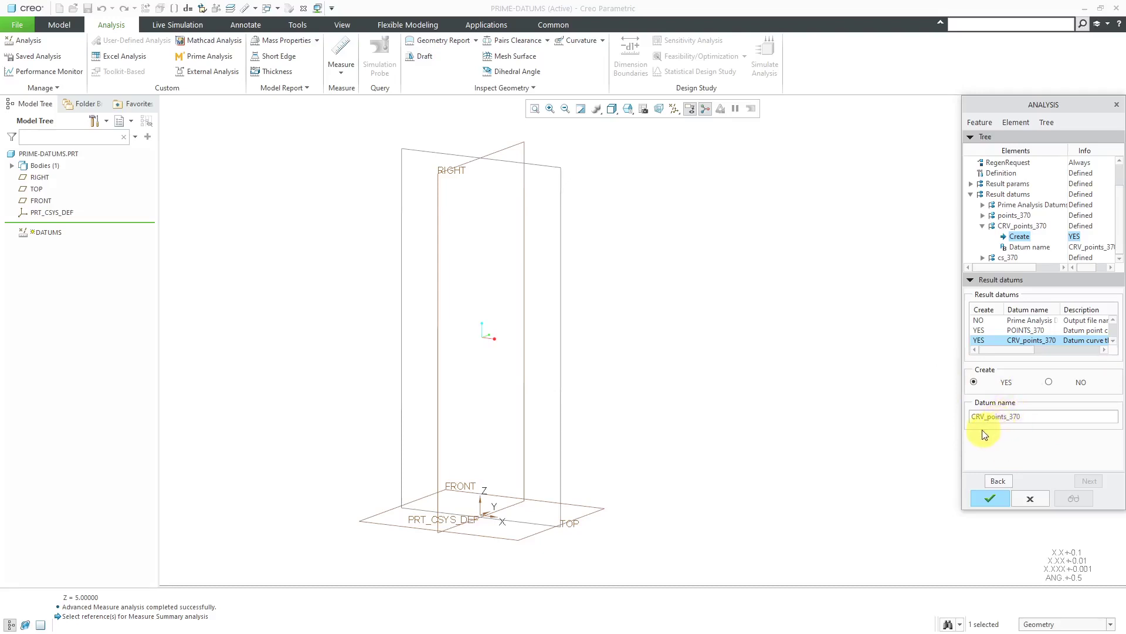
pyautogui.moveTo(1012, 434)
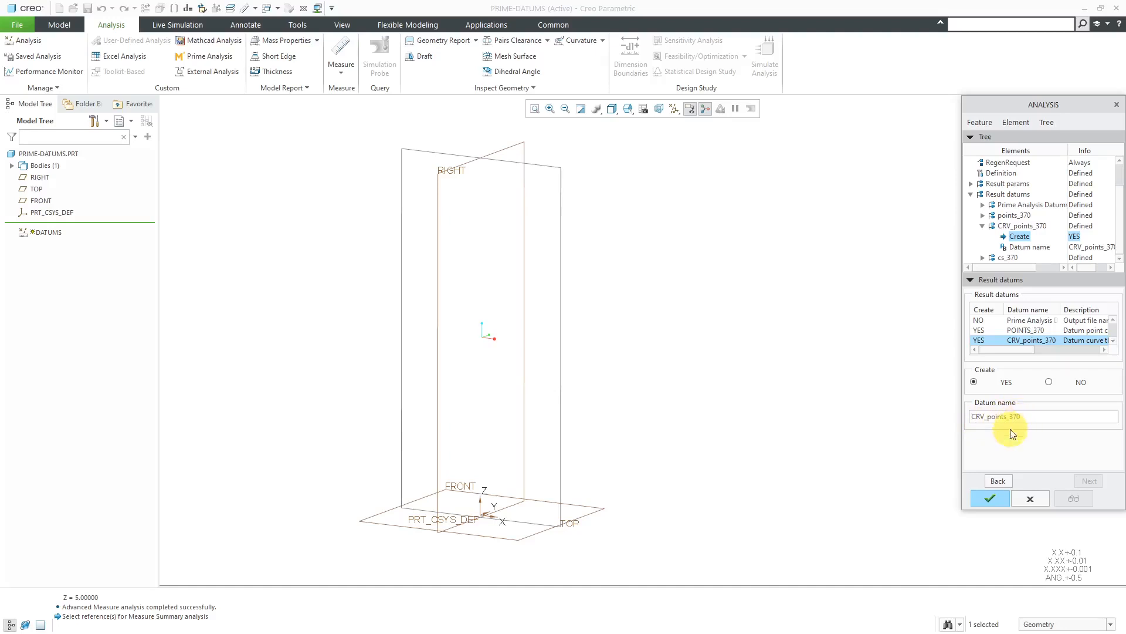
pyautogui.moveTo(1021, 400)
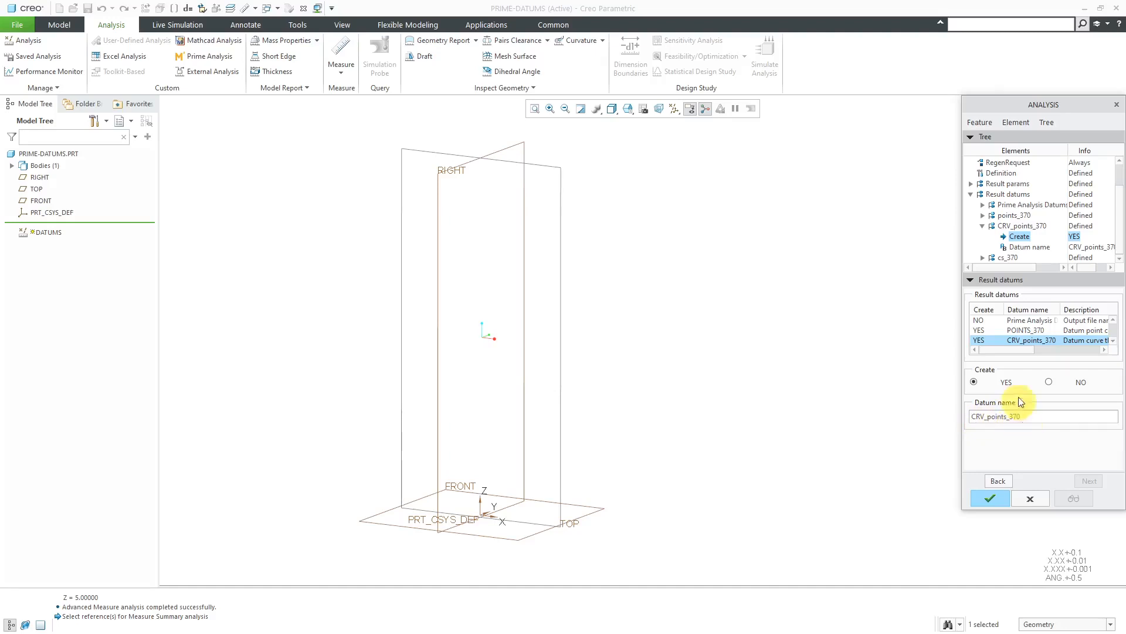
pyautogui.moveTo(983, 456)
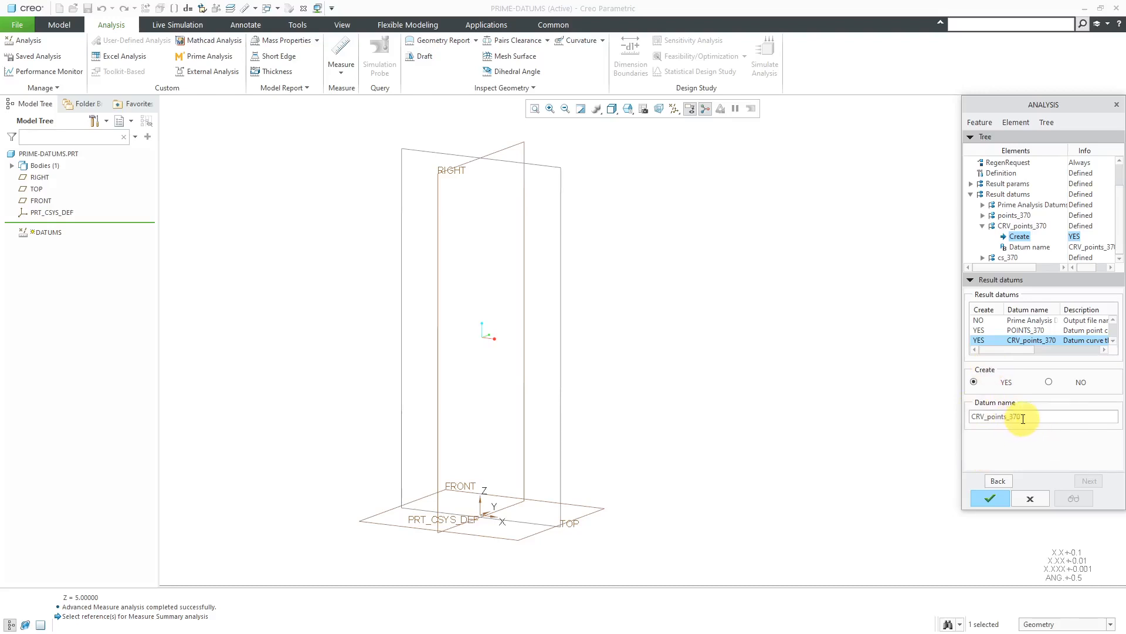
pyautogui.moveTo(1013, 428)
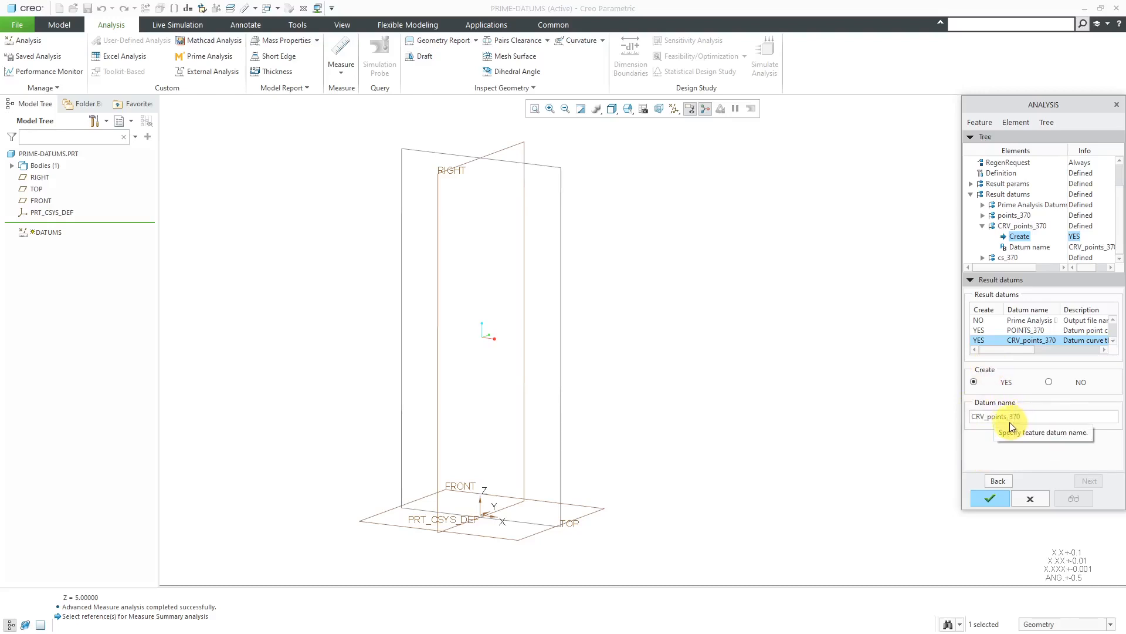
pyautogui.moveTo(1014, 438)
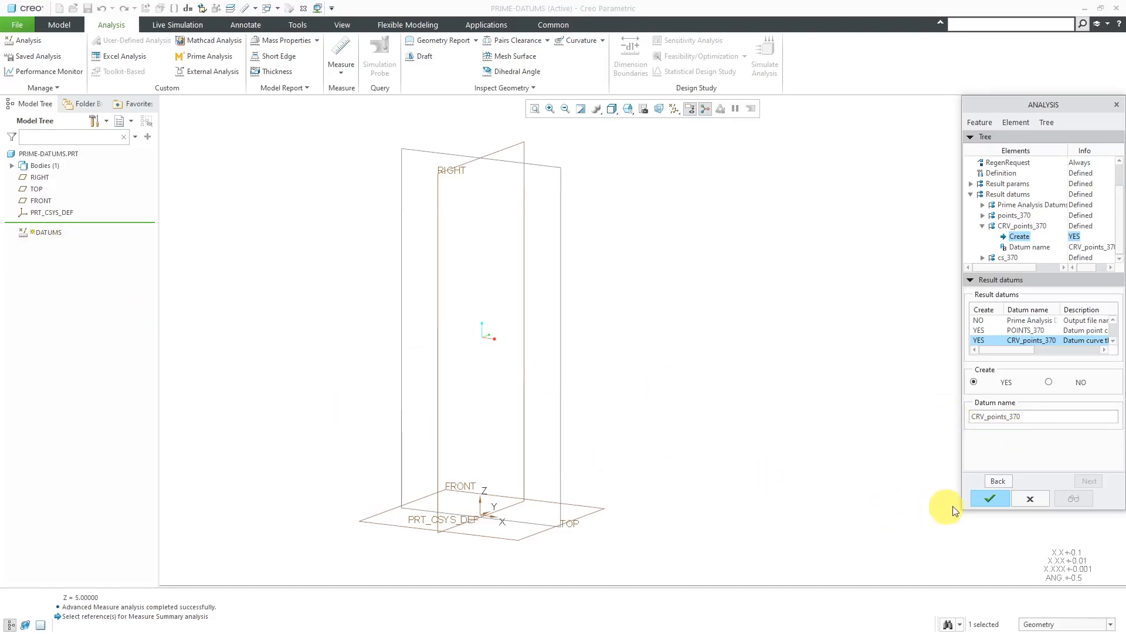
# - Confirm the DATUMS redefinition to generate the spiral curve through the points
pyautogui.click(989, 498)
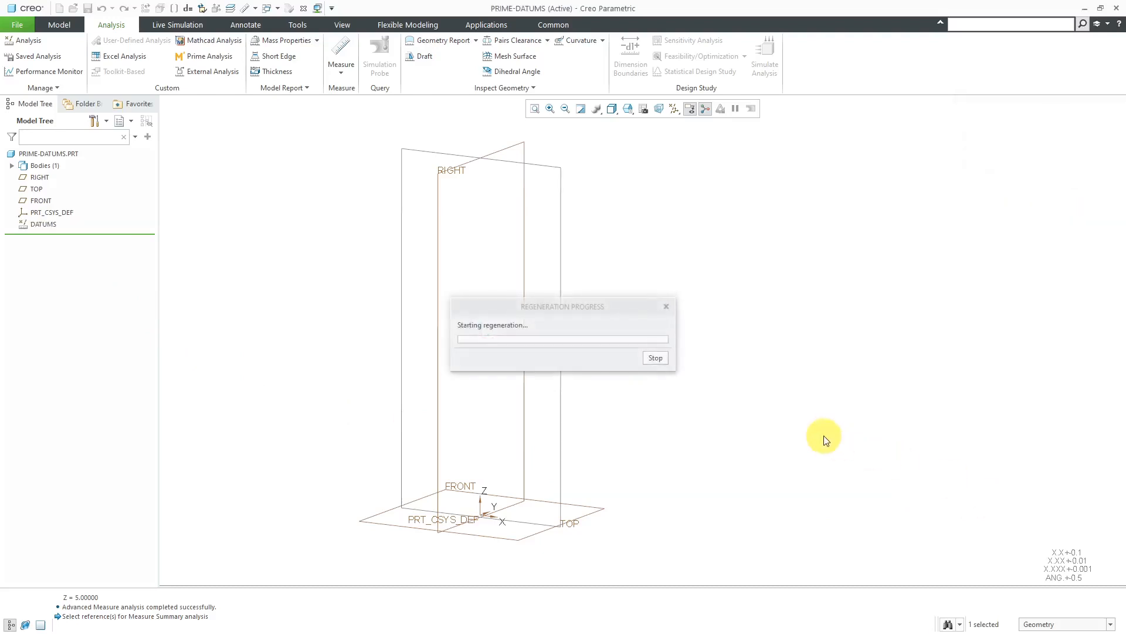
pyautogui.moveTo(775, 401)
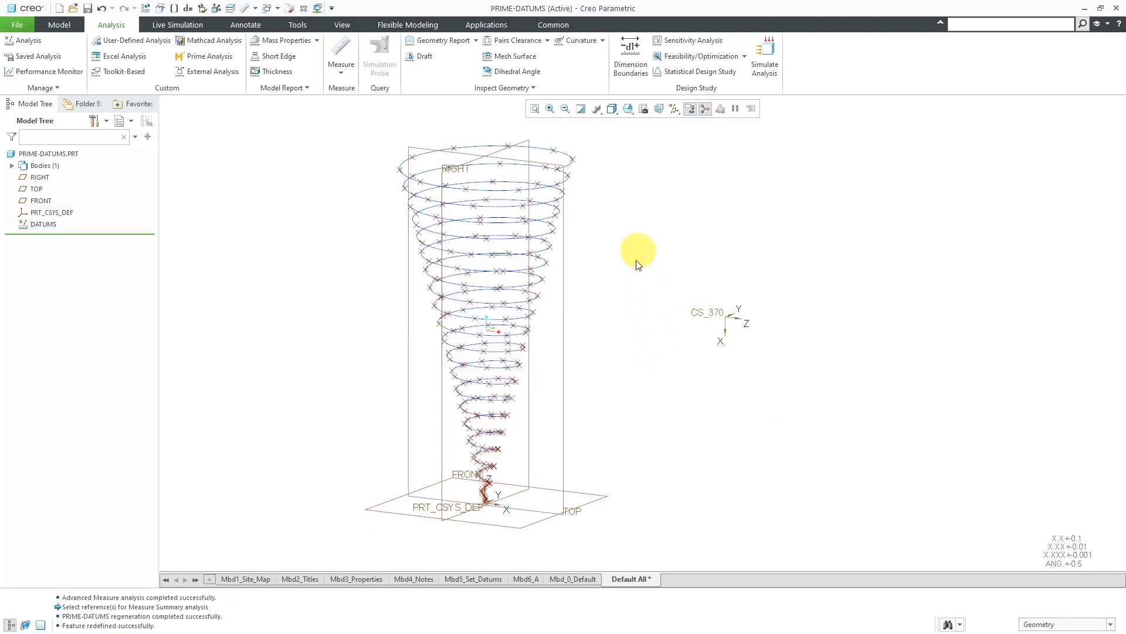
pyautogui.click(673, 109)
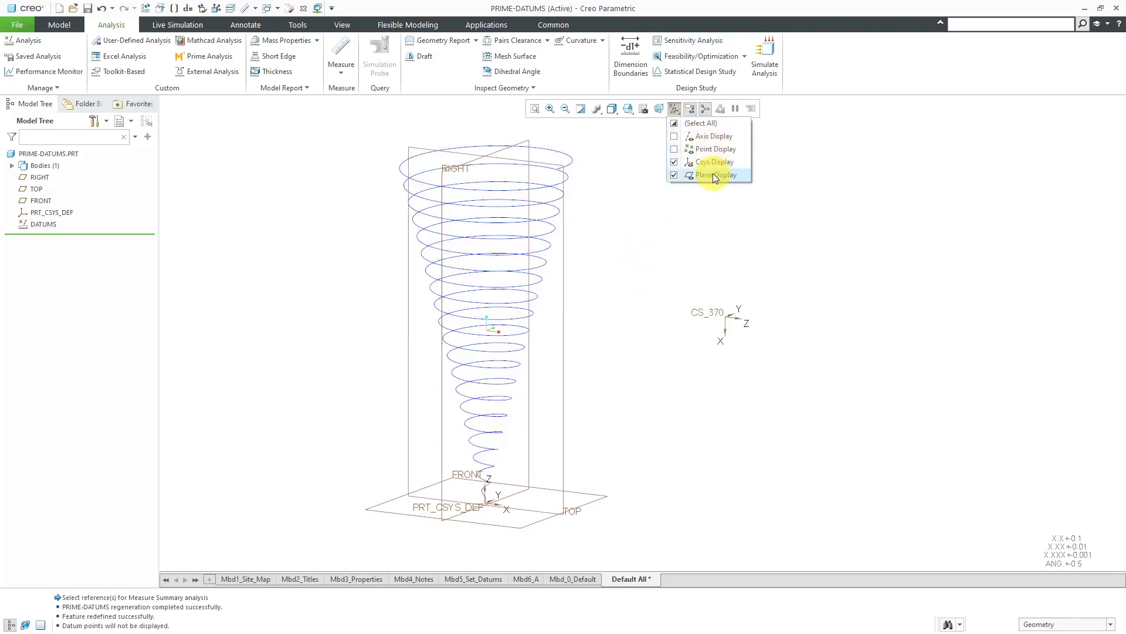
# - Uncheck Plane Display in the datum display filter
pyautogui.click(714, 175)
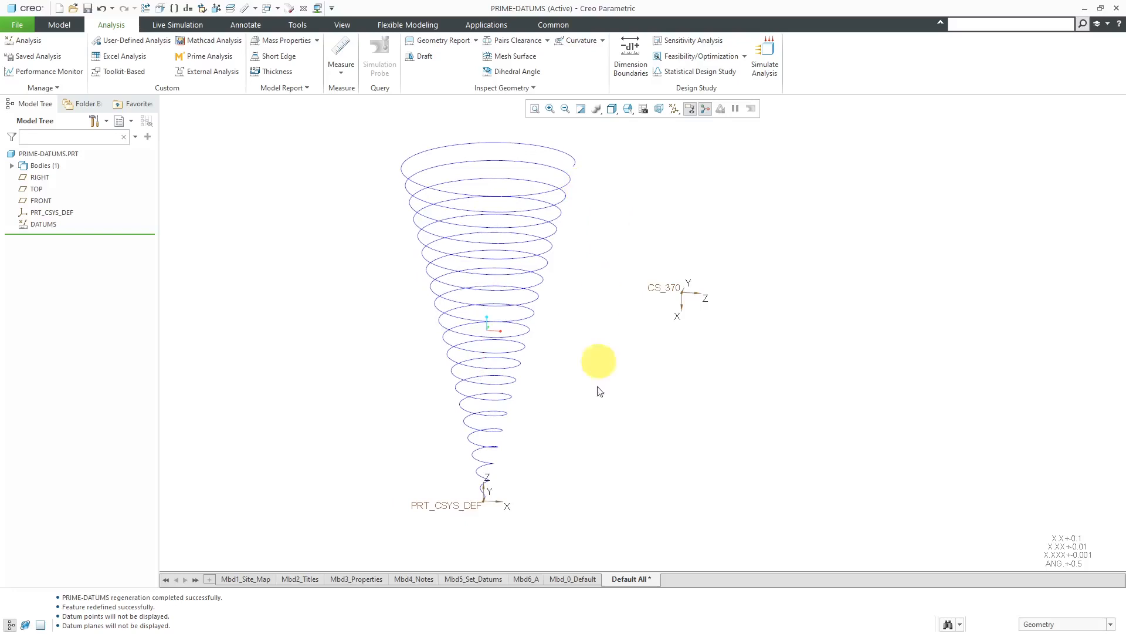
pyautogui.moveTo(524, 433)
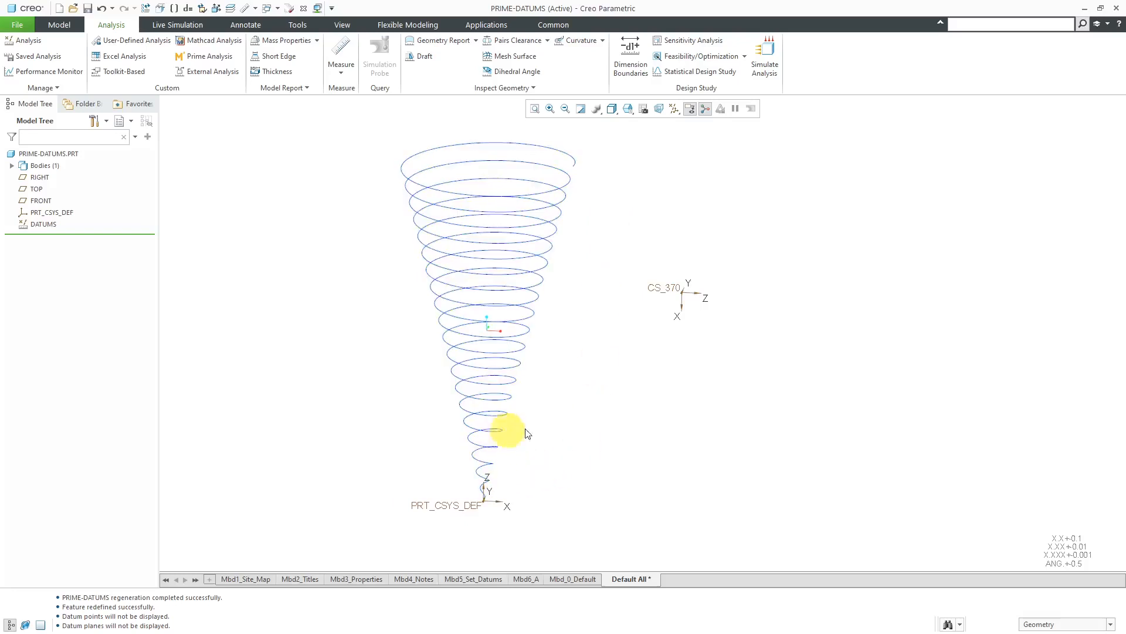
pyautogui.moveTo(560, 278)
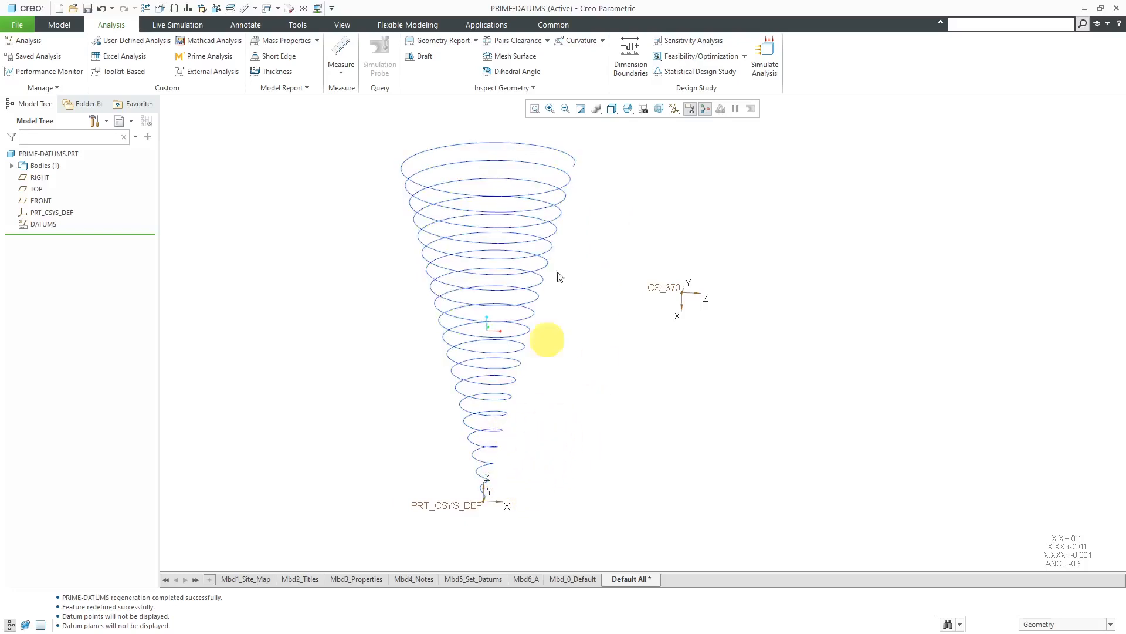
pyautogui.moveTo(543, 460)
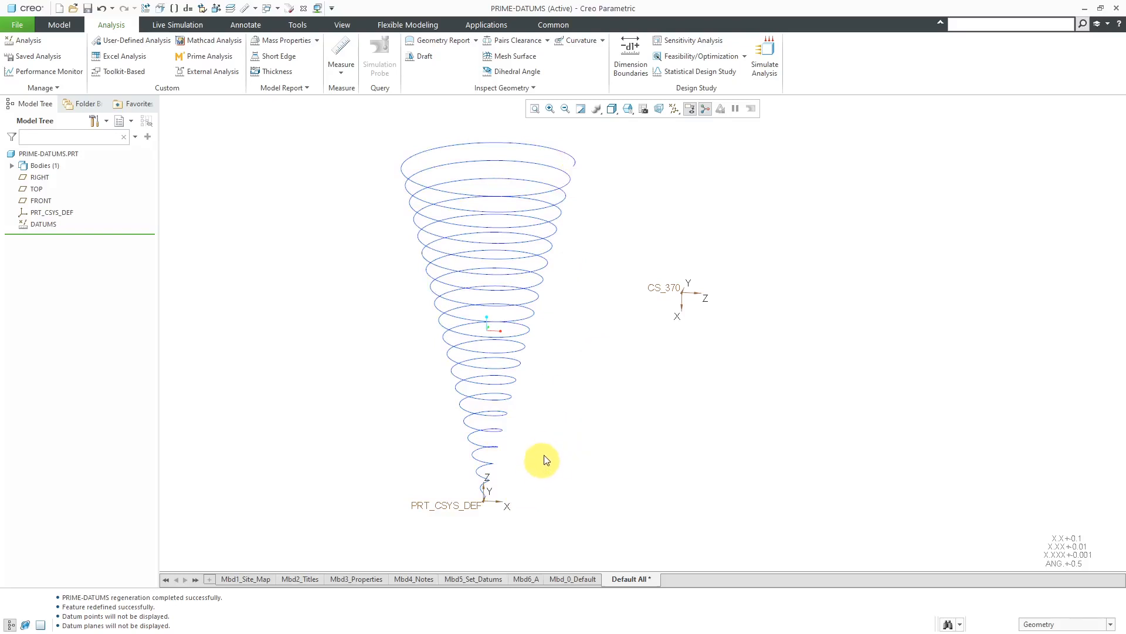
pyautogui.moveTo(547, 450)
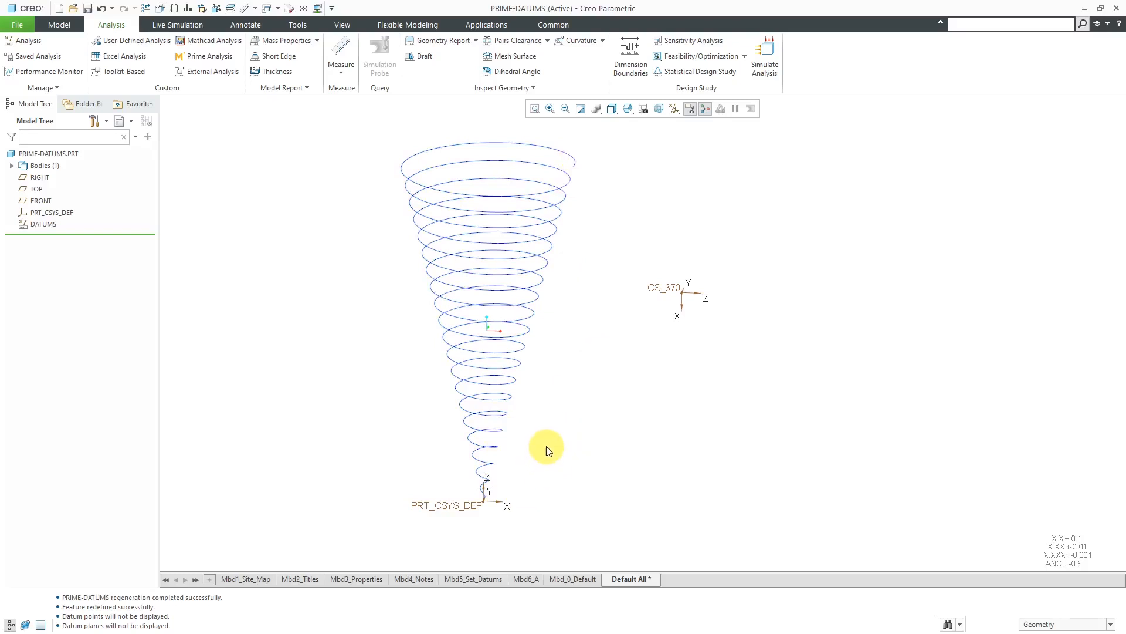
pyautogui.moveTo(577, 378)
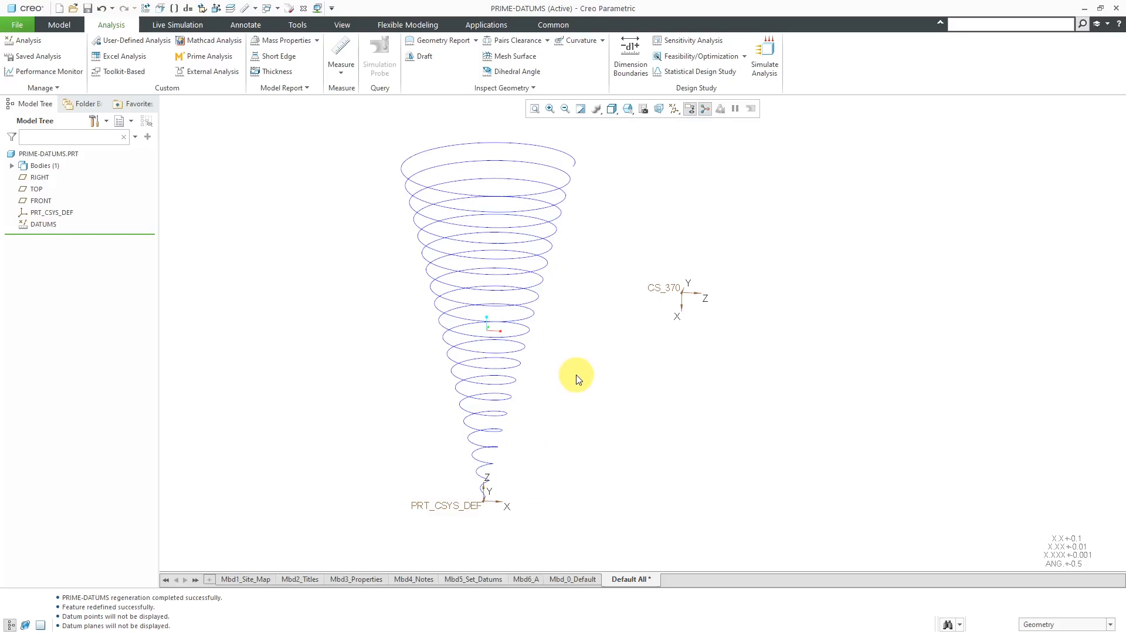